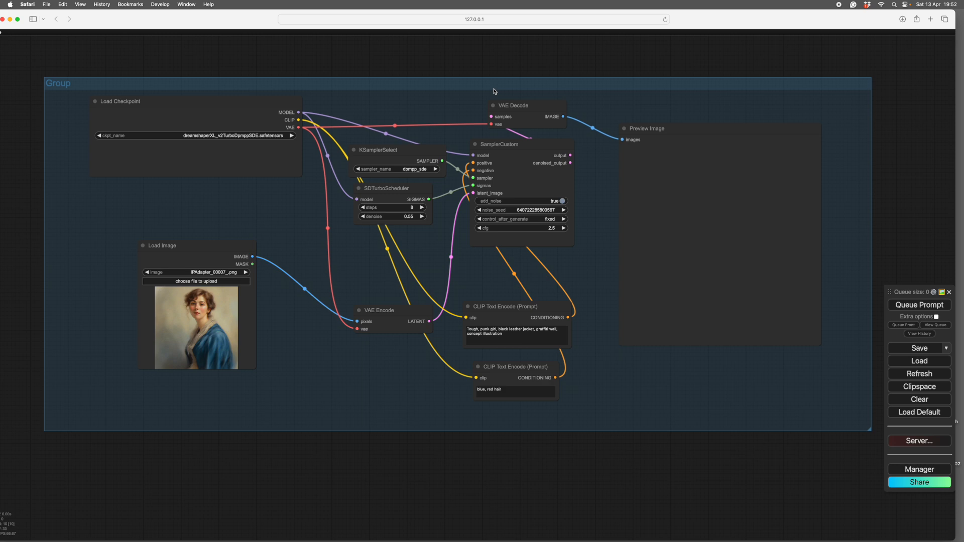
{"action": "mouse_move", "coordinate": [437, 83]}
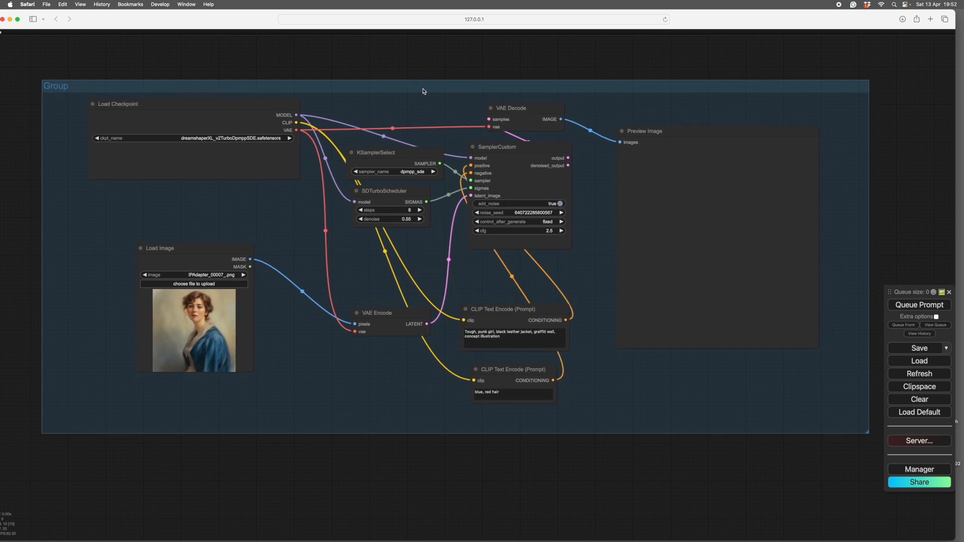
{"action": "mouse_move", "coordinate": [635, 164]}
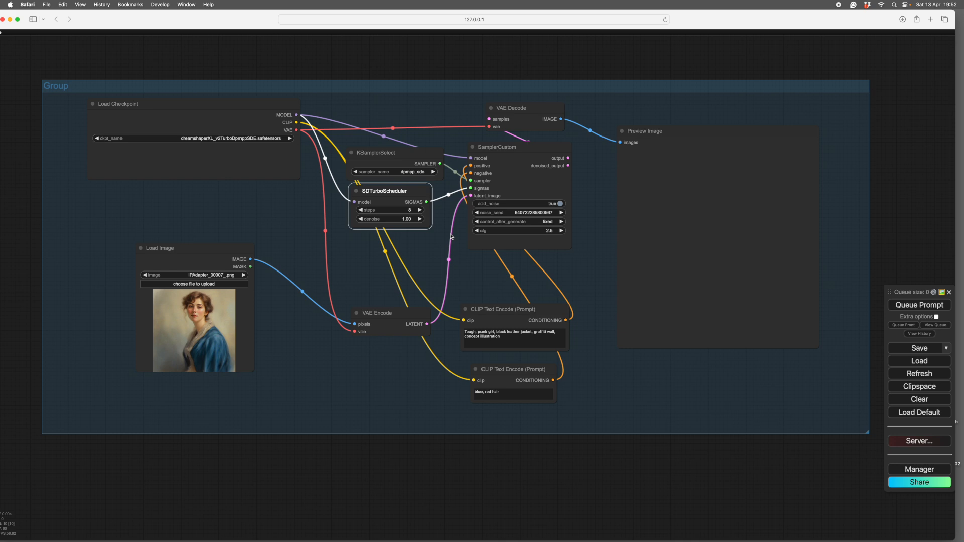
{"action": "mouse_move", "coordinate": [225, 273]}
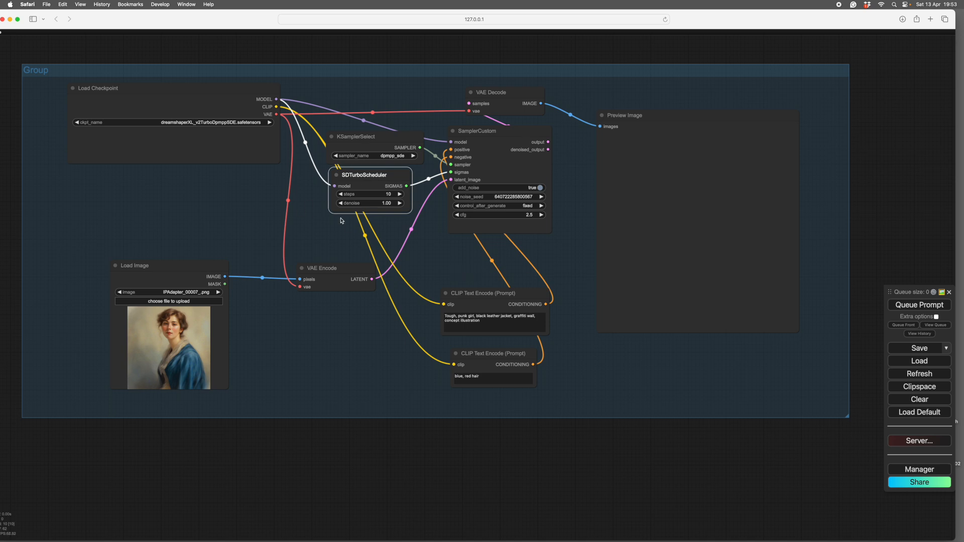
{"action": "mouse_move", "coordinate": [307, 156]}
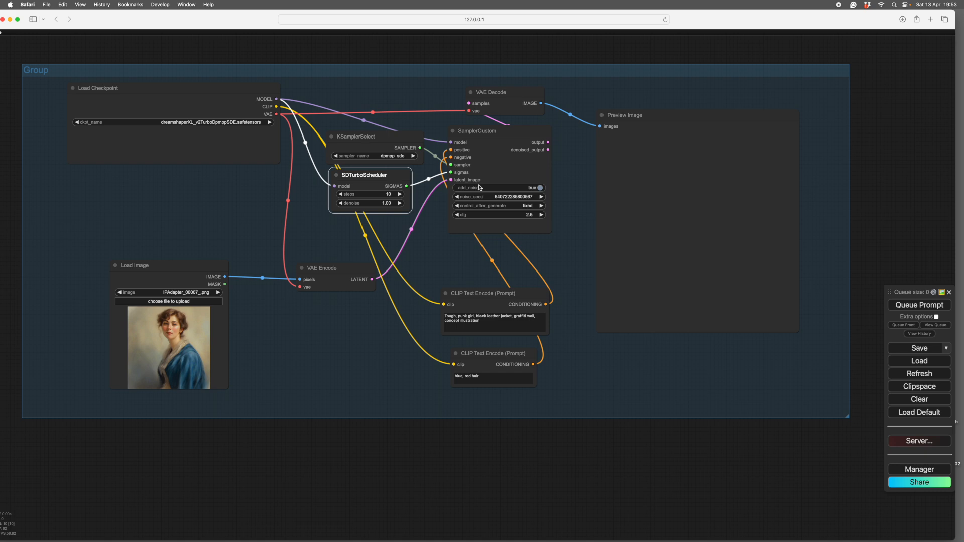
{"action": "mouse_move", "coordinate": [368, 297]}
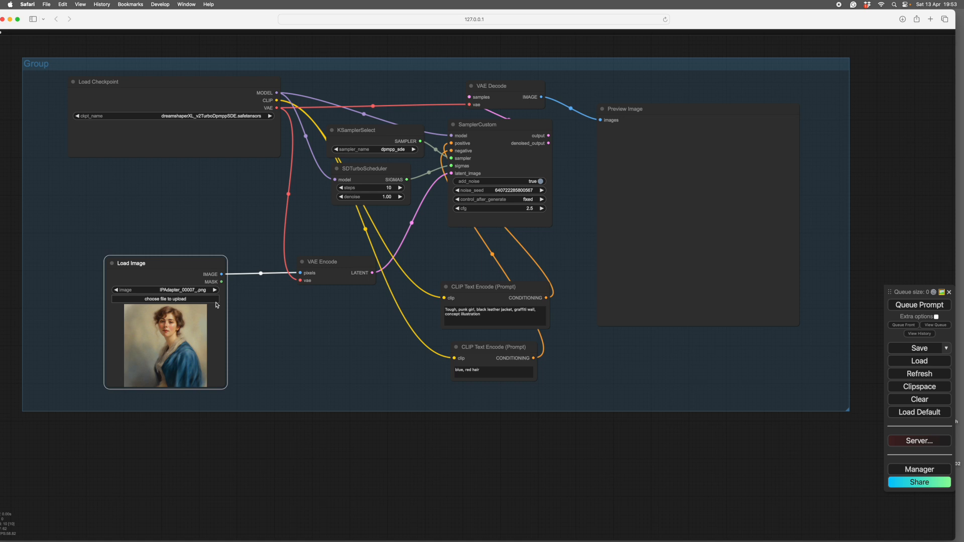
{"action": "mouse_move", "coordinate": [277, 333]}
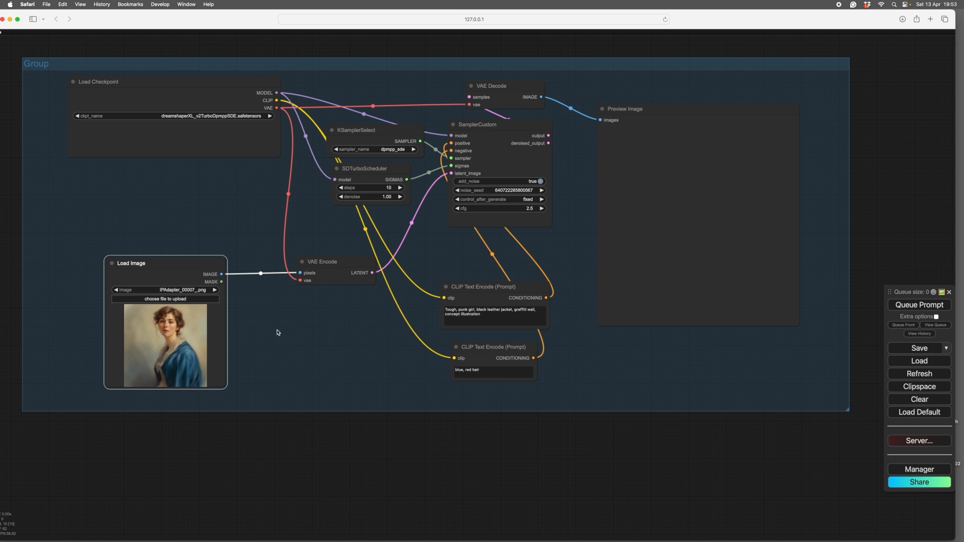
{"action": "mouse_move", "coordinate": [213, 349]}
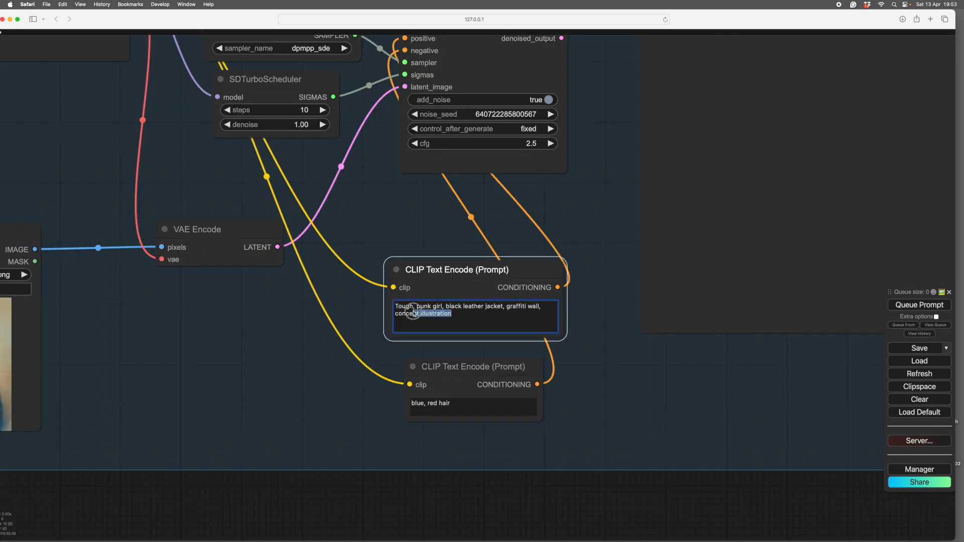
Replace the punk-girl prompt with "A man" and generate the bearded man portrait.
{"action": "triple_click", "coordinate": [473, 310]}
{"action": "type", "text": "A man"}
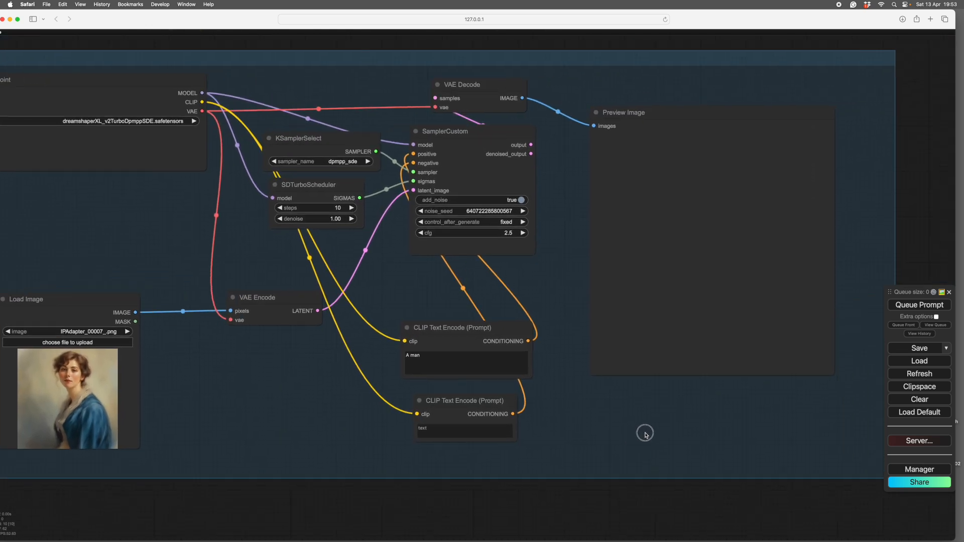
{"action": "mouse_move", "coordinate": [803, 398]}
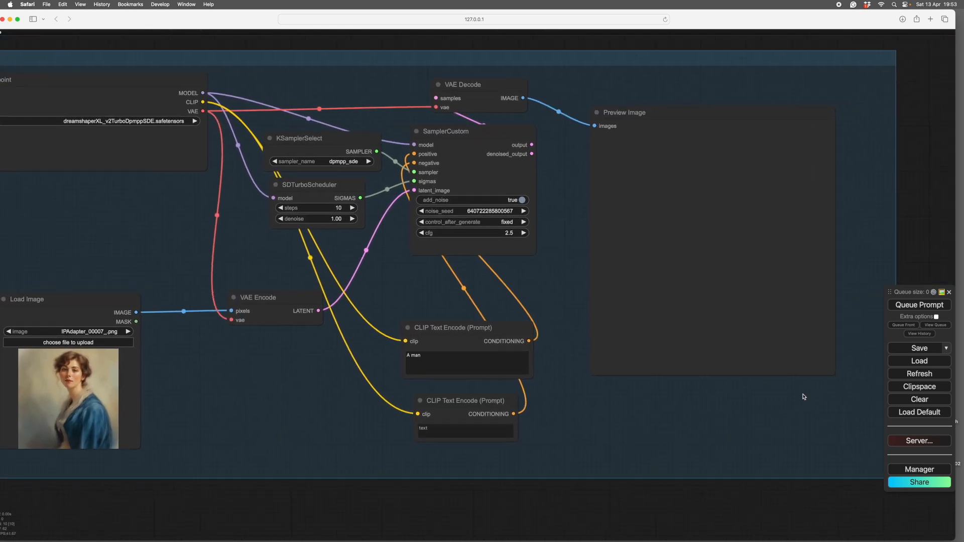
{"action": "left_click", "coordinate": [919, 305]}
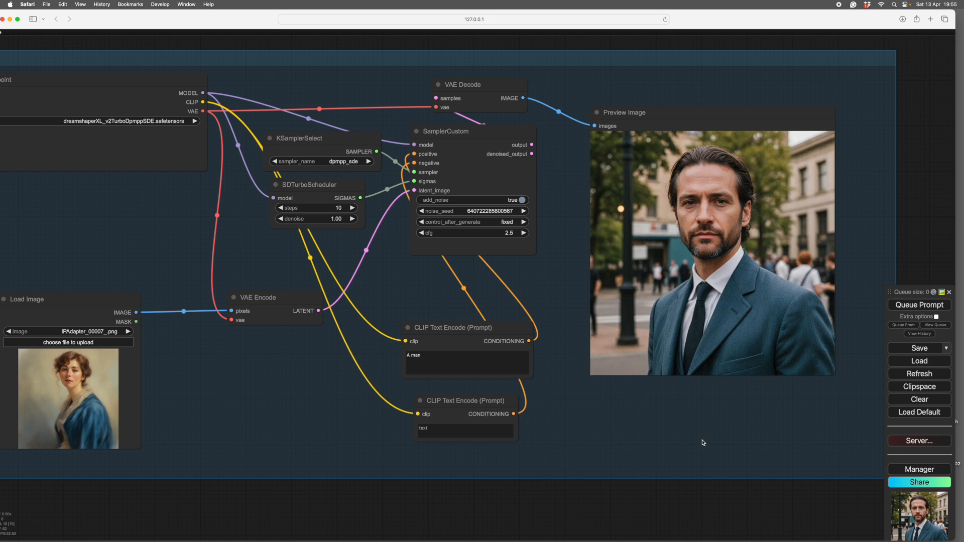
{"action": "mouse_move", "coordinate": [736, 431]}
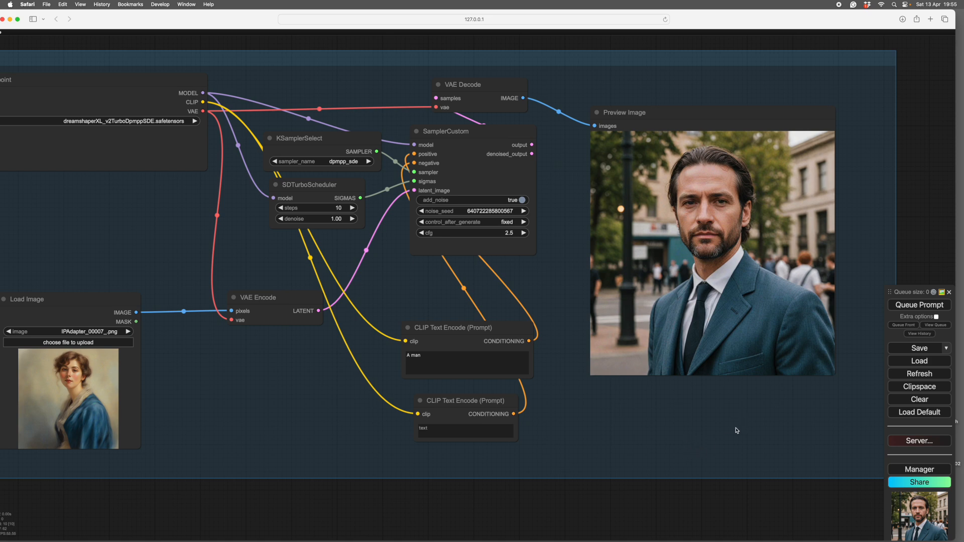
{"action": "mouse_move", "coordinate": [684, 434]}
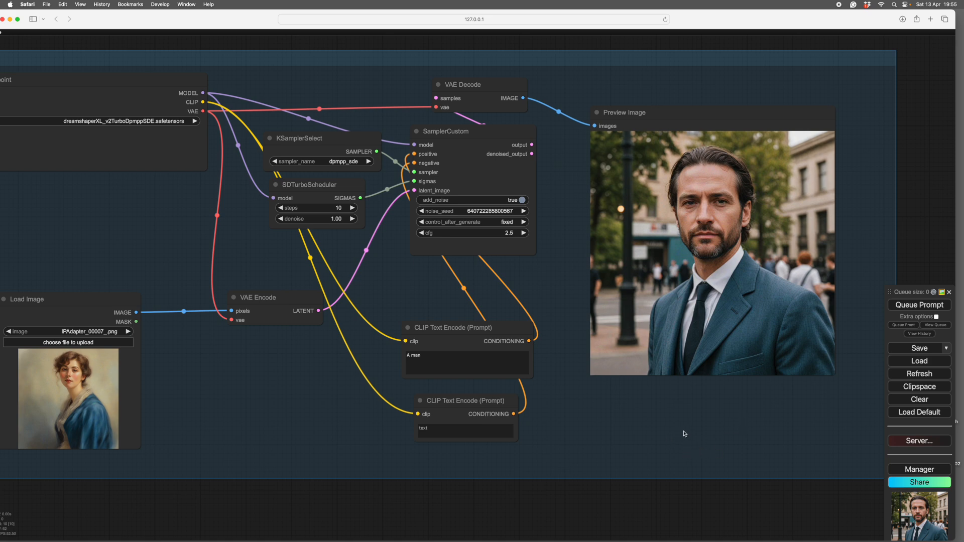
{"action": "mouse_move", "coordinate": [434, 358]}
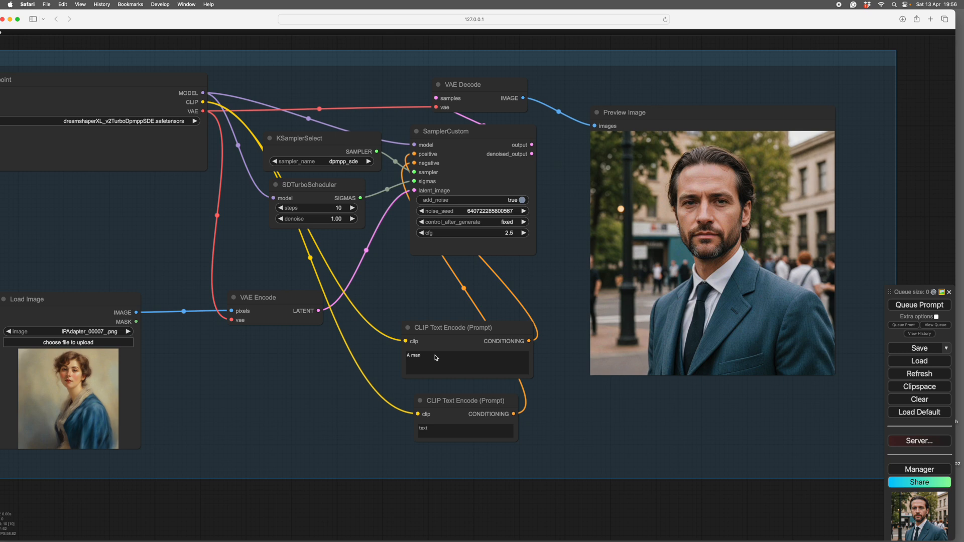
{"action": "mouse_move", "coordinate": [495, 362]}
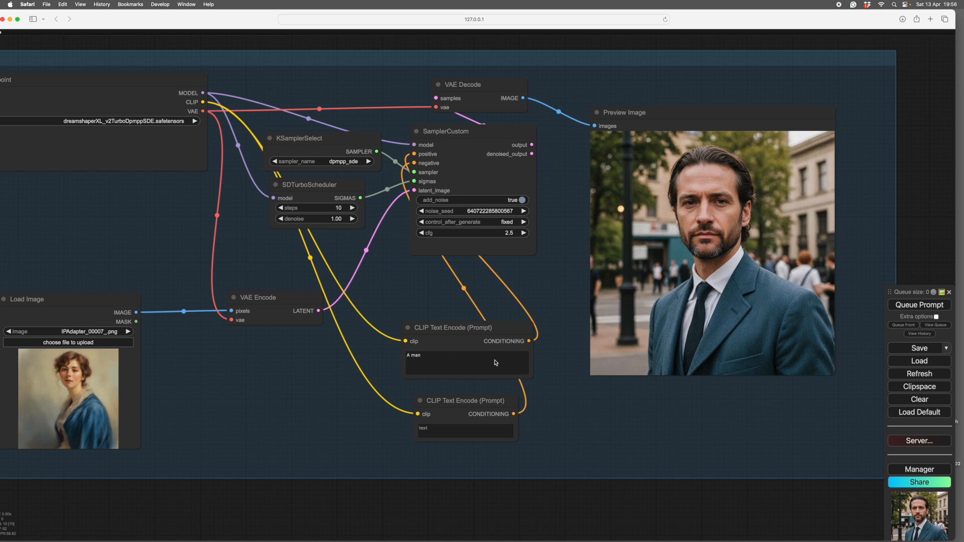
{"action": "mouse_move", "coordinate": [701, 300]}
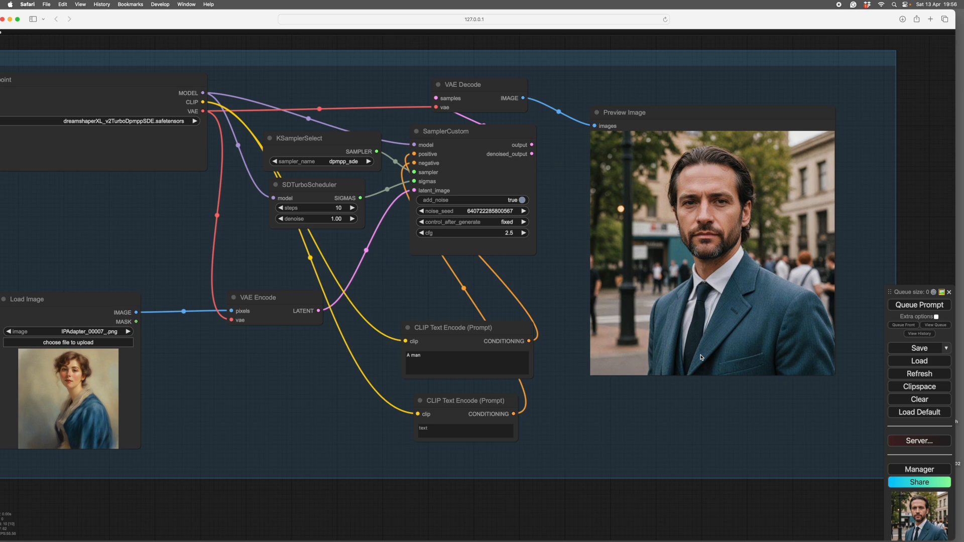
{"action": "mouse_move", "coordinate": [631, 258]}
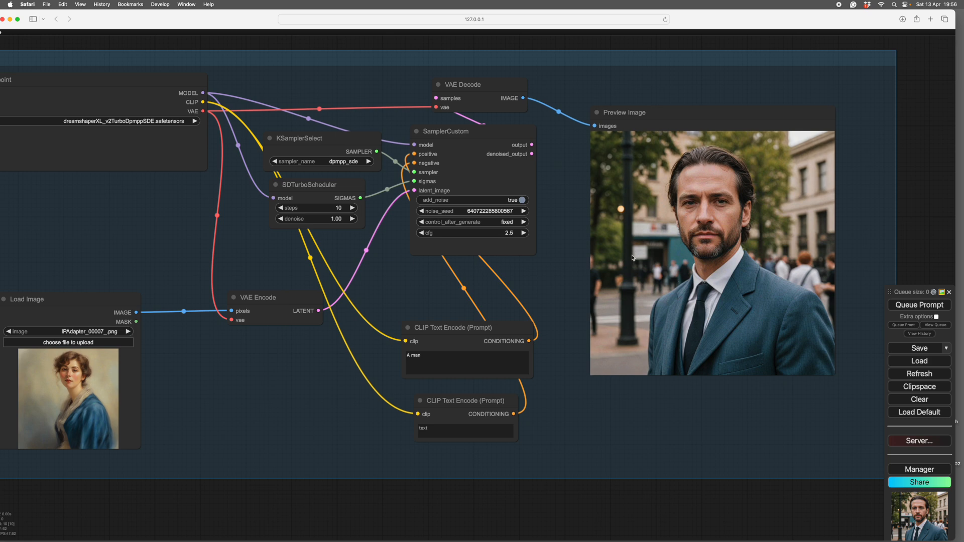
{"action": "mouse_move", "coordinate": [525, 229]}
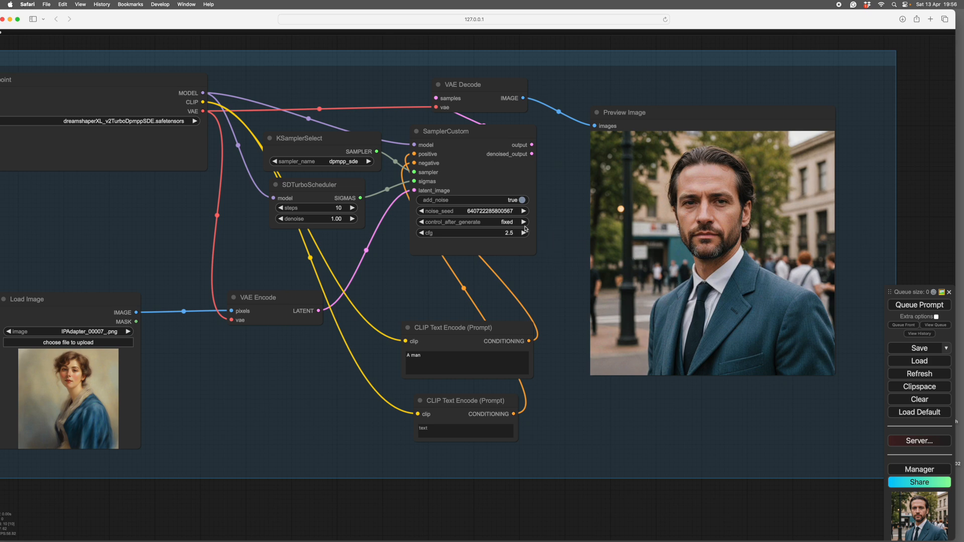
{"action": "mouse_move", "coordinate": [661, 252]}
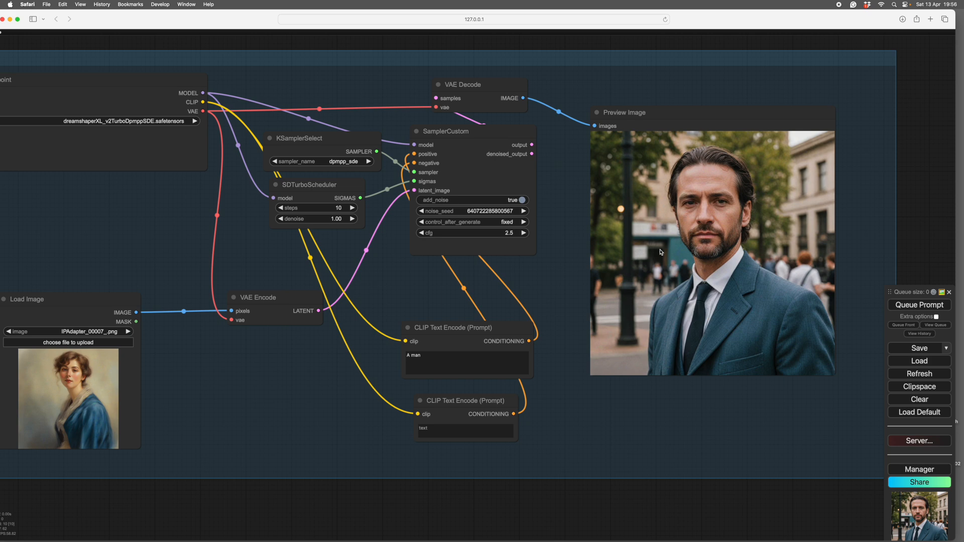
{"action": "mouse_move", "coordinate": [535, 263]}
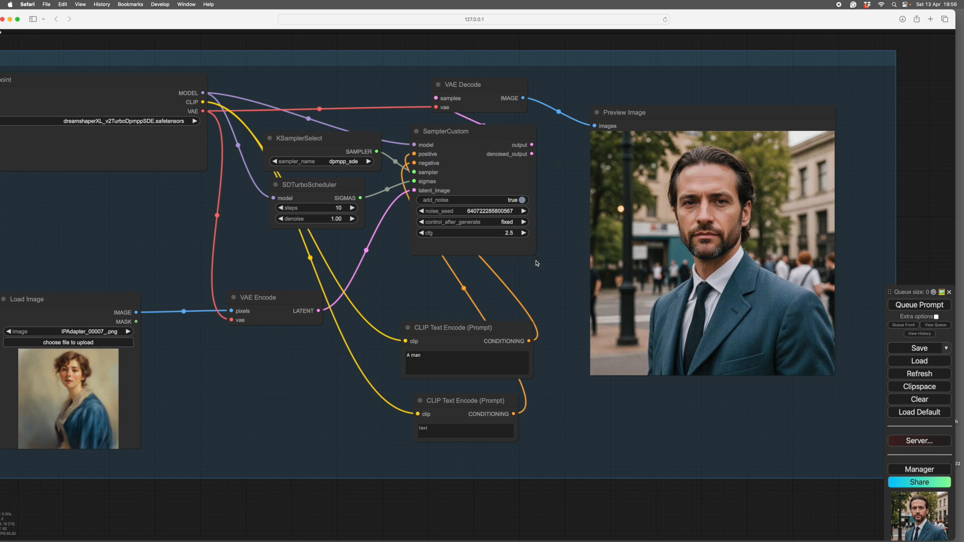
{"action": "mouse_move", "coordinate": [509, 334]}
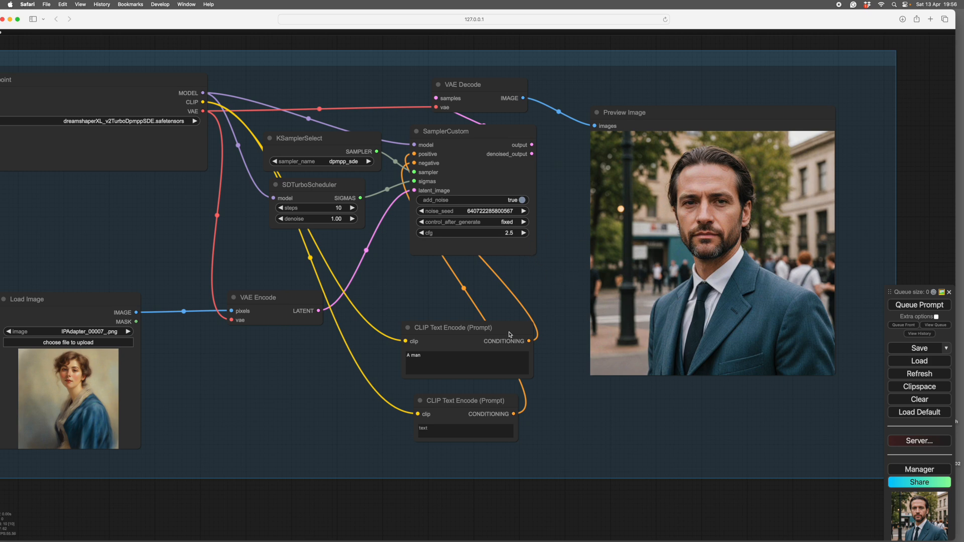
Extend the positive prompt to "A man, a street" and generate the narrow-street portrait.
{"action": "left_click", "coordinate": [467, 327]}
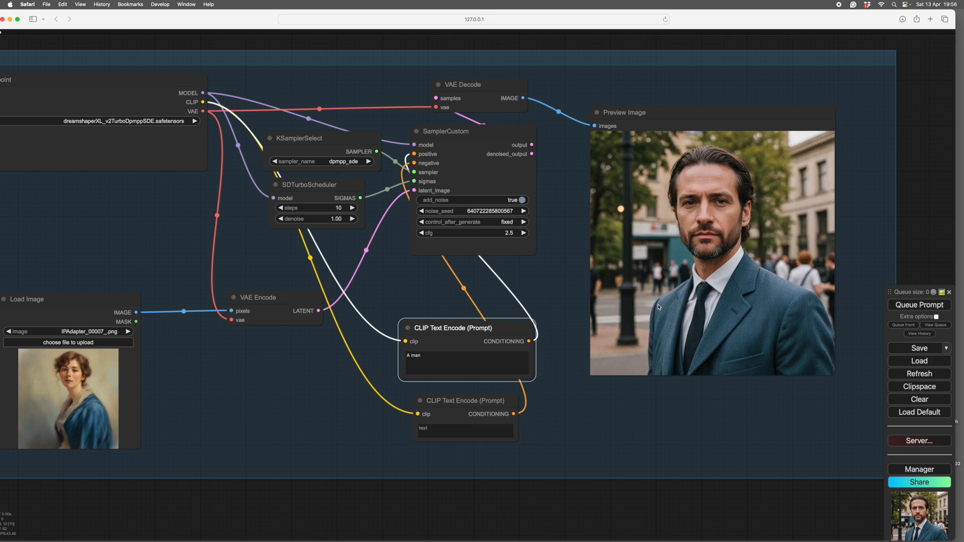
{"action": "mouse_move", "coordinate": [448, 363]}
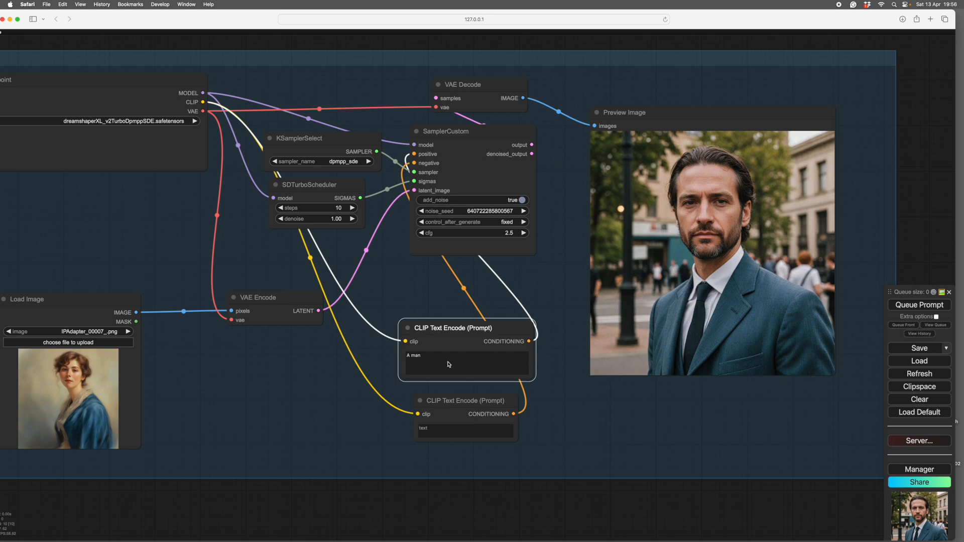
{"action": "left_click", "coordinate": [466, 362]}
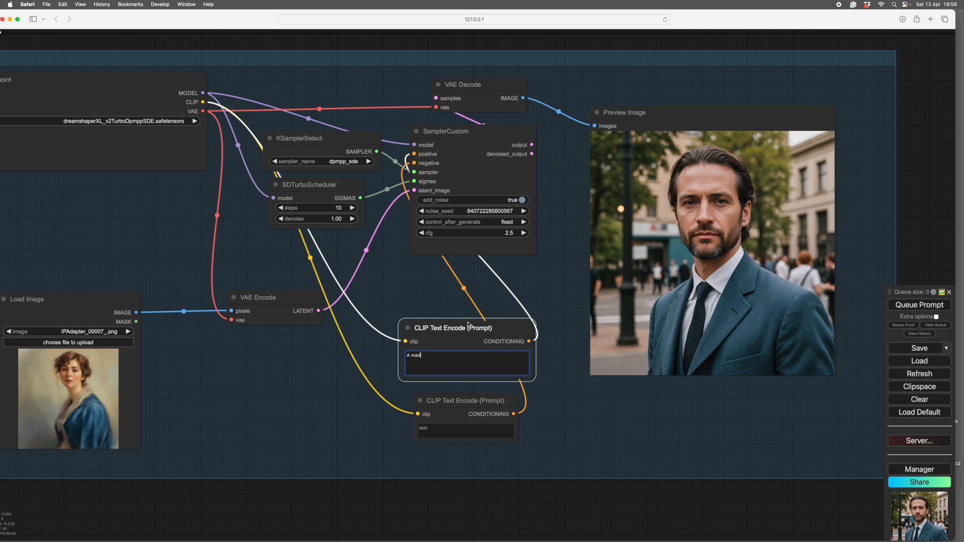
{"action": "type", "text": ","}
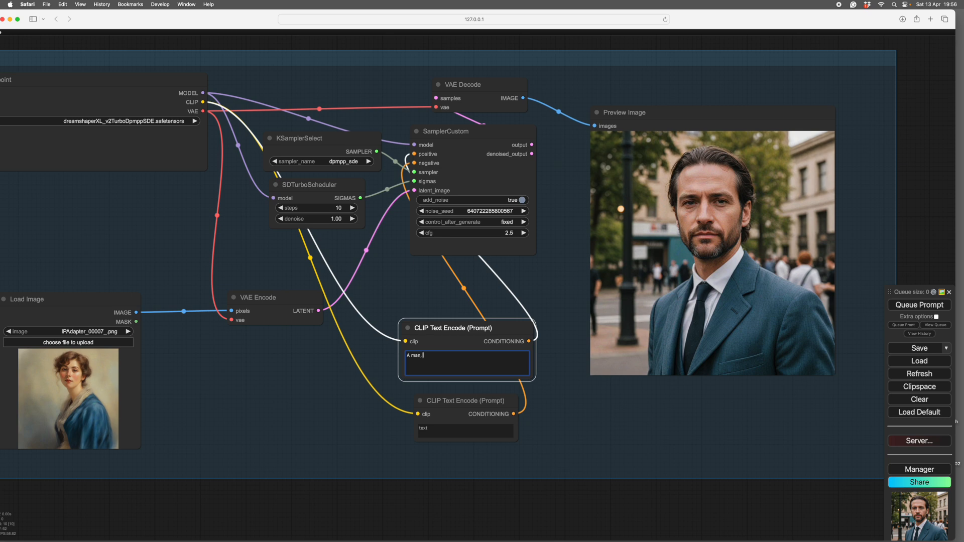
{"action": "type", "text": "a"}
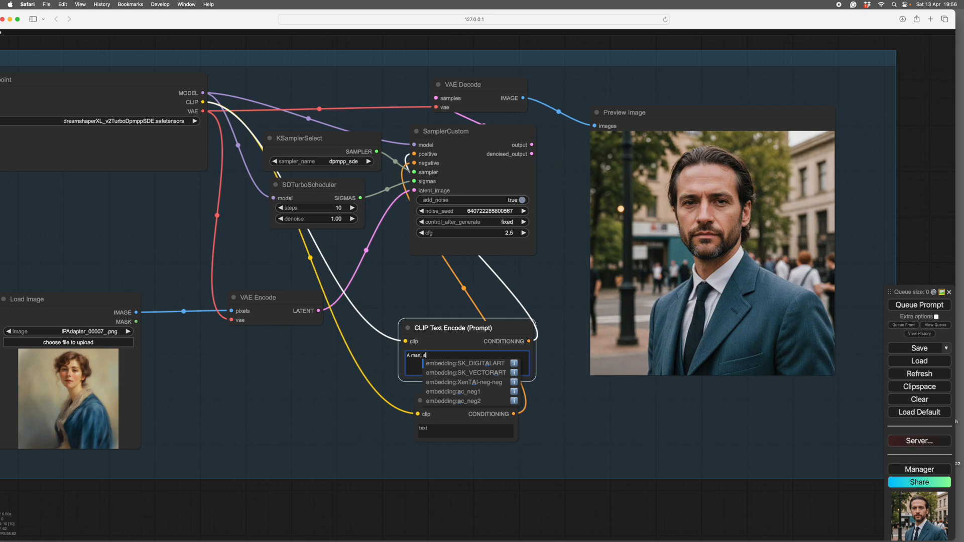
{"action": "type", "text": "stre"}
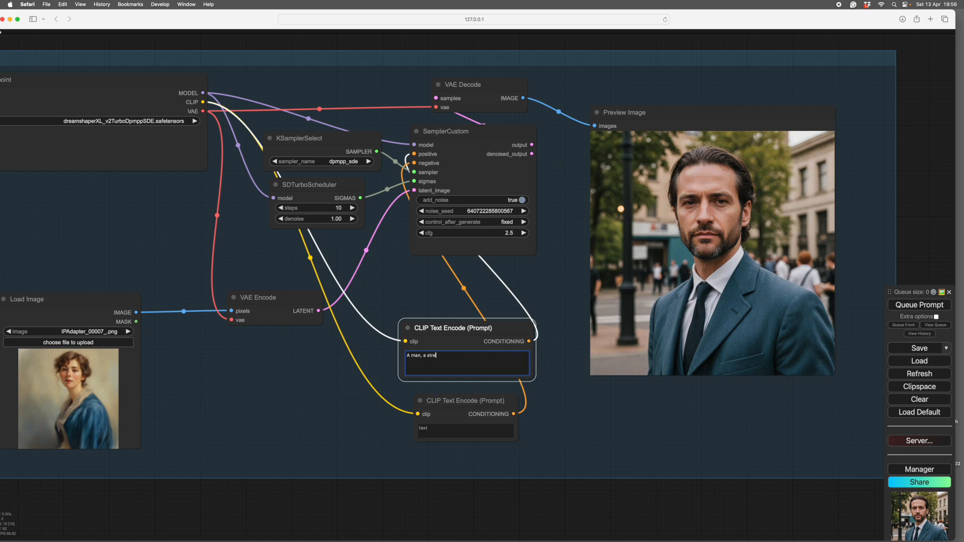
{"action": "type", "text": "et"}
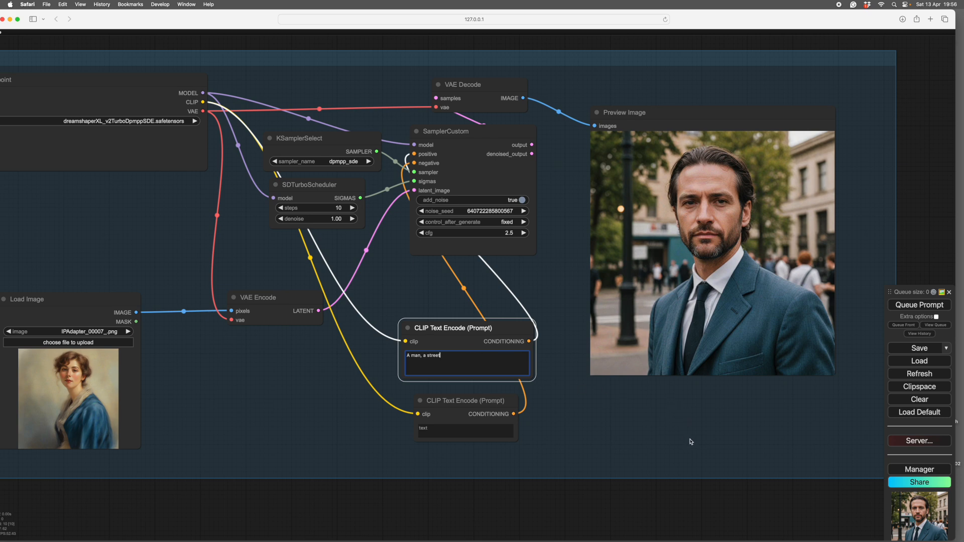
{"action": "left_click", "coordinate": [918, 306]}
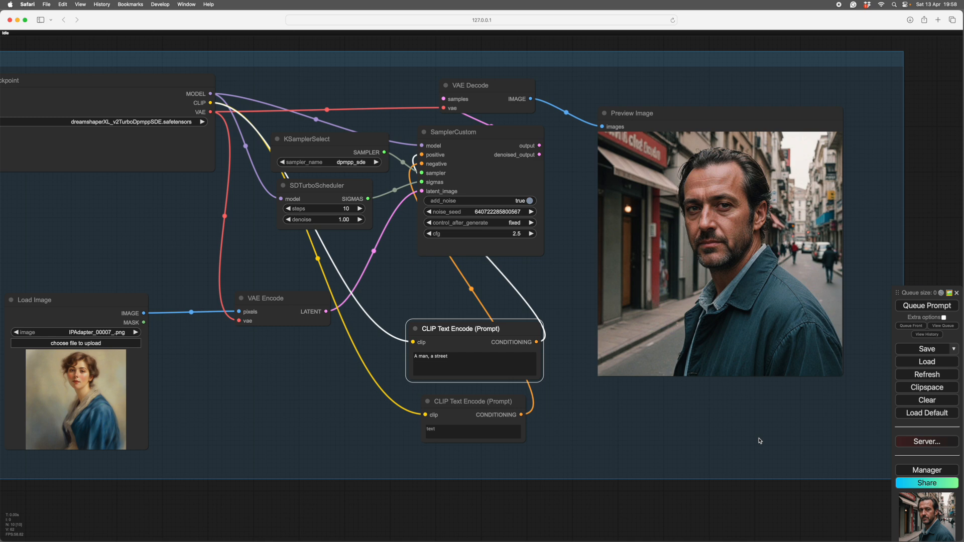
{"action": "mouse_move", "coordinate": [766, 433]}
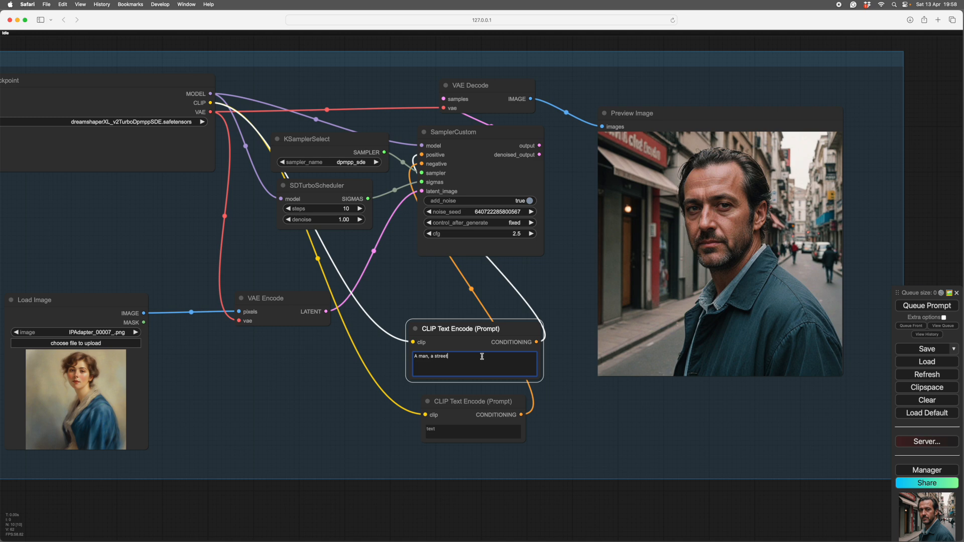
Append ", morning light" to the positive prompt.
{"action": "type", "text": ", morning light"}
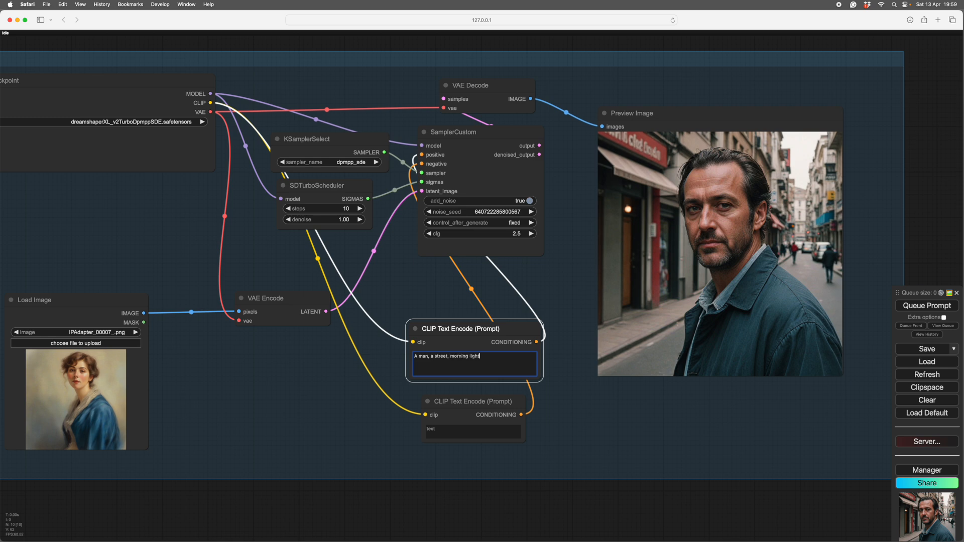
{"action": "mouse_move", "coordinate": [810, 434]}
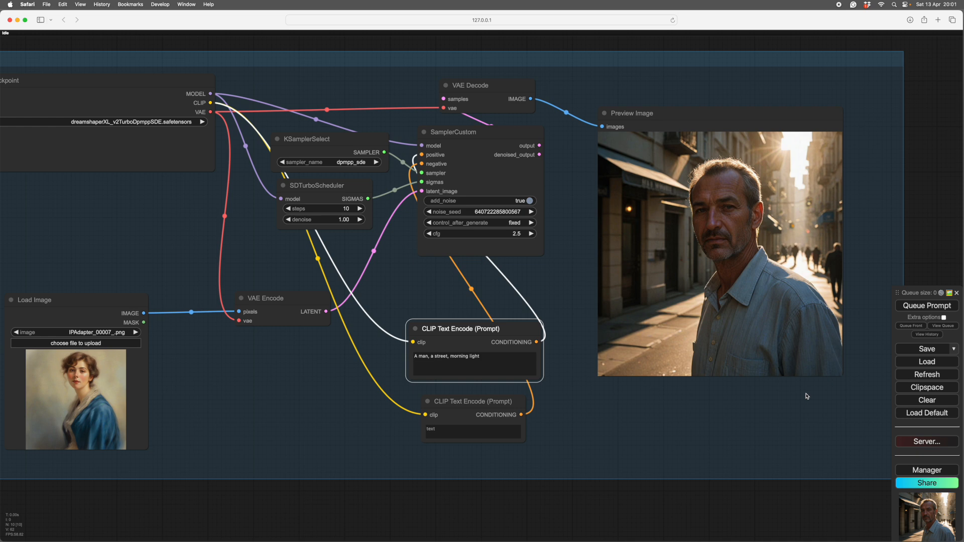
{"action": "mouse_move", "coordinate": [852, 188]}
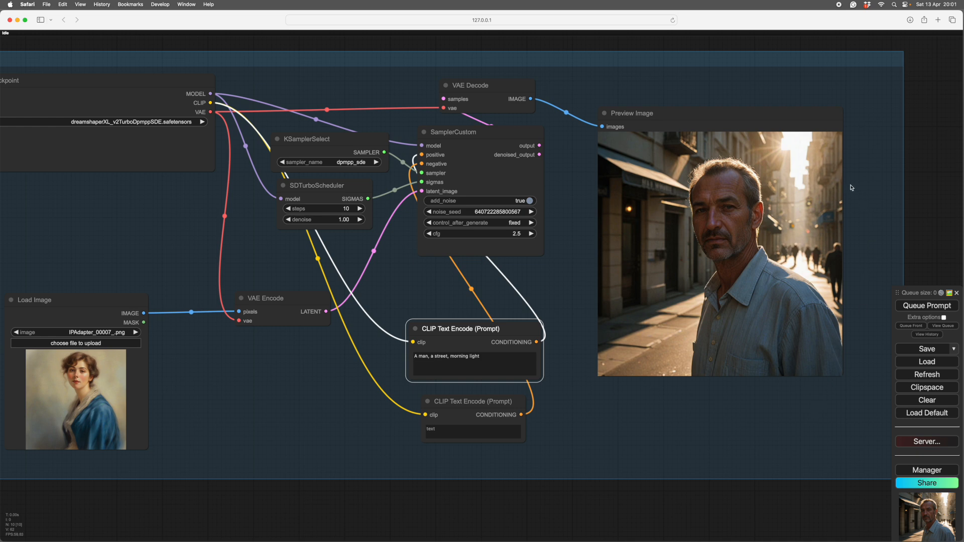
{"action": "mouse_move", "coordinate": [755, 442]}
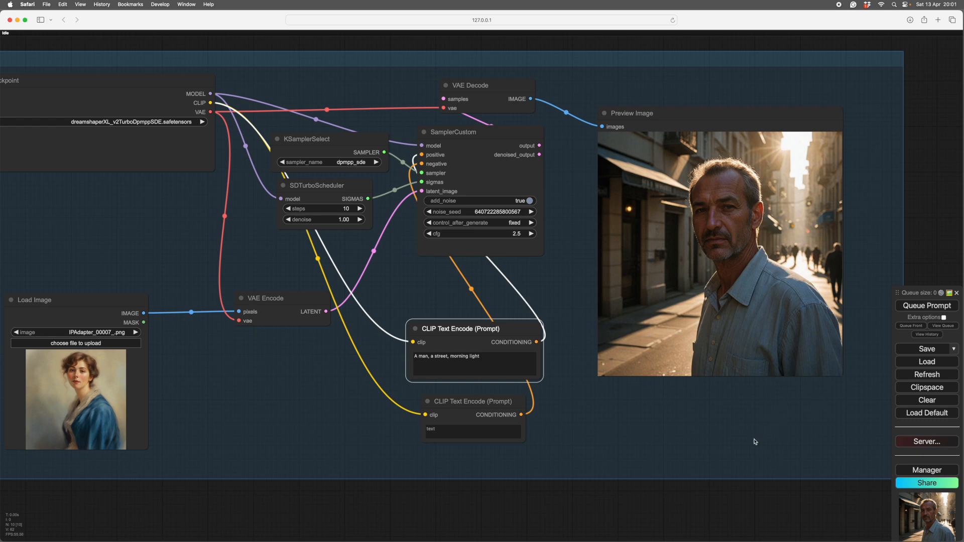
{"action": "mouse_move", "coordinate": [596, 393]}
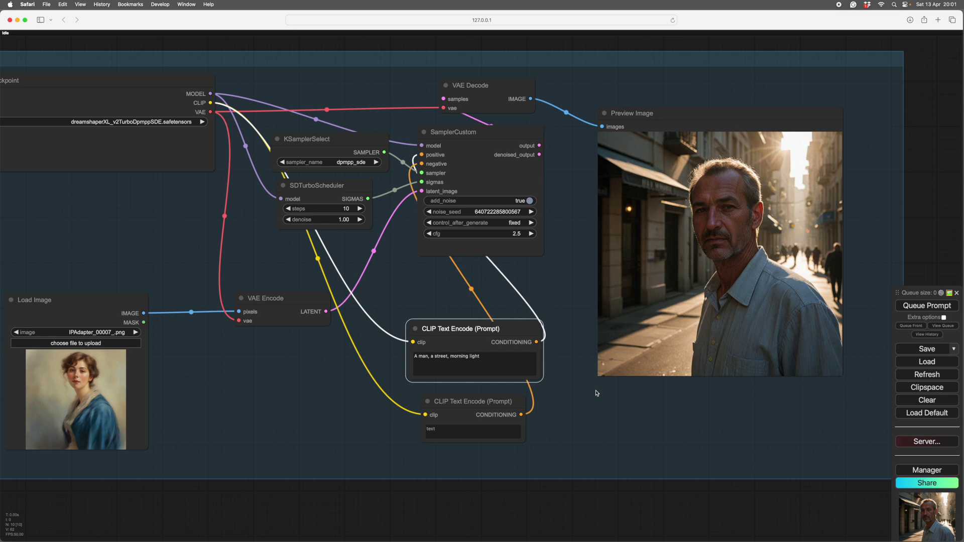
{"action": "mouse_move", "coordinate": [606, 425]}
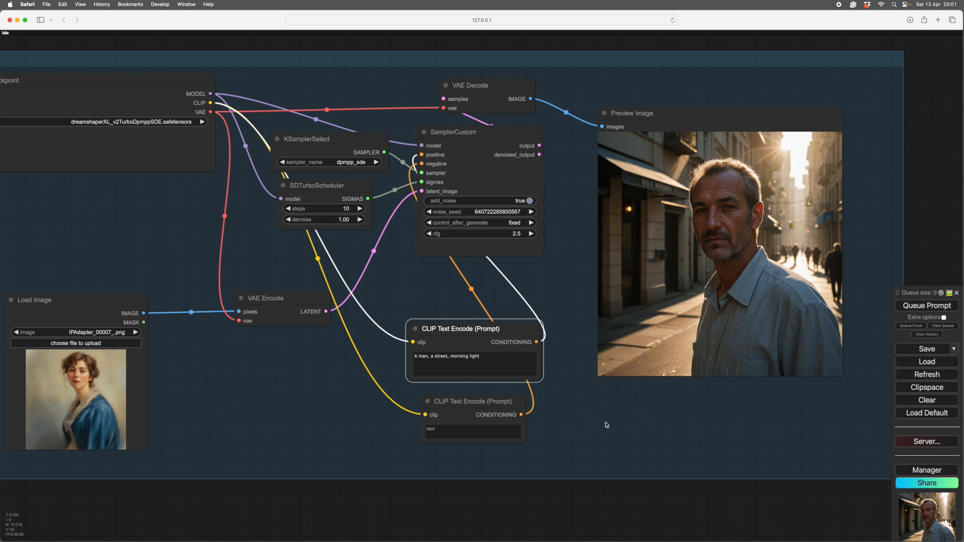
Append ", comic illustration" to the prompt and generate the comic-style street portrait.
{"action": "left_click", "coordinate": [473, 363]}
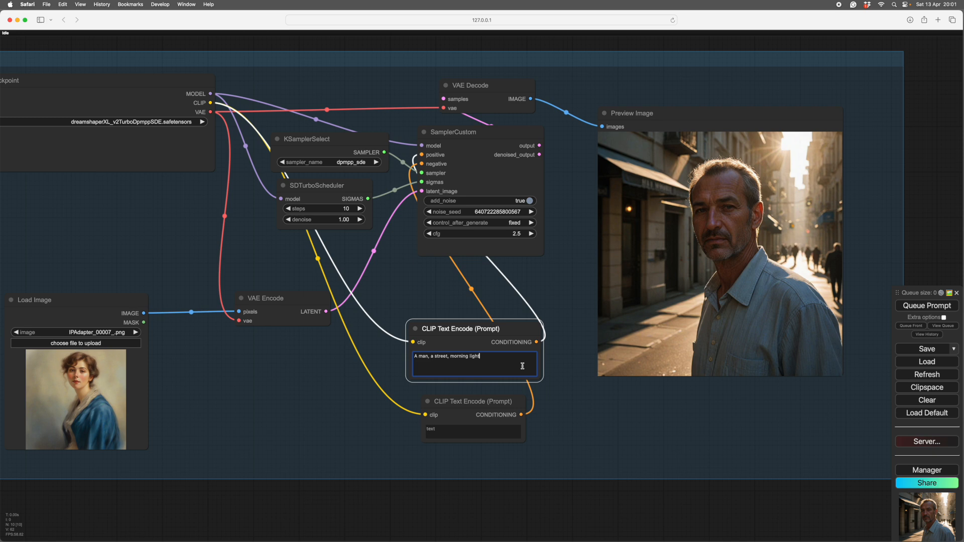
{"action": "mouse_move", "coordinate": [575, 418]}
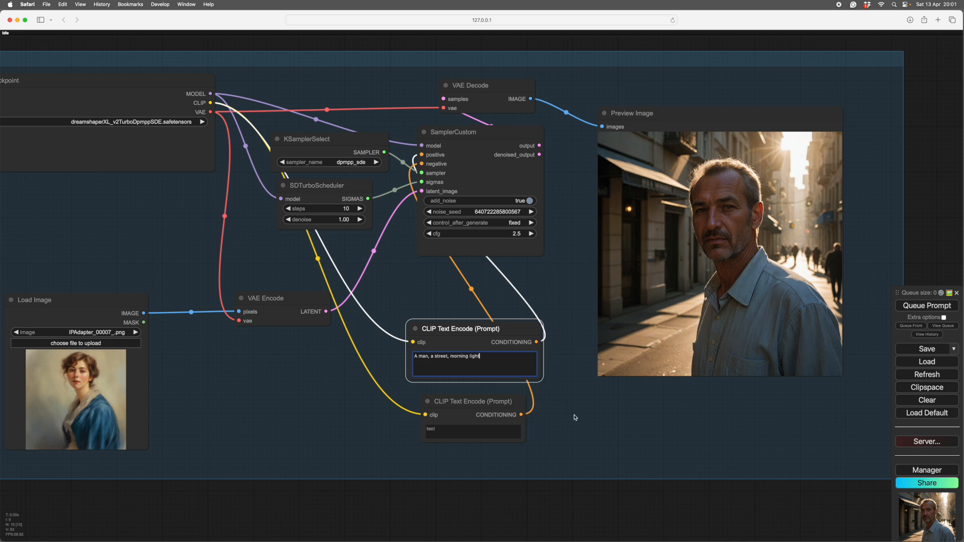
{"action": "type", "text": ","}
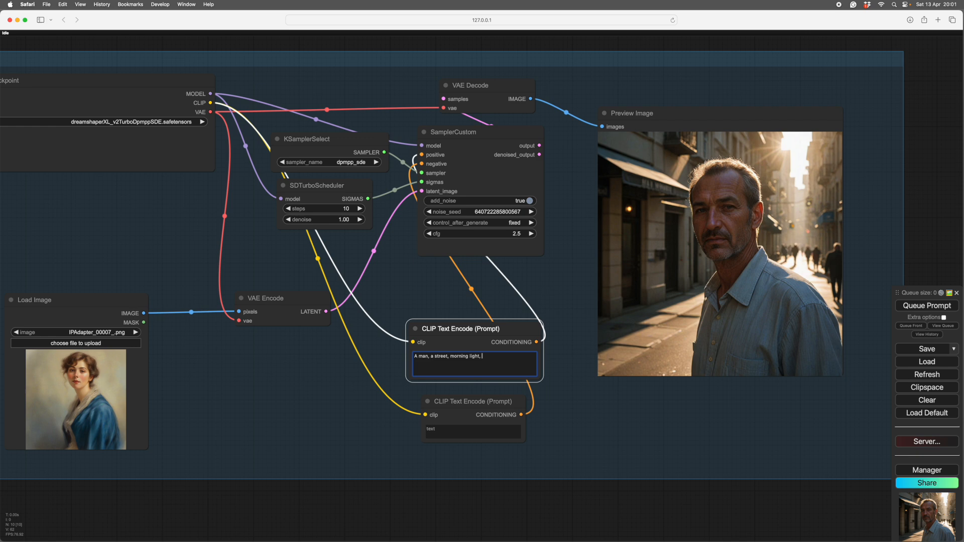
{"action": "mouse_move", "coordinate": [607, 434]}
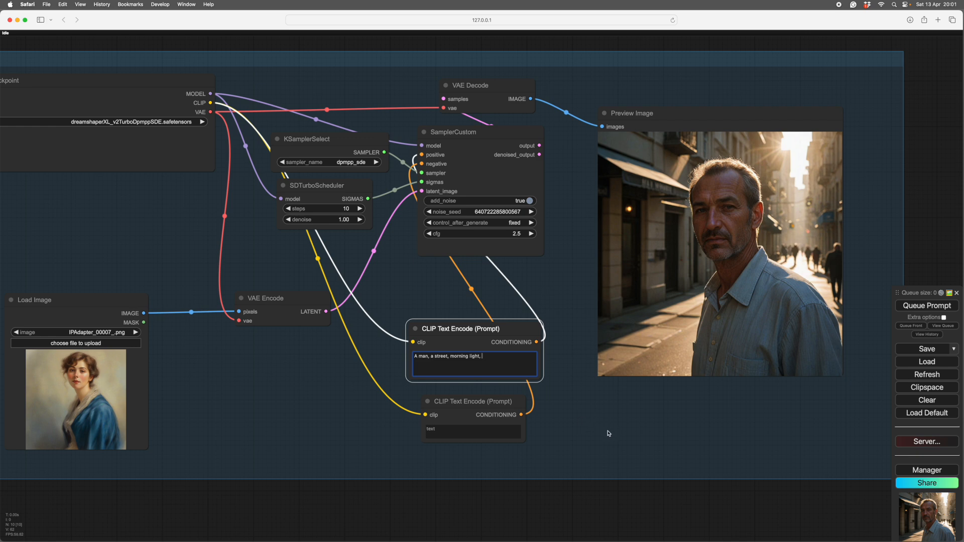
{"action": "mouse_move", "coordinate": [582, 421]}
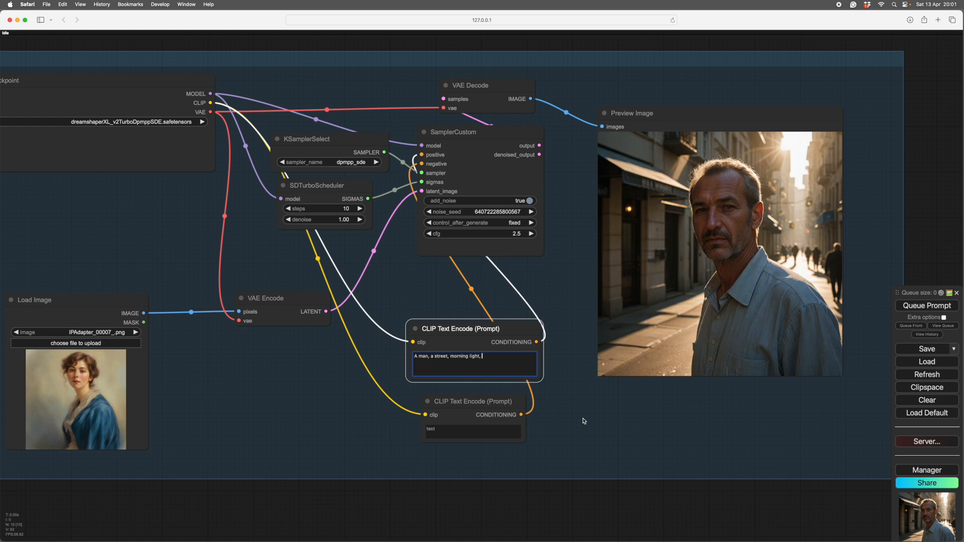
{"action": "mouse_move", "coordinate": [572, 398]}
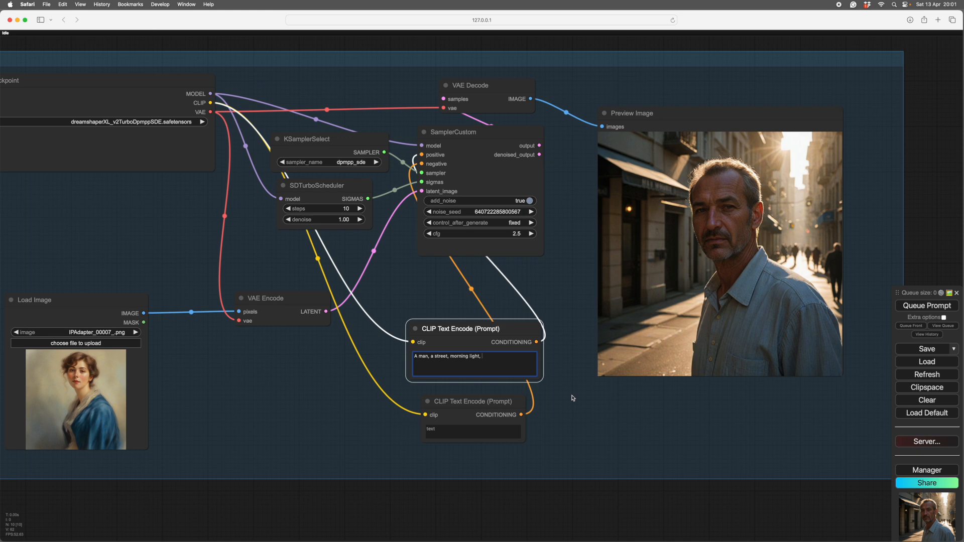
{"action": "type", "text": "comic il"}
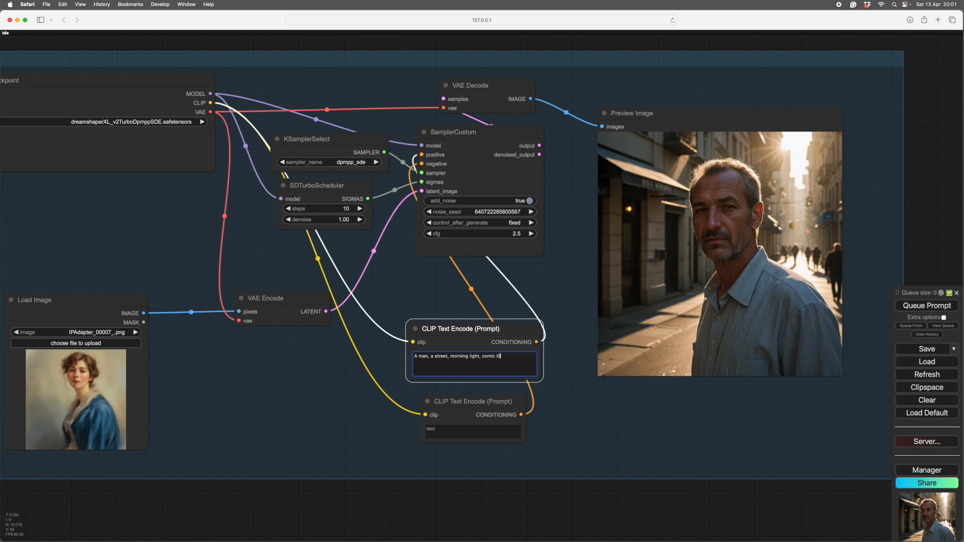
{"action": "type", "text": "lustration"}
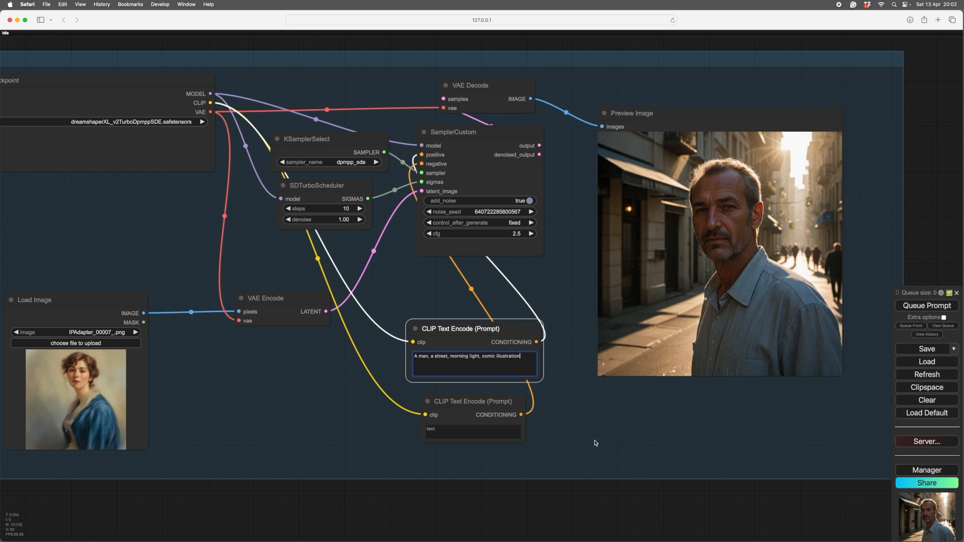
{"action": "mouse_move", "coordinate": [620, 437]}
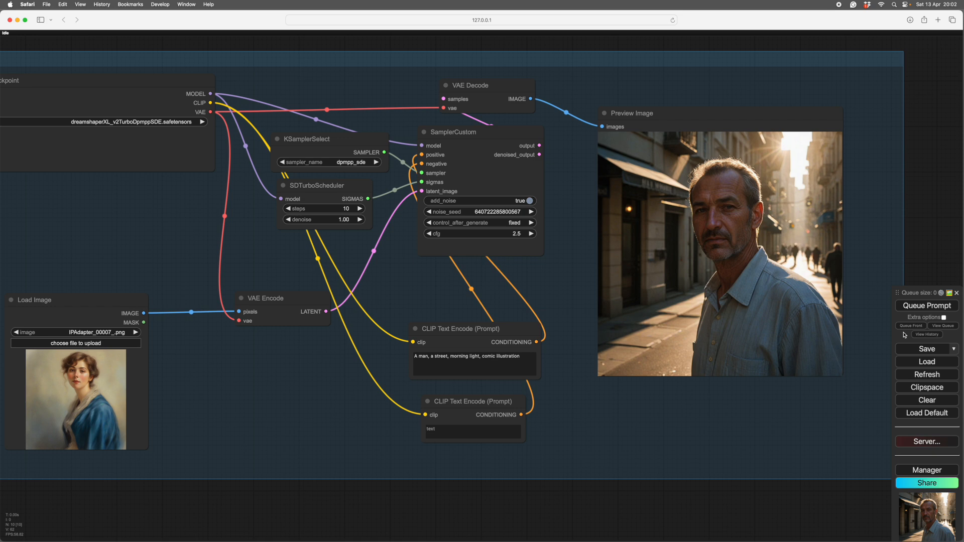
{"action": "left_click", "coordinate": [926, 305]}
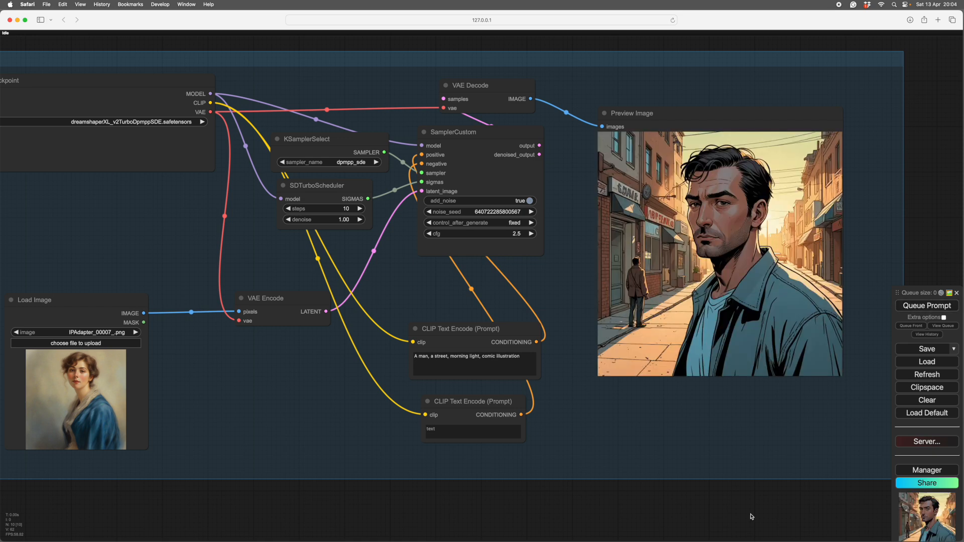
{"action": "mouse_move", "coordinate": [741, 437]}
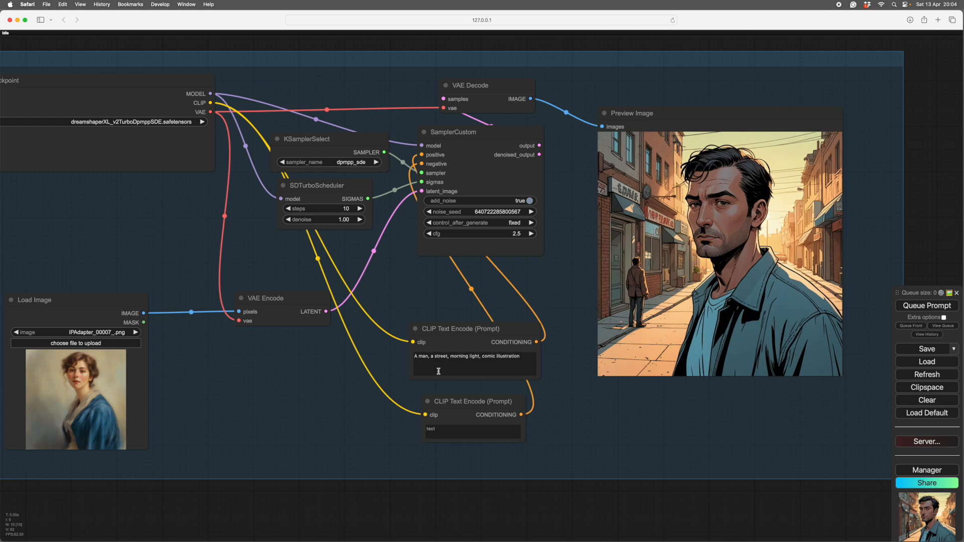
{"action": "mouse_move", "coordinate": [531, 356]}
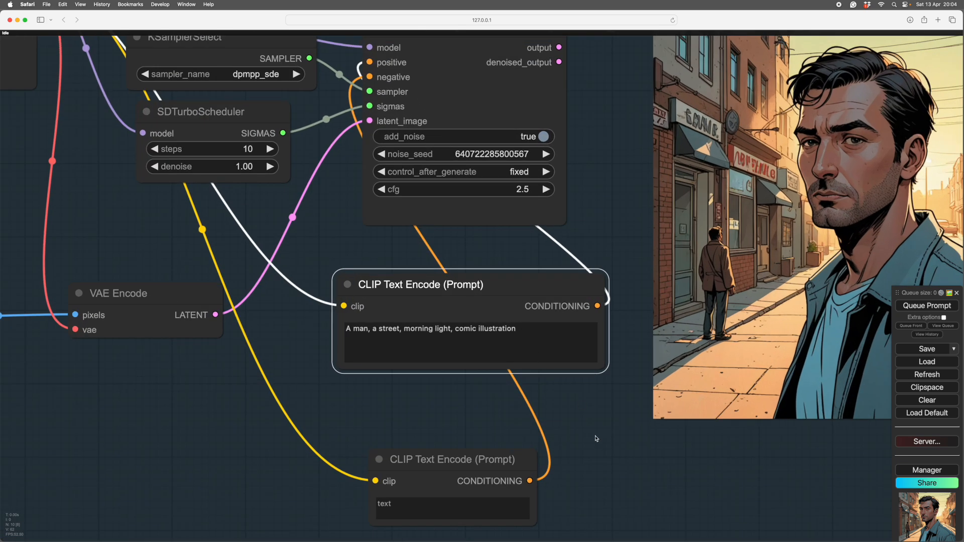
{"action": "mouse_move", "coordinate": [602, 429]}
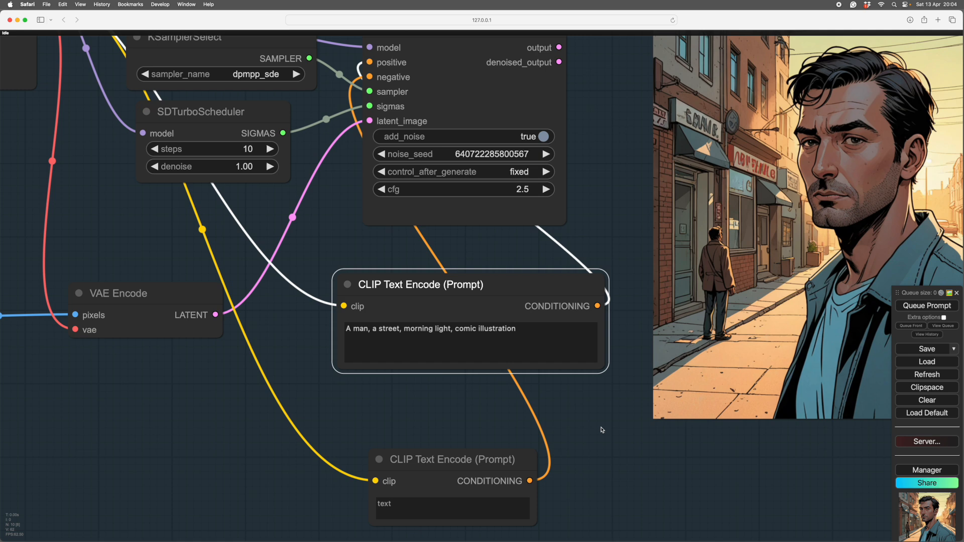
{"action": "mouse_move", "coordinate": [602, 418]}
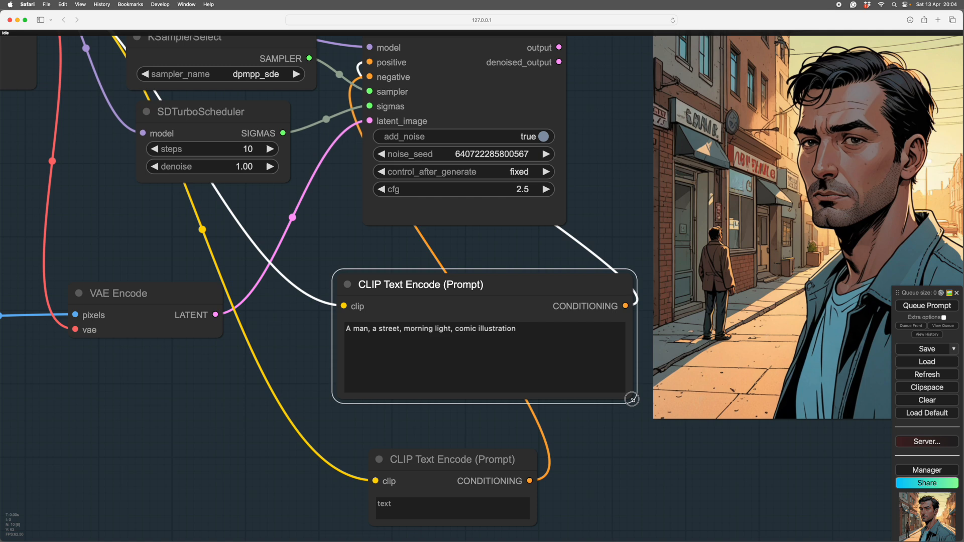
Insert "businessman", "derelict street" and "long shadows" into the positive prompt.
{"action": "left_click", "coordinate": [431, 359]}
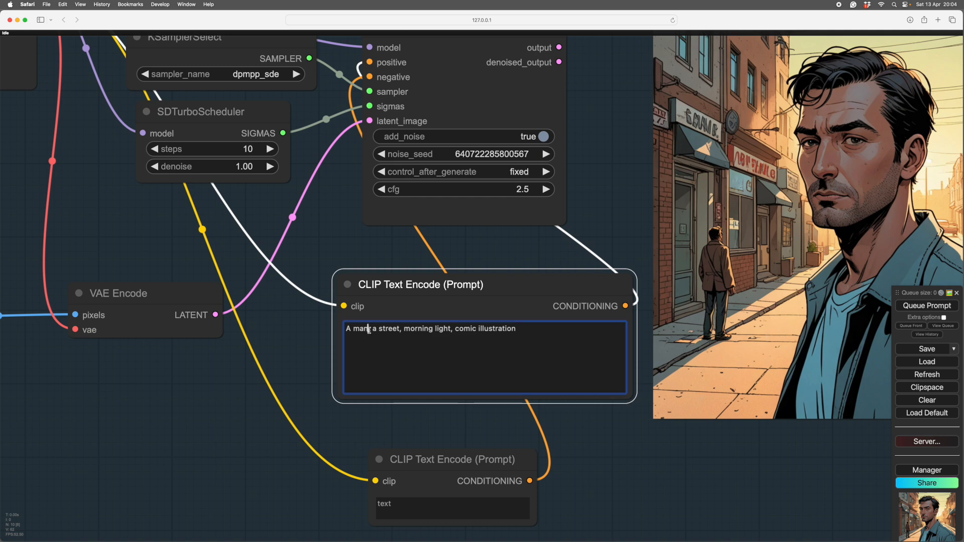
{"action": "mouse_move", "coordinate": [313, 341]}
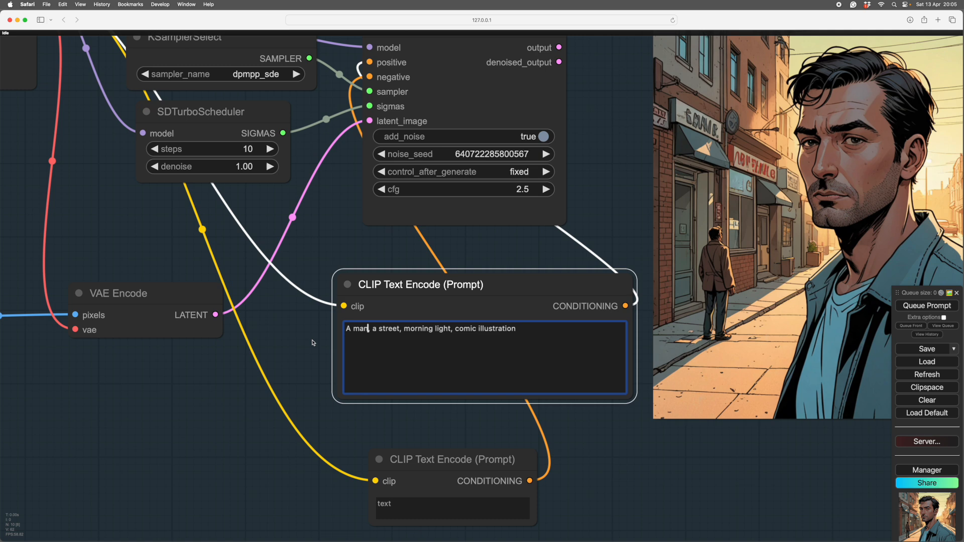
{"action": "type", "text": ","}
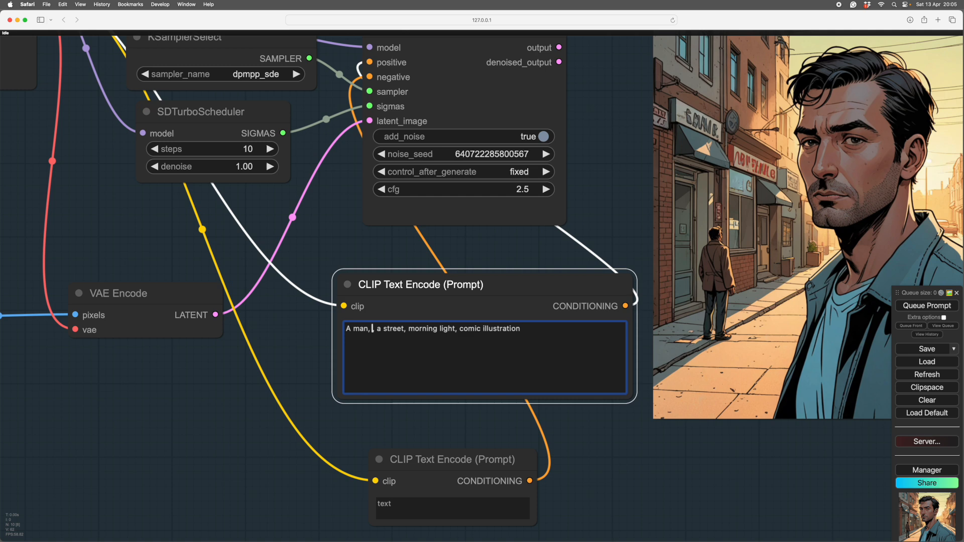
{"action": "type", "text": "ga"}
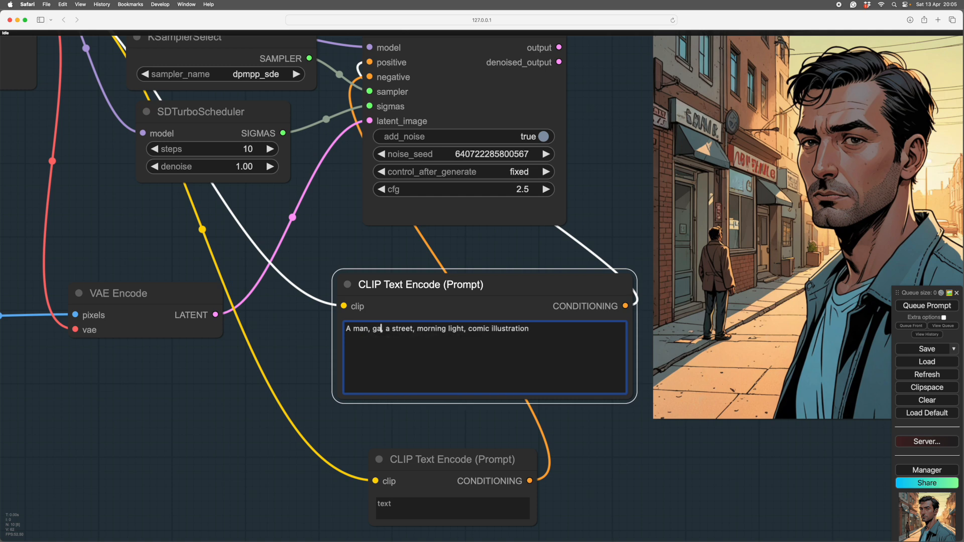
{"action": "key", "text": "Backspace"}
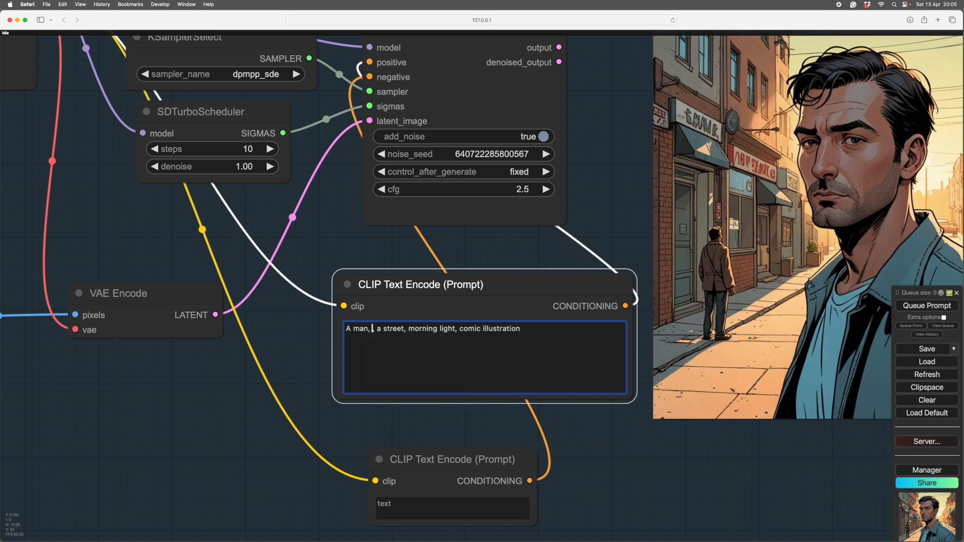
{"action": "type", "text": "but"}
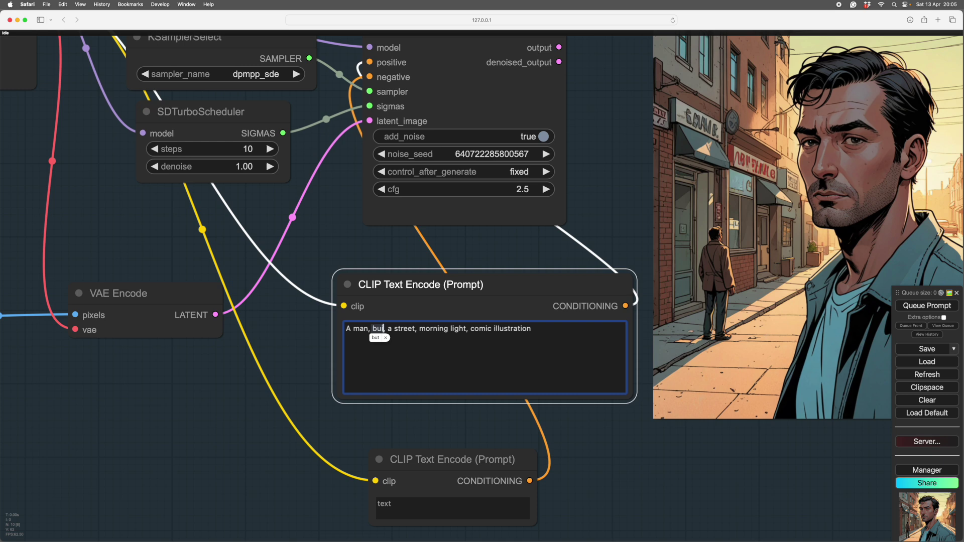
{"action": "type", "text": "businessman,"}
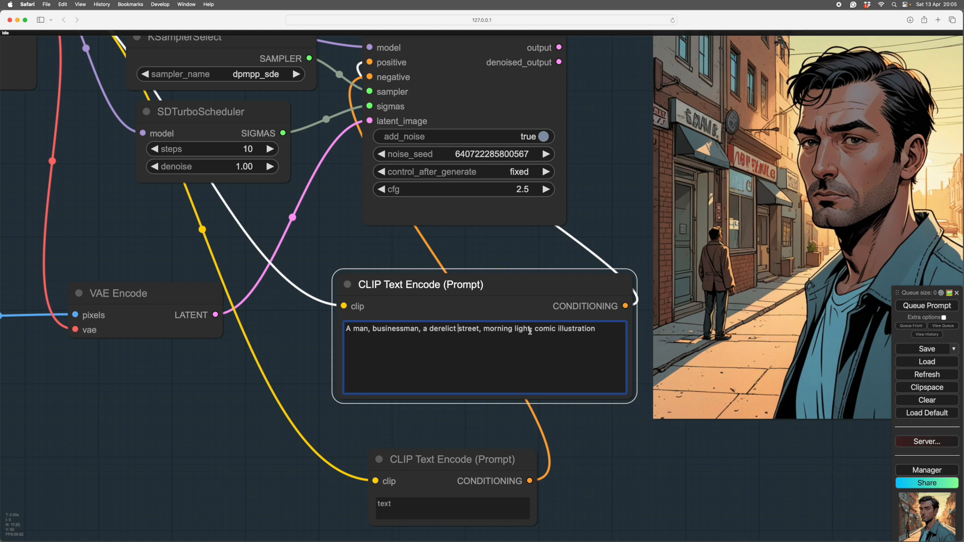
{"action": "mouse_move", "coordinate": [571, 374]}
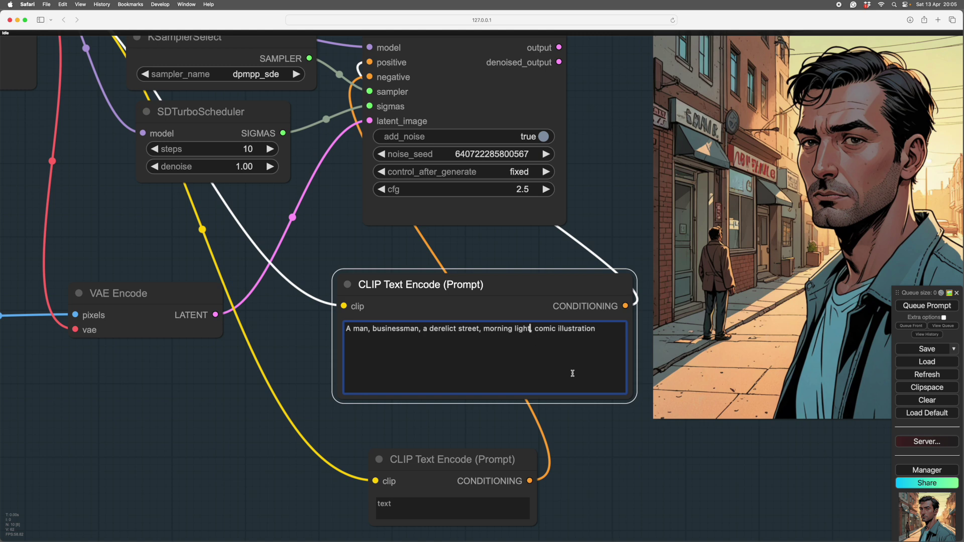
{"action": "type", "text": "long shadows"}
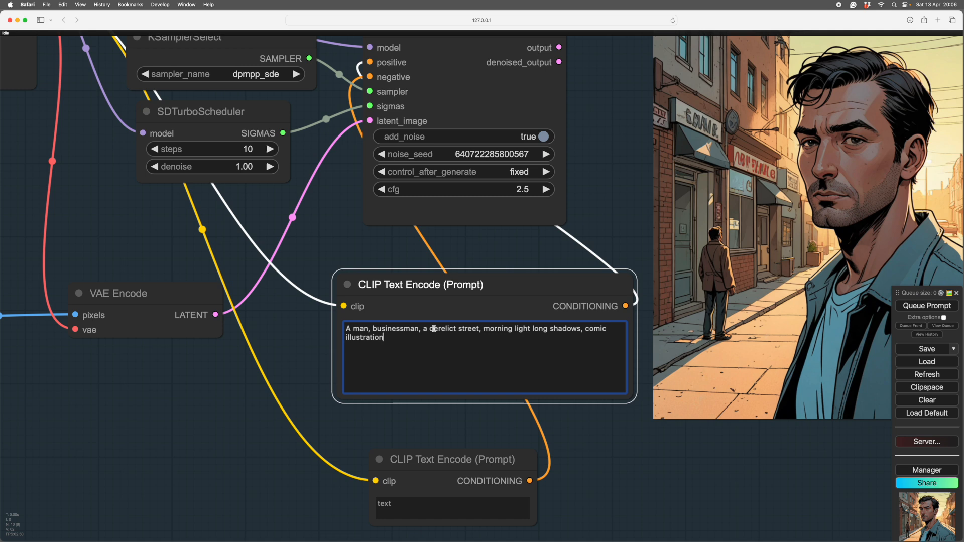
{"action": "mouse_move", "coordinate": [486, 330]}
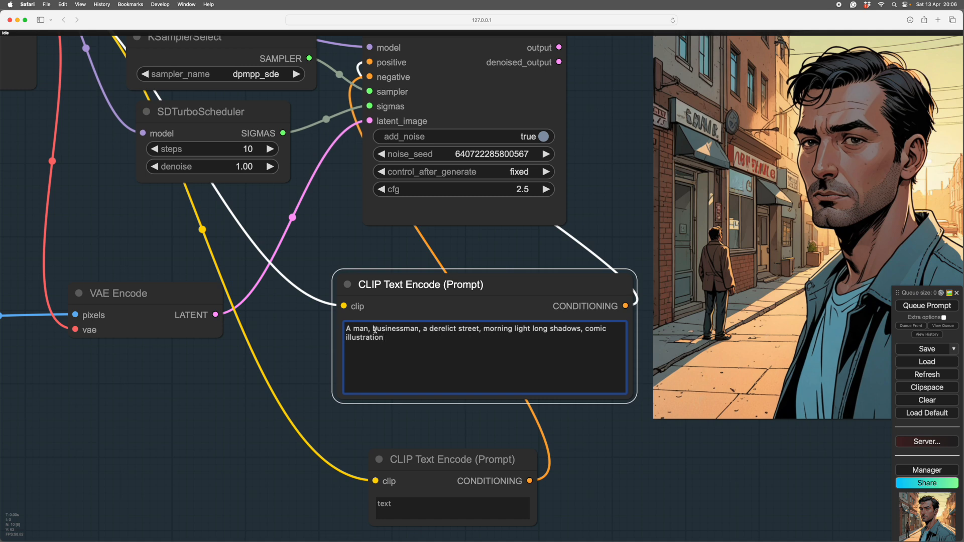
Remove the opening "A man" so the prompt starts with businessman.
{"action": "double_click", "coordinate": [360, 328]}
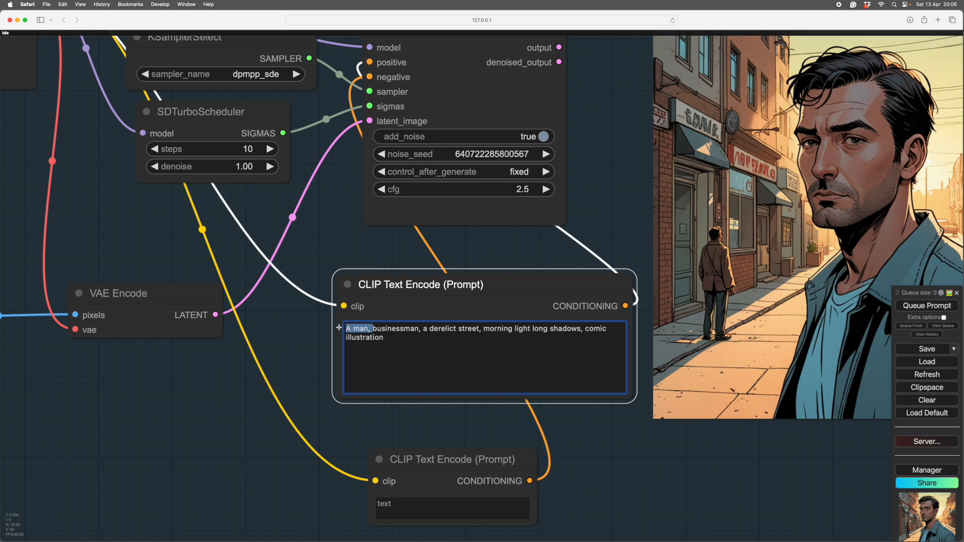
{"action": "key", "text": "Backspace"}
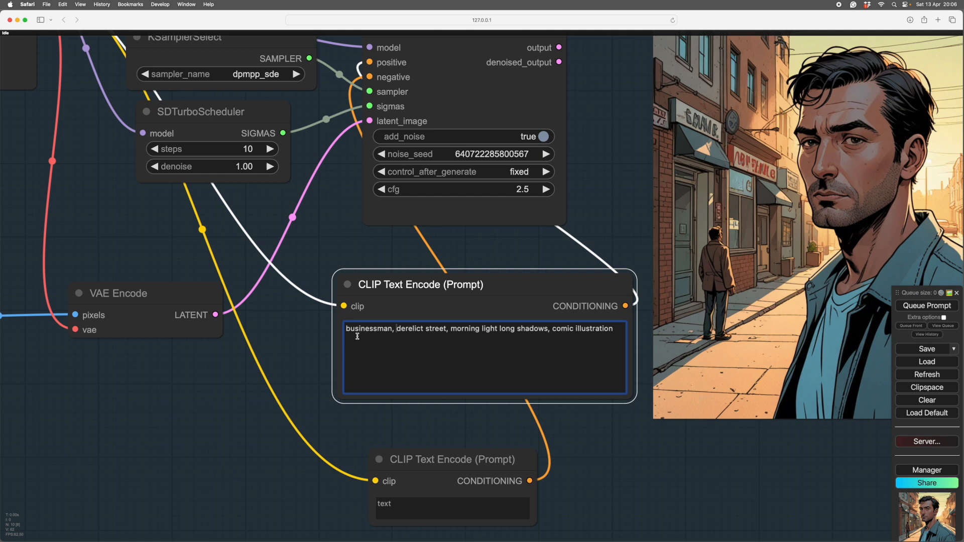
{"action": "type", "text": ","}
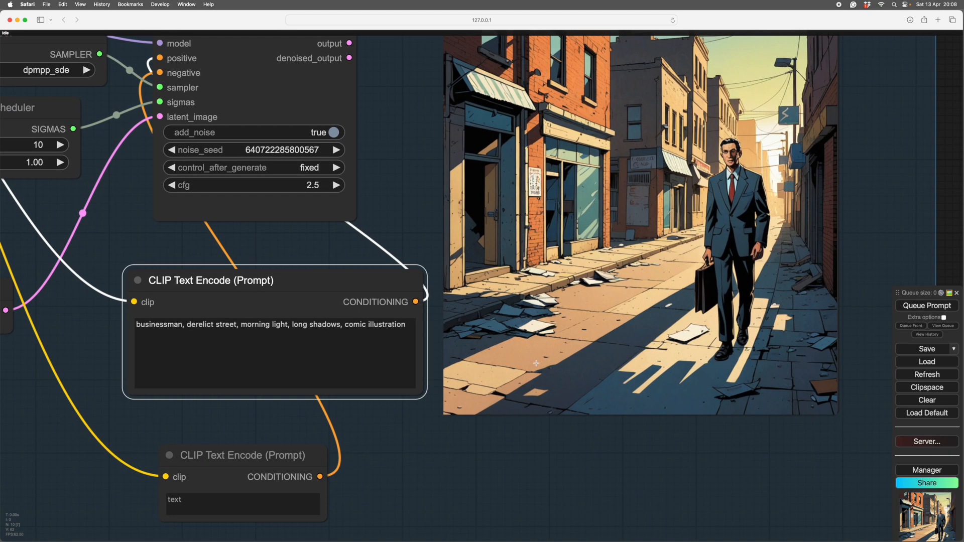
{"action": "mouse_move", "coordinate": [539, 396]}
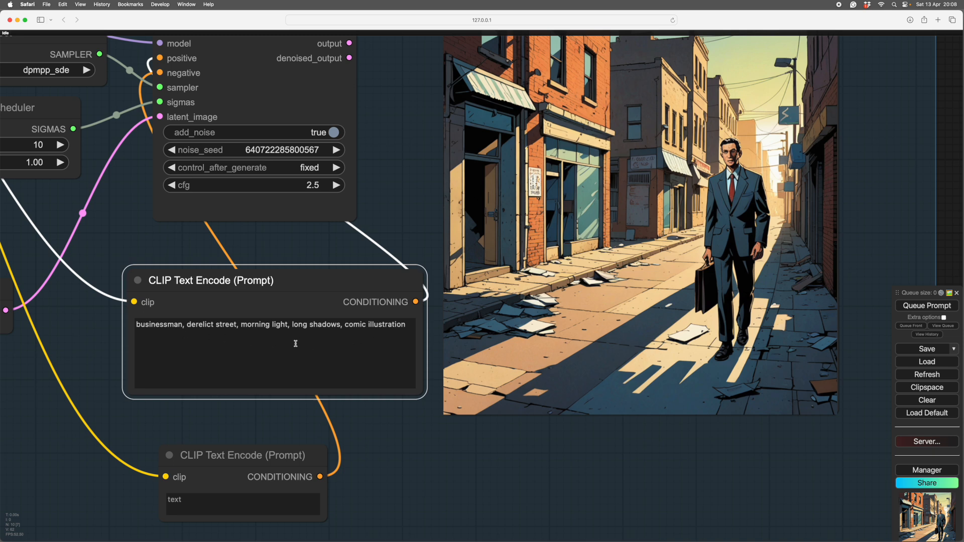
{"action": "mouse_move", "coordinate": [354, 342]}
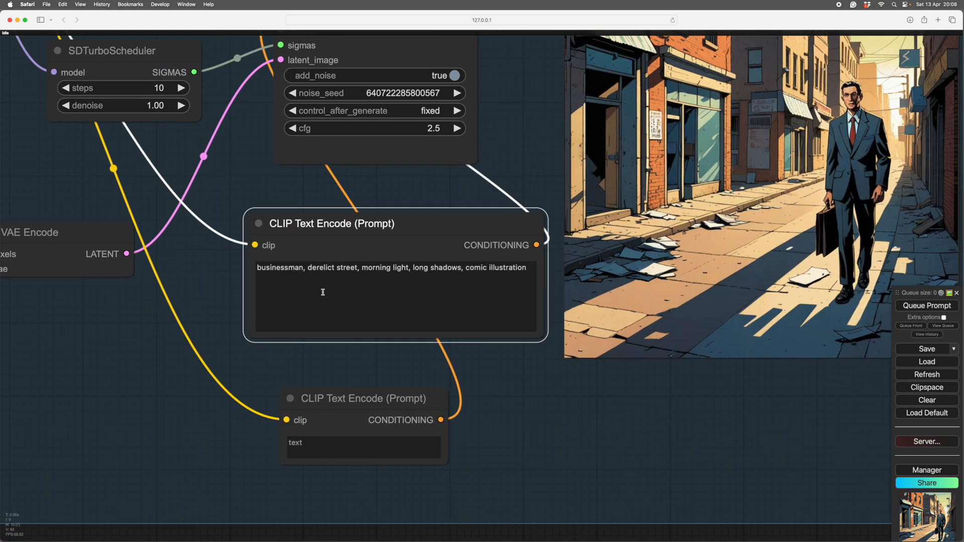
Add ", red hair, sunglasses" after businessman and ", wrecked cars" after derelict street.
{"action": "left_click", "coordinate": [394, 298]}
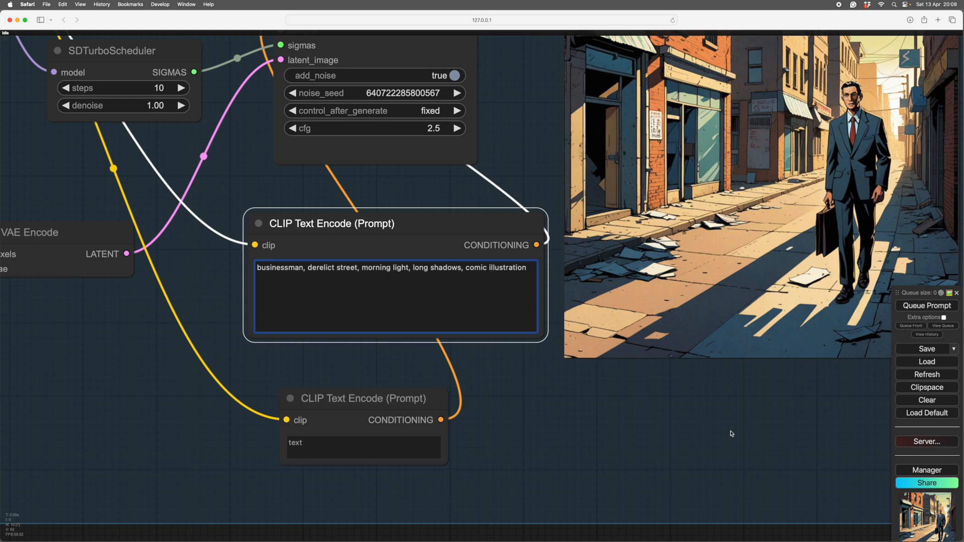
{"action": "left_click", "coordinate": [303, 267]}
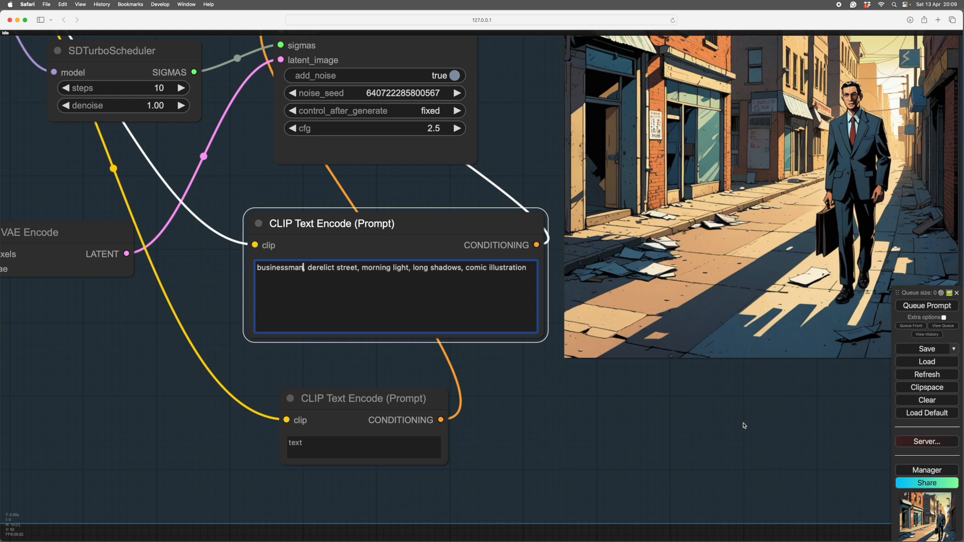
{"action": "type", "text": ", red hair, sunglasses,"}
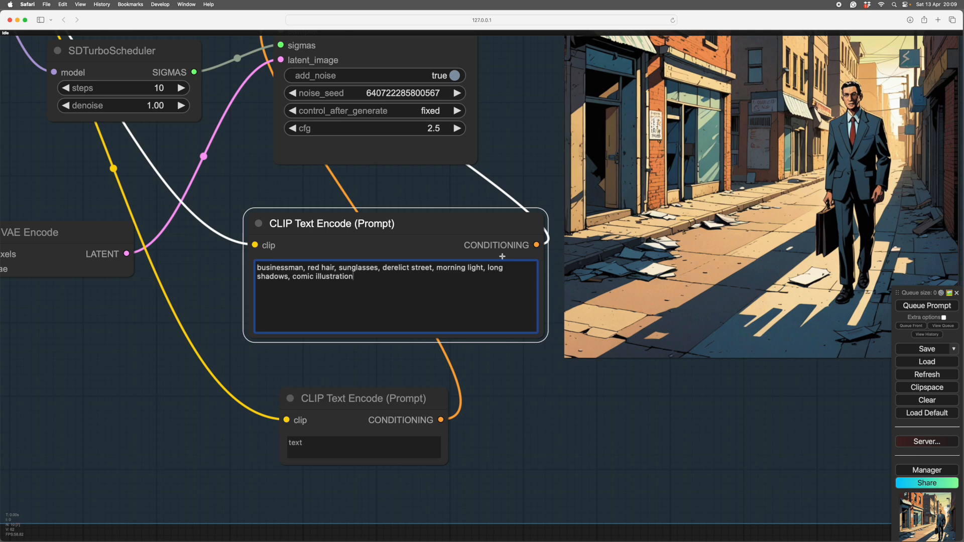
{"action": "left_click", "coordinate": [369, 277]}
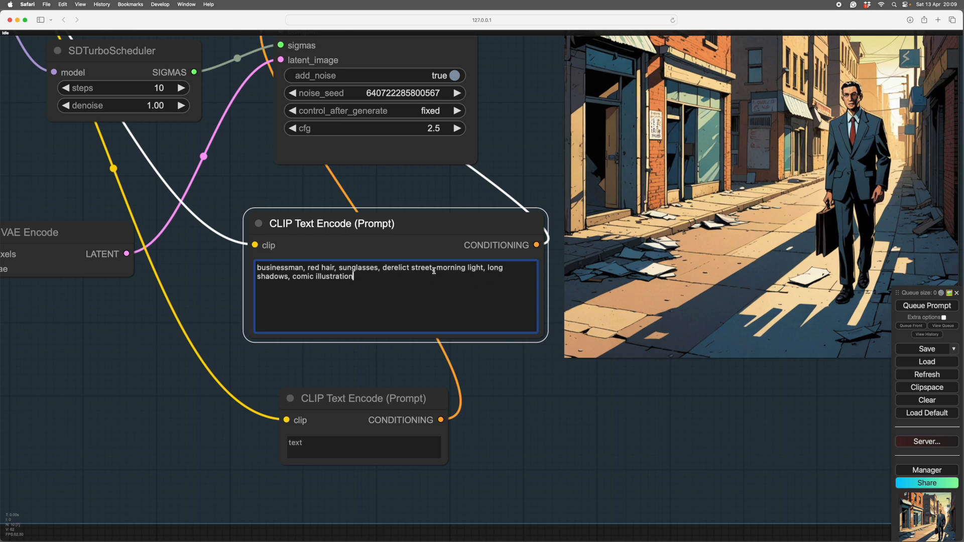
{"action": "type", "text": ","}
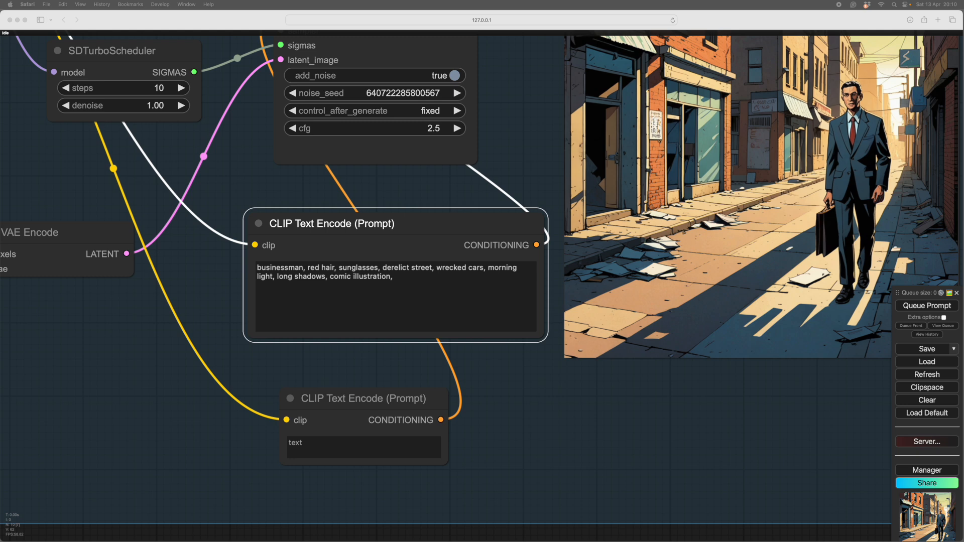
Add the artist name "Will Eisner" at the end of the prompt as a style reference.
{"action": "left_click", "coordinate": [395, 297]}
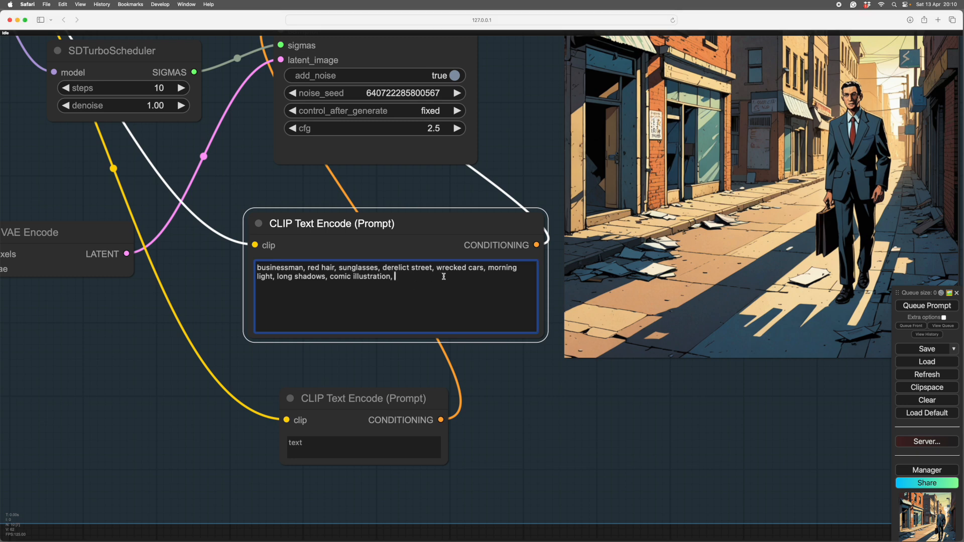
{"action": "type", "text": "Will Eisner"}
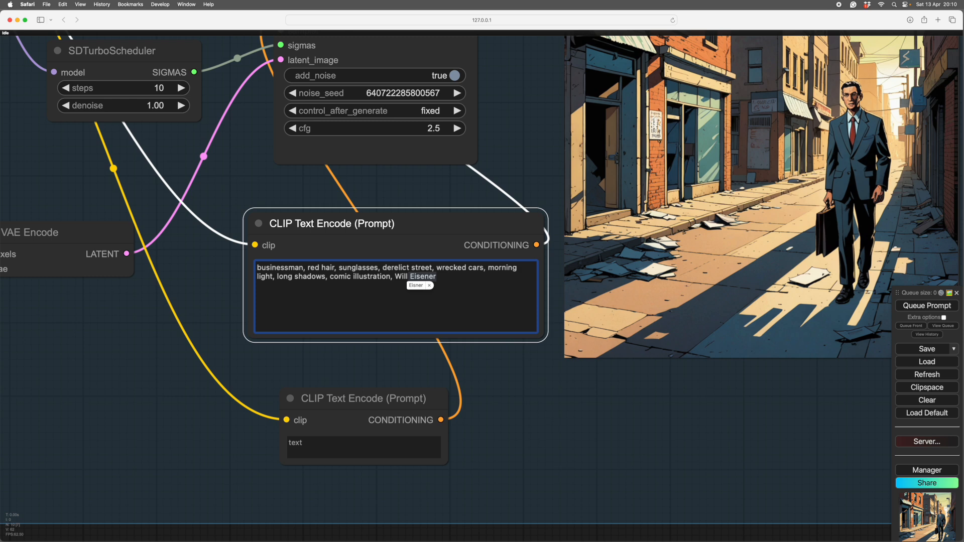
{"action": "left_click", "coordinate": [437, 276]}
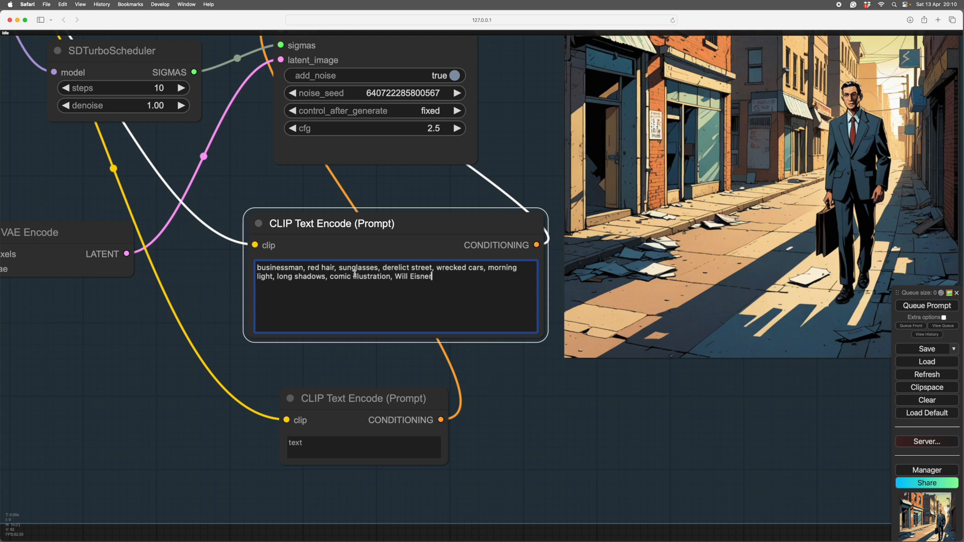
{"action": "mouse_move", "coordinate": [444, 293]}
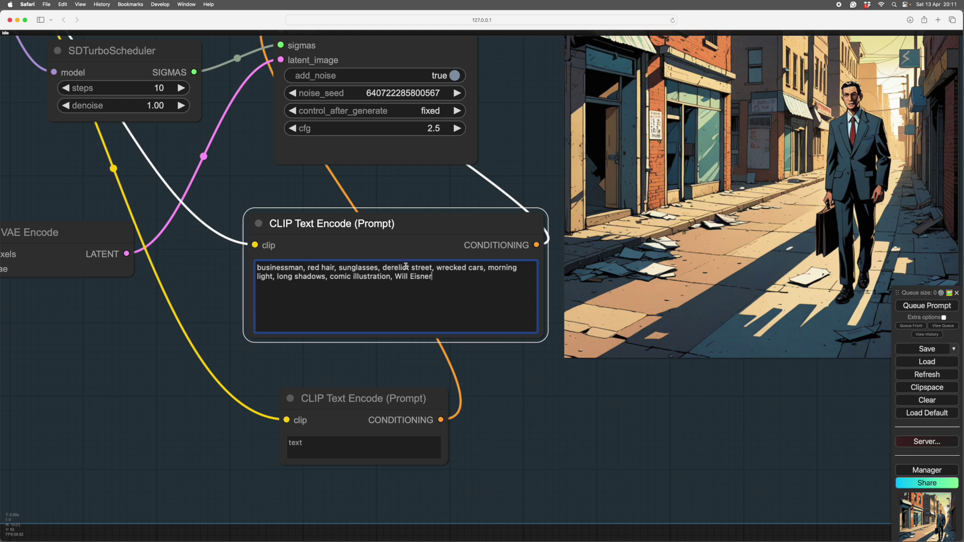
{"action": "mouse_move", "coordinate": [401, 267]}
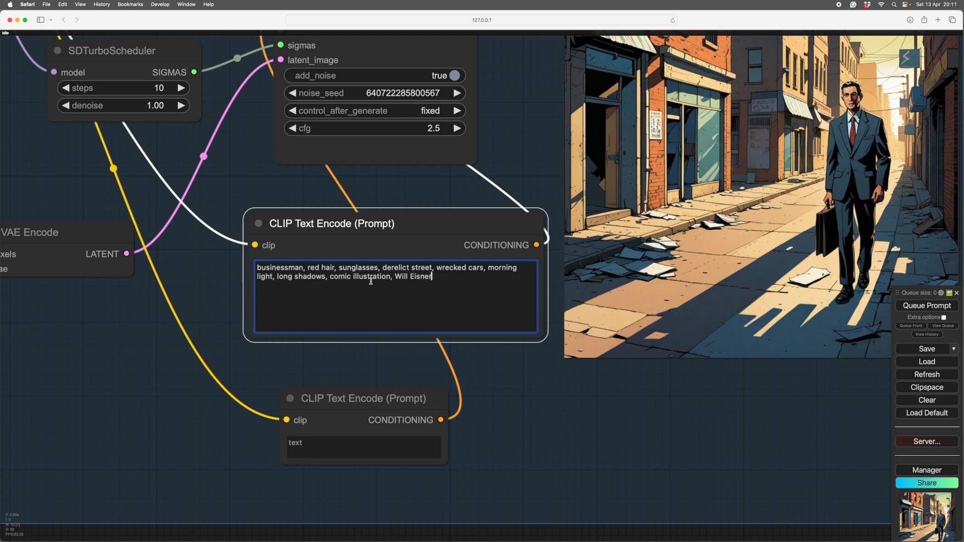
{"action": "mouse_move", "coordinate": [436, 278]}
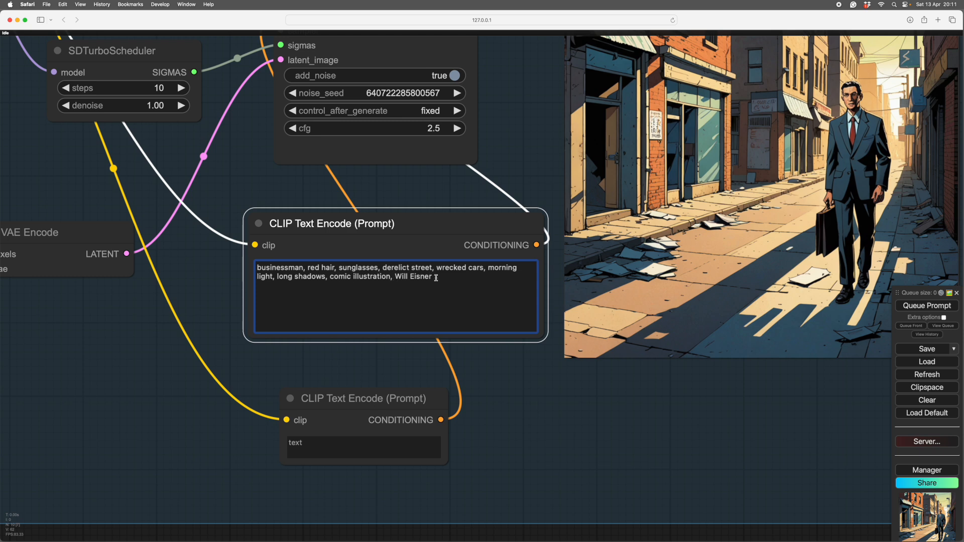
{"action": "mouse_move", "coordinate": [446, 281]}
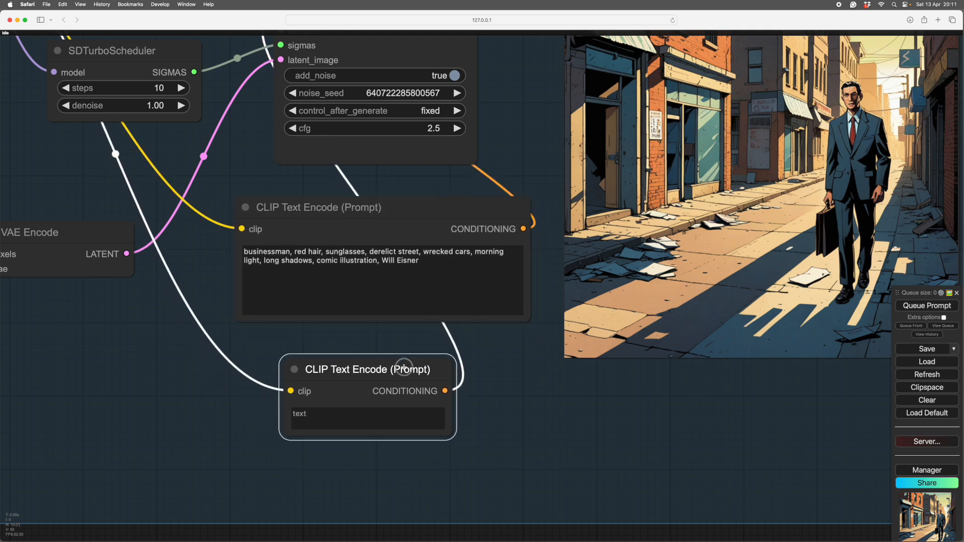
{"action": "mouse_move", "coordinate": [711, 424]}
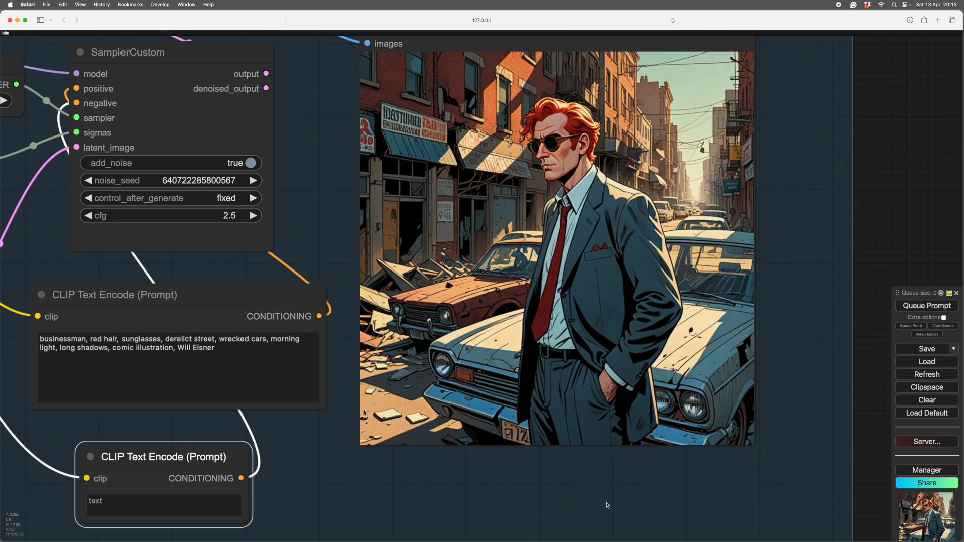
{"action": "mouse_move", "coordinate": [747, 491]}
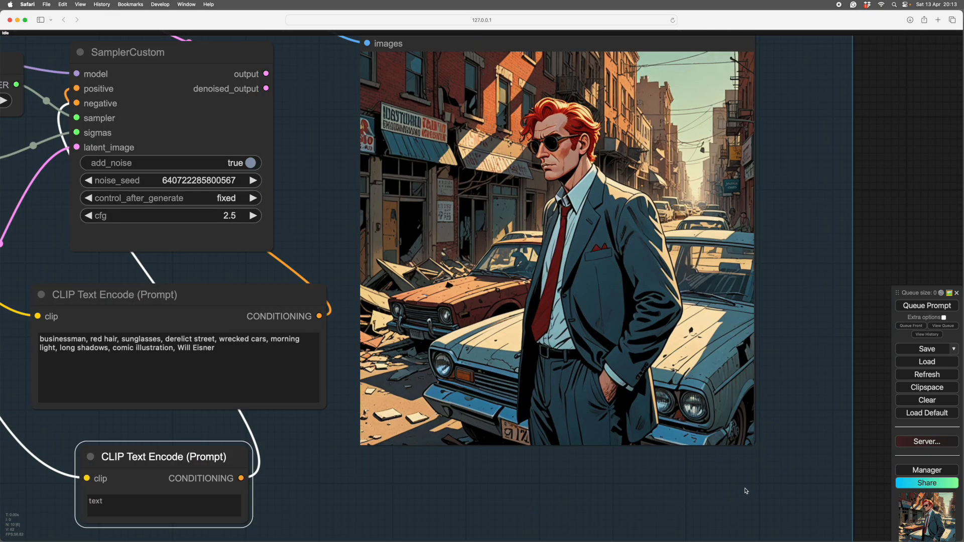
{"action": "mouse_move", "coordinate": [531, 318]}
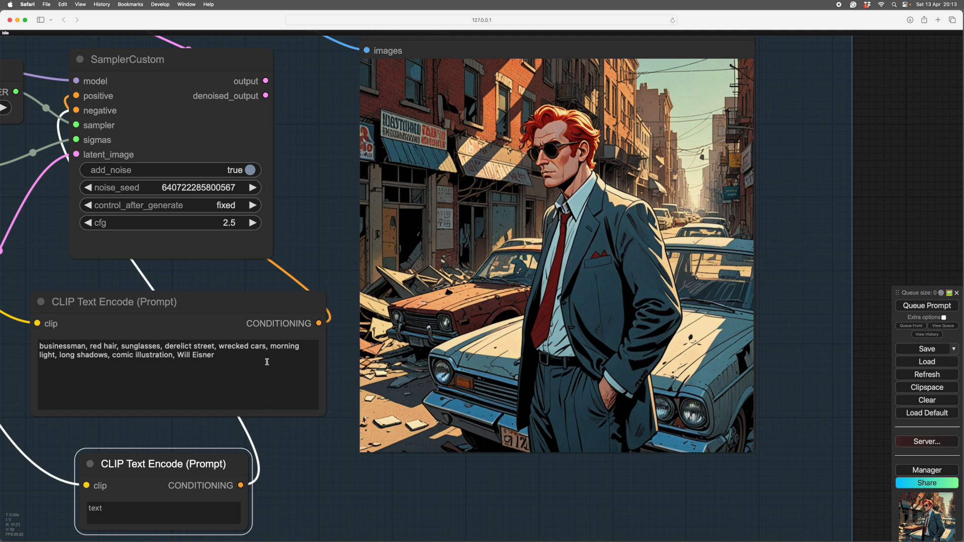
{"action": "mouse_move", "coordinate": [255, 372]}
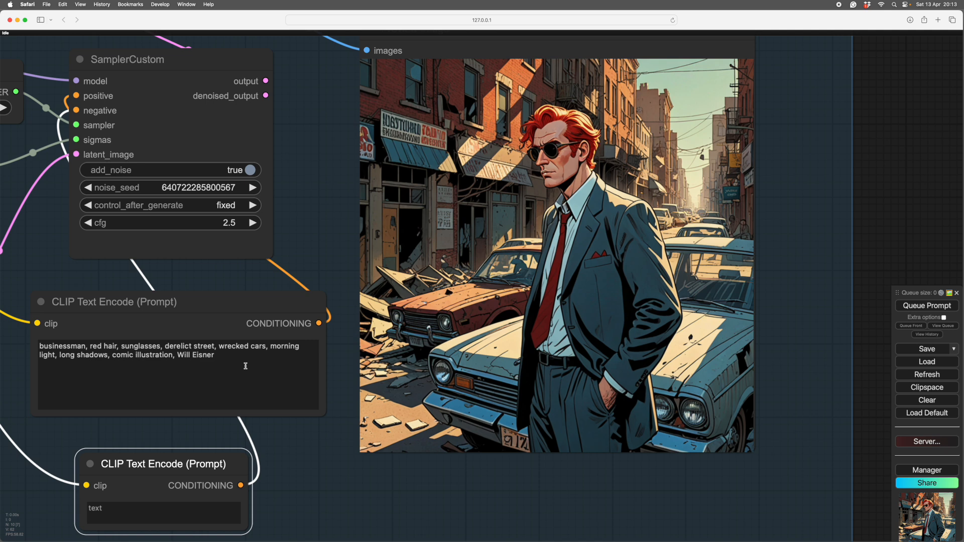
{"action": "mouse_move", "coordinate": [275, 352]}
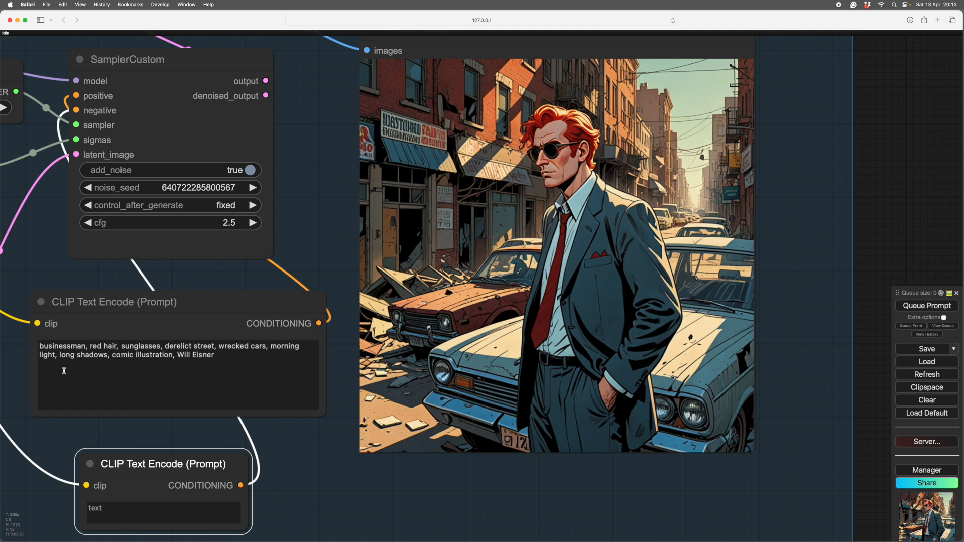
{"action": "mouse_move", "coordinate": [544, 425]}
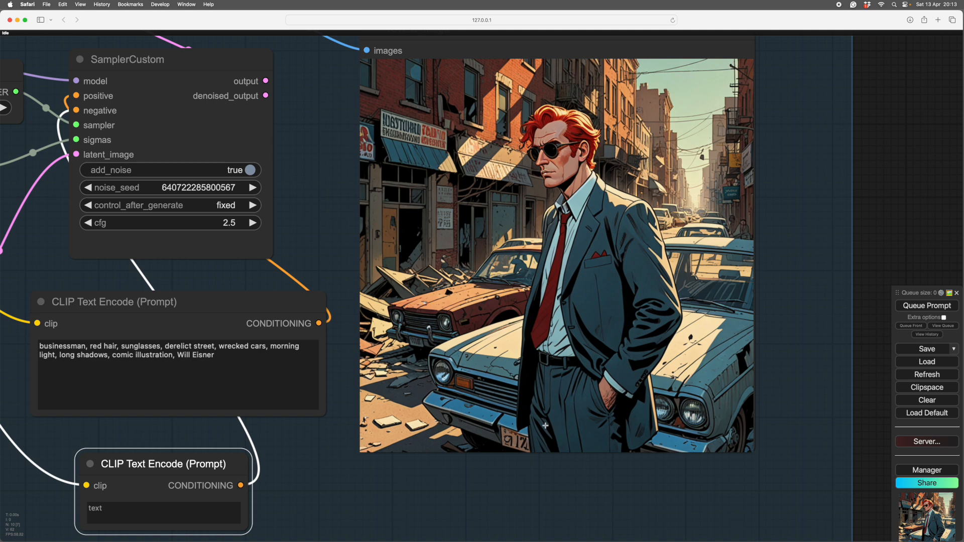
{"action": "mouse_move", "coordinate": [576, 124]}
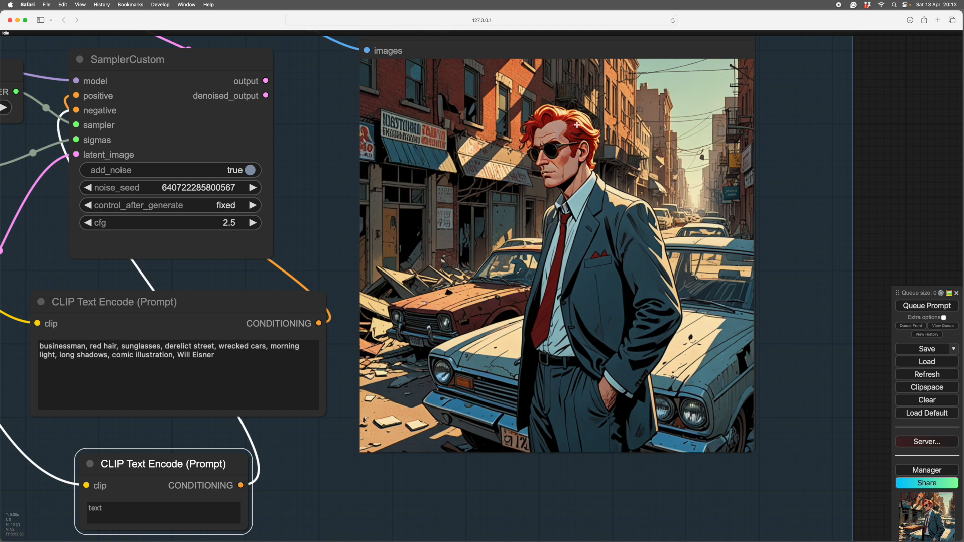
{"action": "mouse_move", "coordinate": [528, 116]}
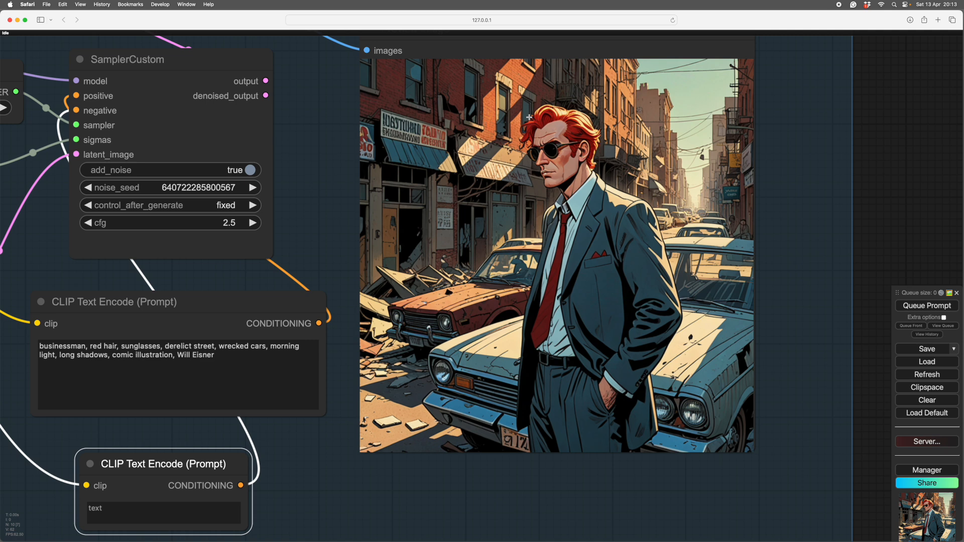
{"action": "mouse_move", "coordinate": [226, 351]}
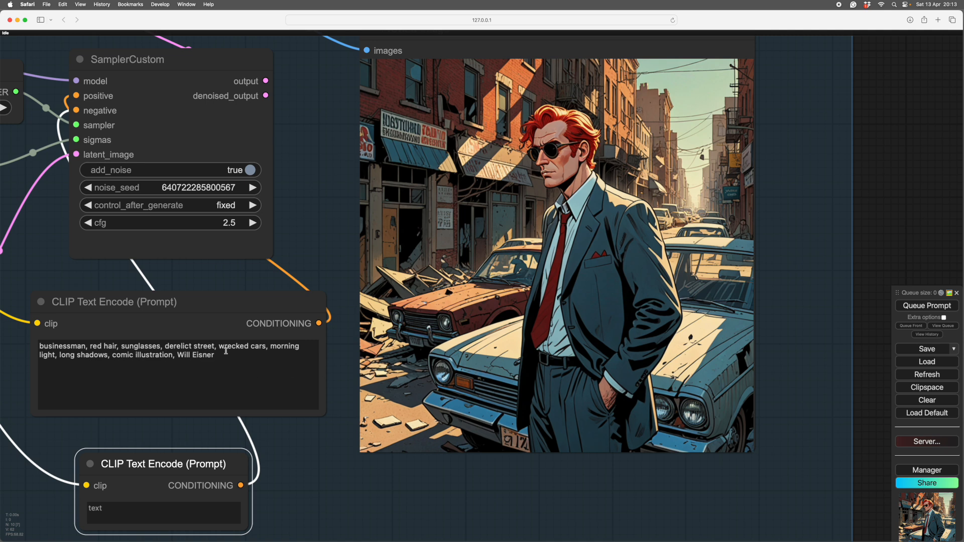
{"action": "mouse_move", "coordinate": [630, 289]}
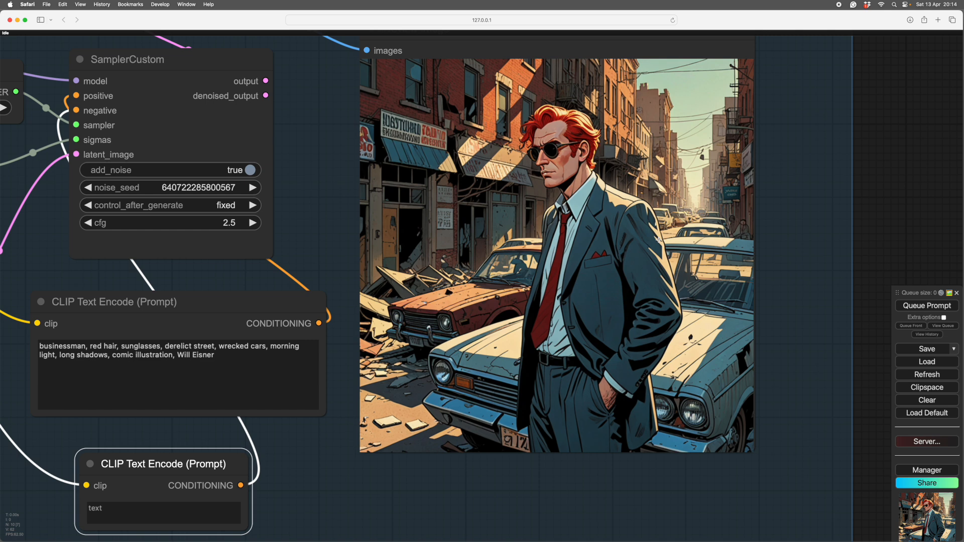
{"action": "mouse_move", "coordinate": [770, 189]}
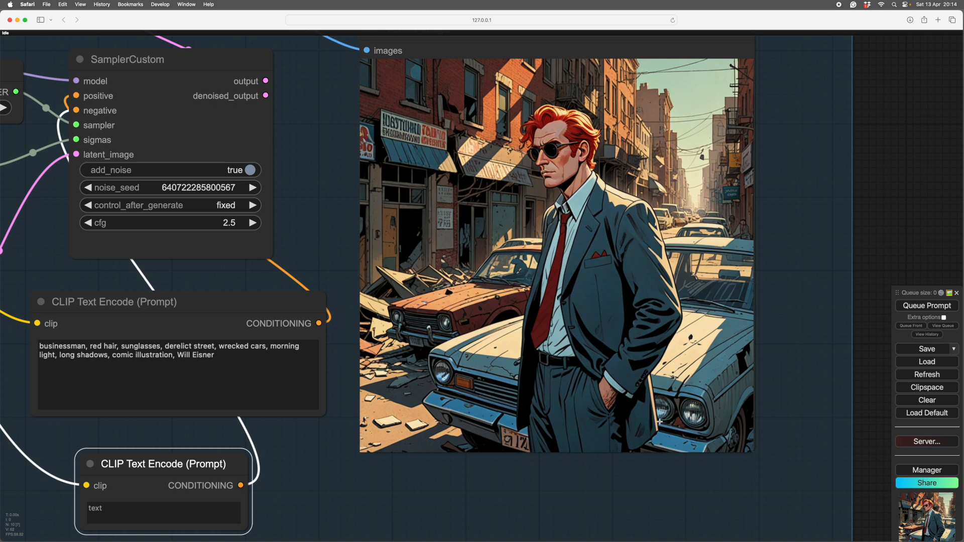
{"action": "mouse_move", "coordinate": [130, 363]}
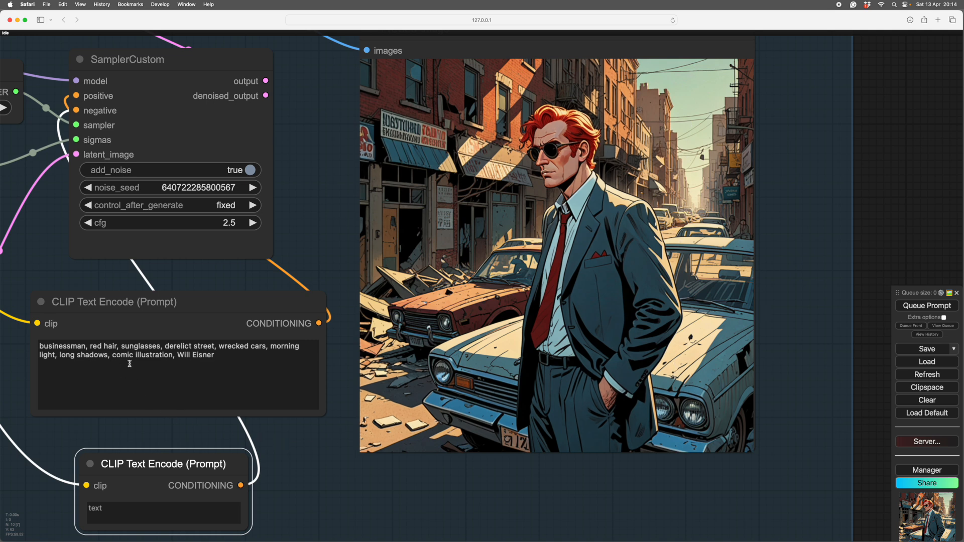
{"action": "mouse_move", "coordinate": [821, 367]}
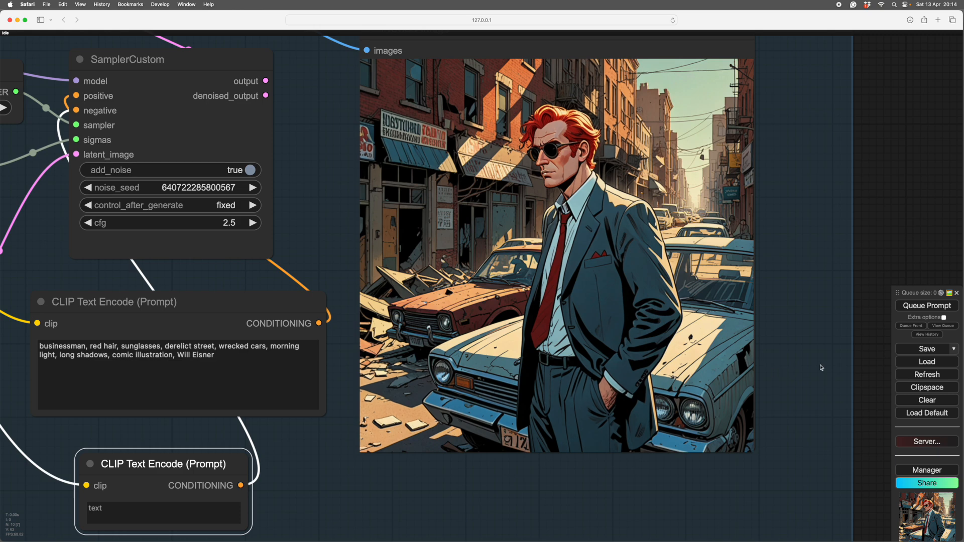
{"action": "mouse_move", "coordinate": [810, 358]}
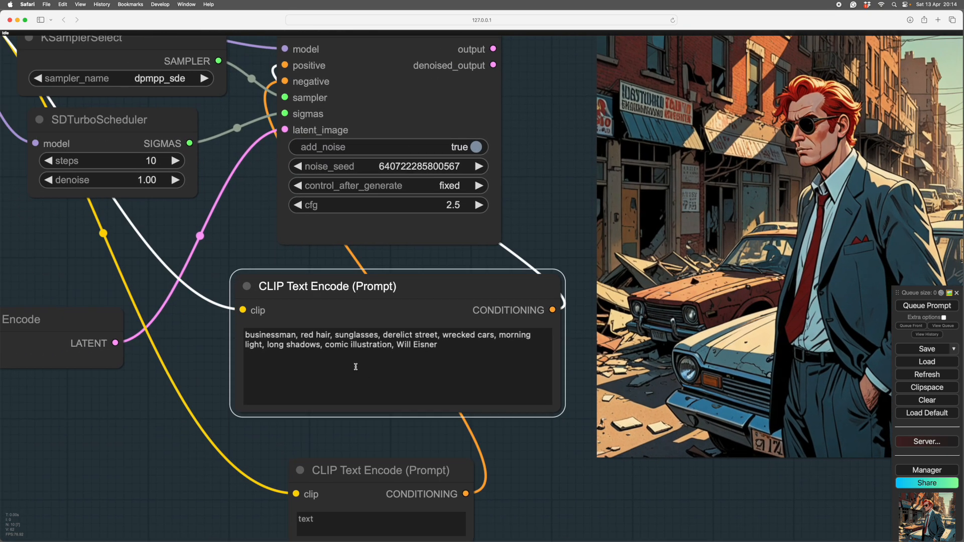
{"action": "mouse_move", "coordinate": [418, 377]}
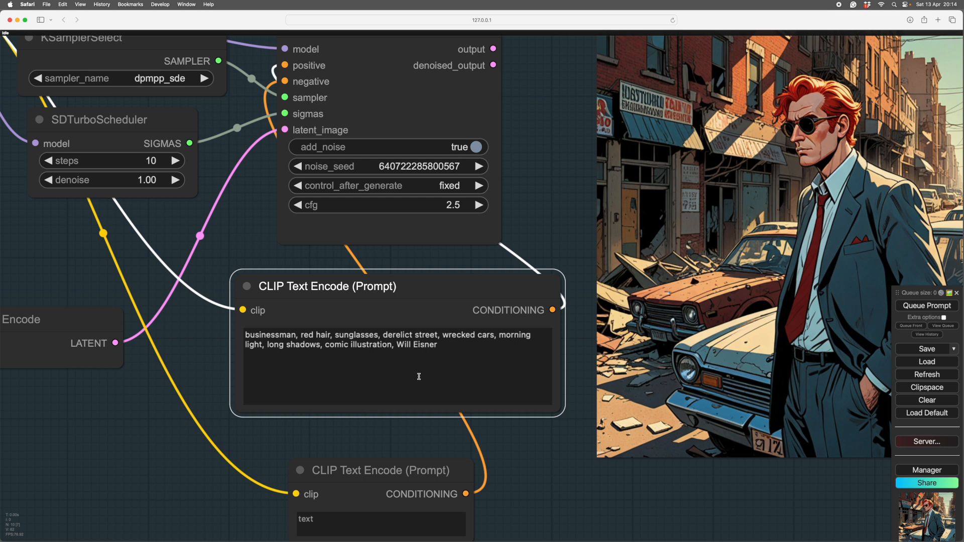
{"action": "mouse_move", "coordinate": [321, 373]}
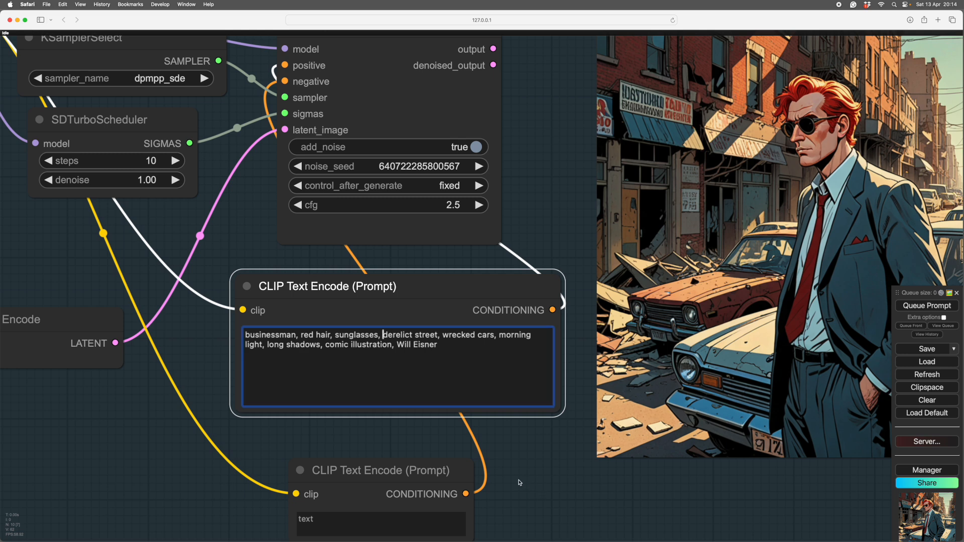
Insert "running," after sunglasses in the prompt and queue a generation.
{"action": "type", "text": "running"}
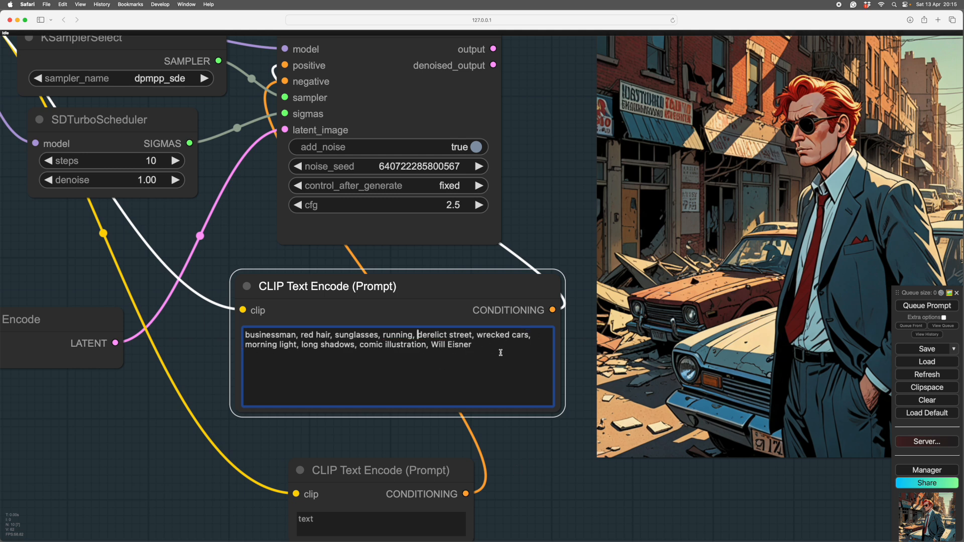
{"action": "mouse_move", "coordinate": [480, 365]}
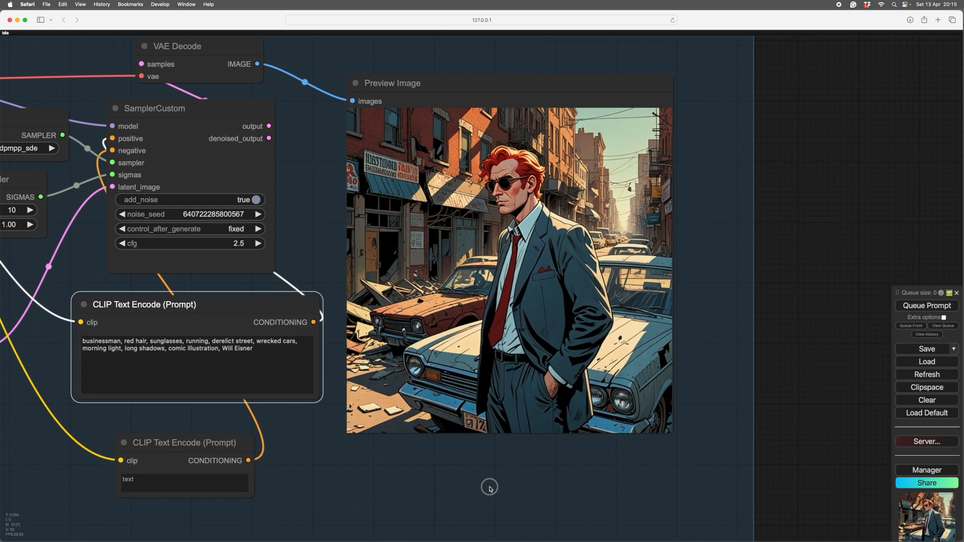
{"action": "left_click", "coordinate": [926, 305]}
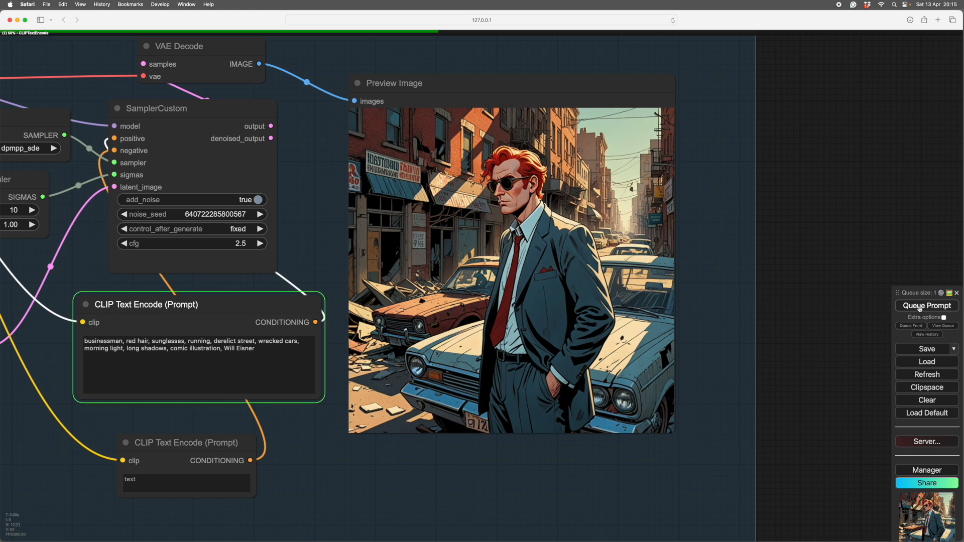
{"action": "left_click", "coordinate": [926, 306]}
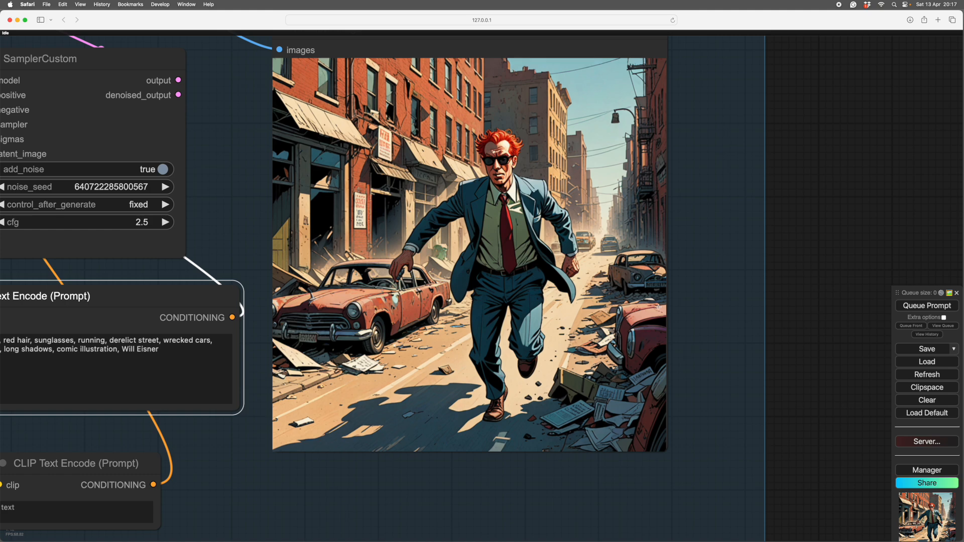
{"action": "mouse_move", "coordinate": [721, 330]}
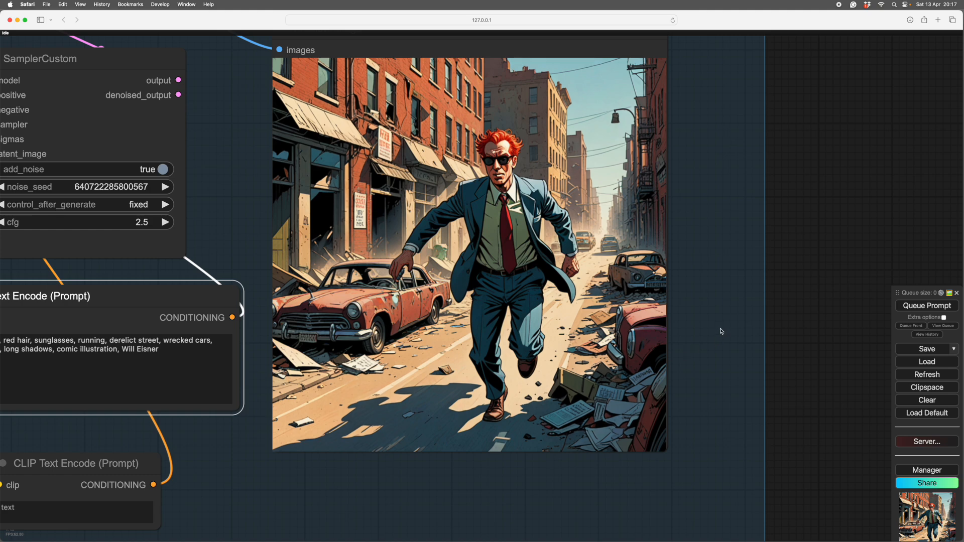
{"action": "mouse_move", "coordinate": [719, 323]}
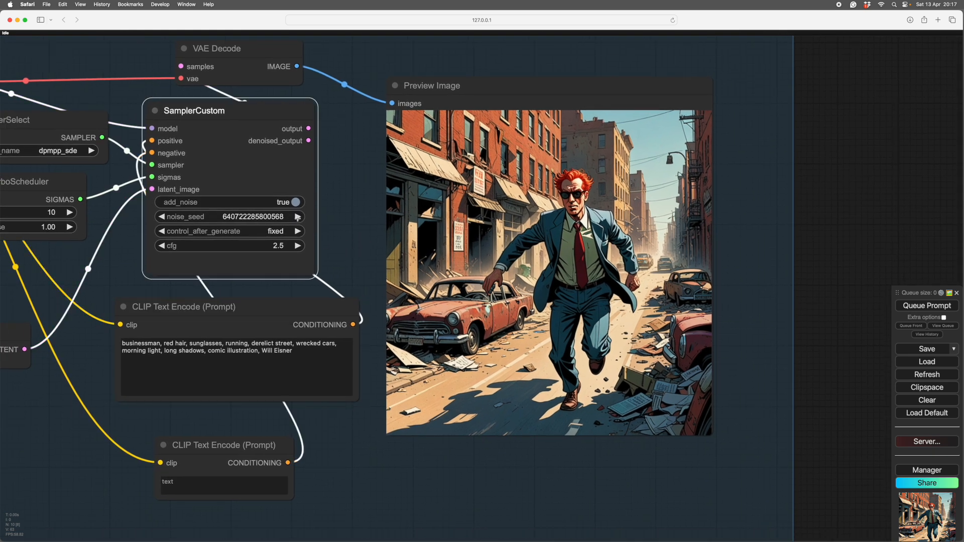
{"action": "left_click", "coordinate": [298, 217]}
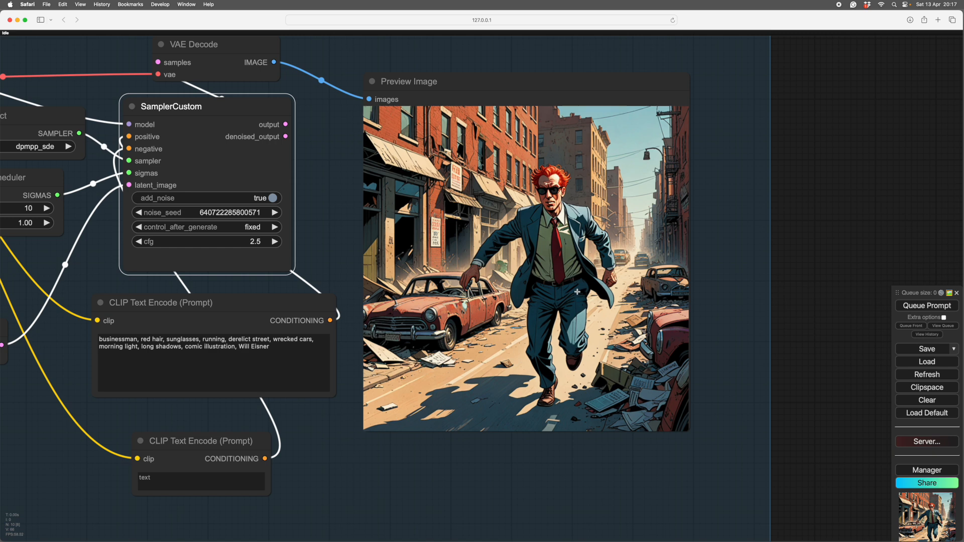
{"action": "mouse_move", "coordinate": [684, 295]}
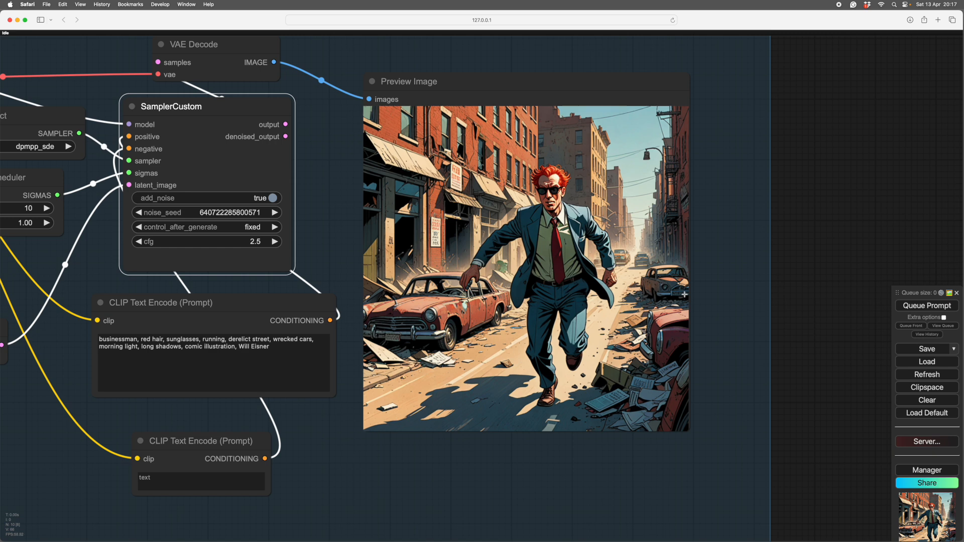
{"action": "mouse_move", "coordinate": [367, 217]}
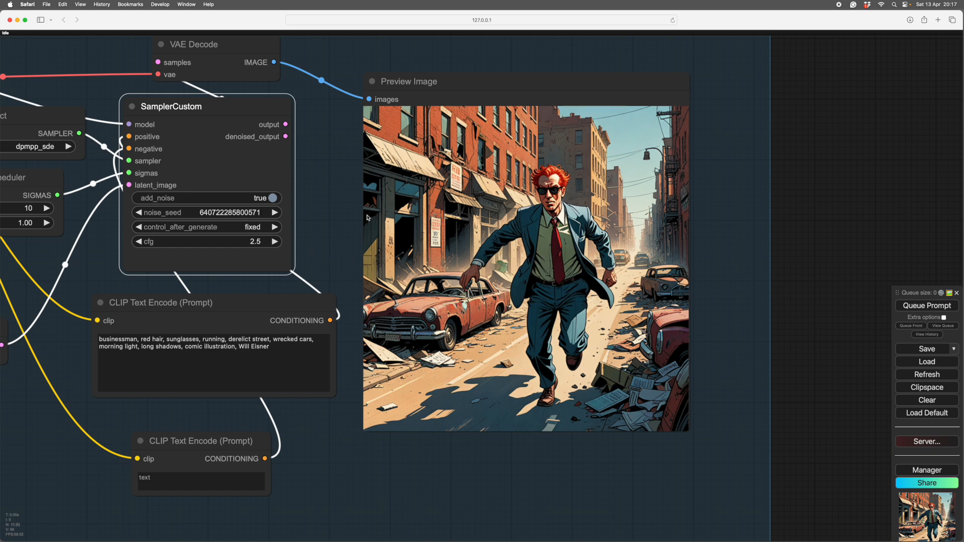
{"action": "left_click", "coordinate": [927, 305]}
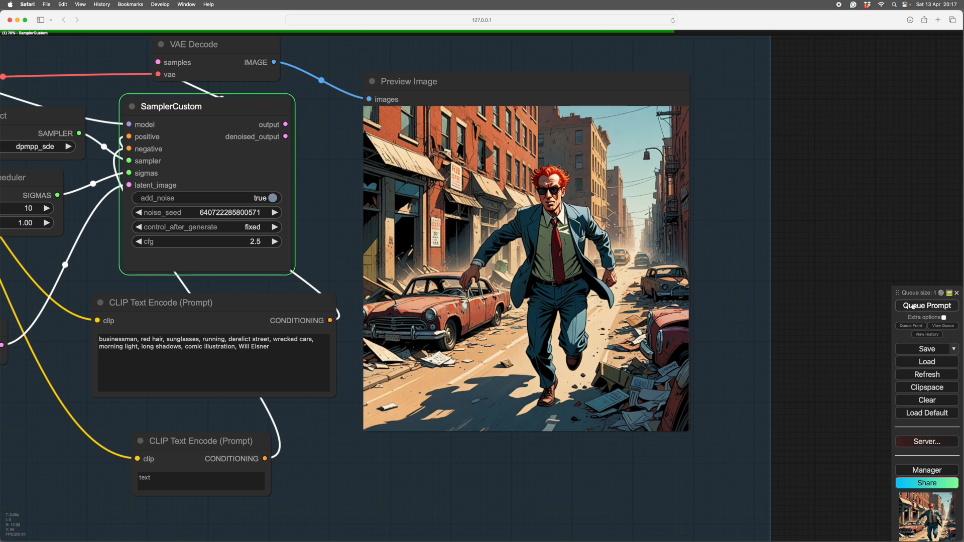
{"action": "left_click", "coordinate": [927, 305]}
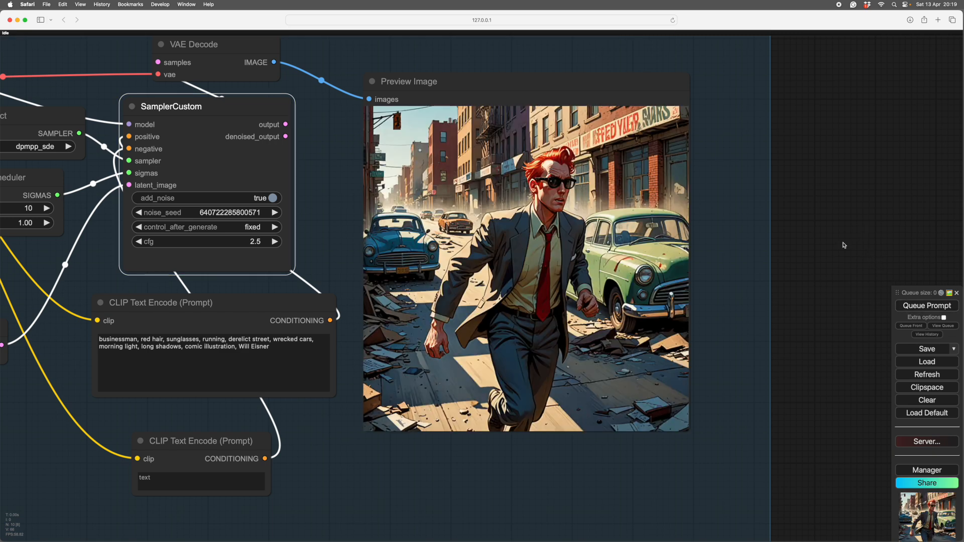
{"action": "mouse_move", "coordinate": [722, 337]}
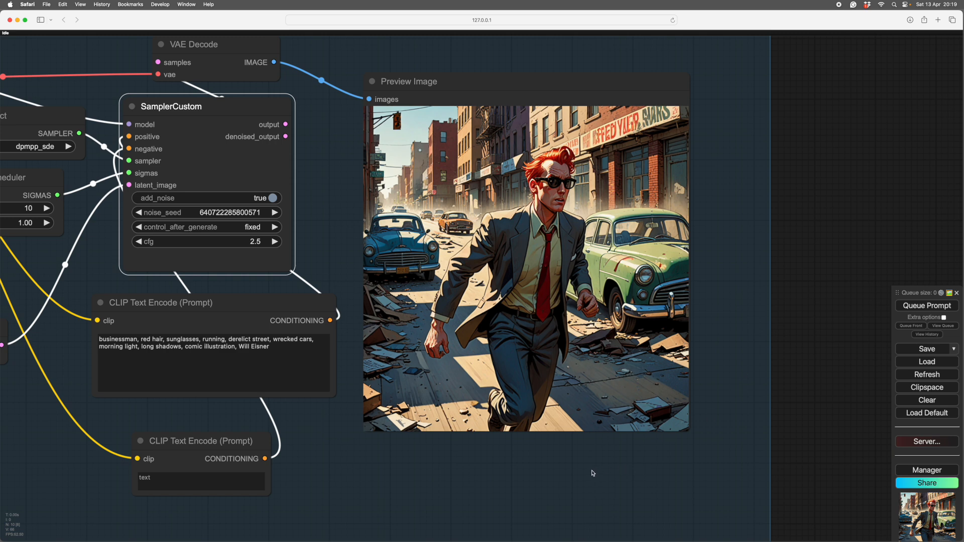
{"action": "mouse_move", "coordinate": [523, 427]}
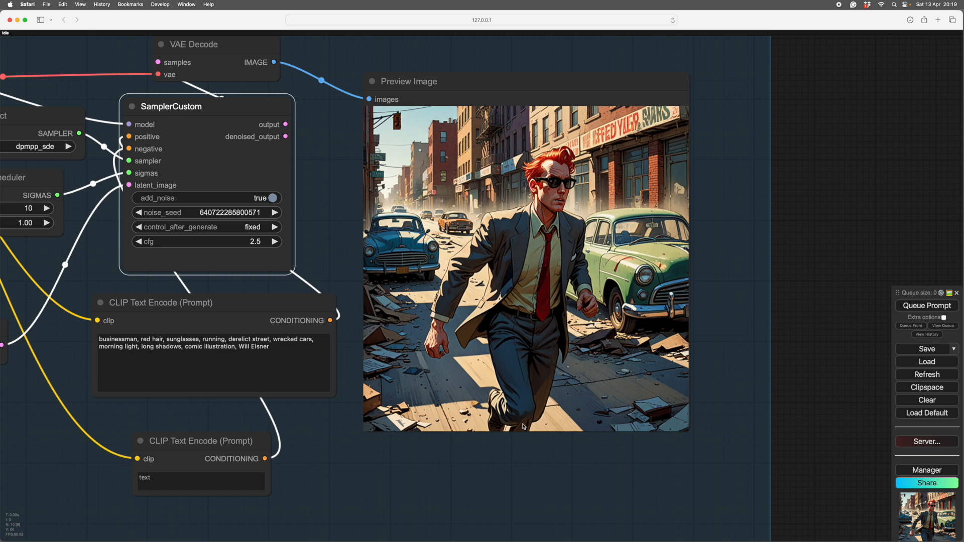
{"action": "mouse_move", "coordinate": [579, 480]}
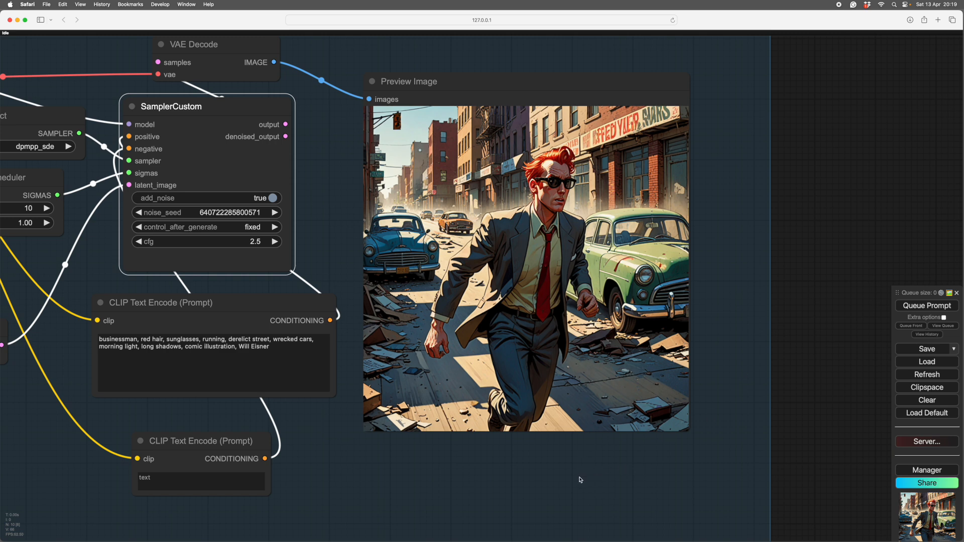
{"action": "mouse_move", "coordinate": [565, 475]}
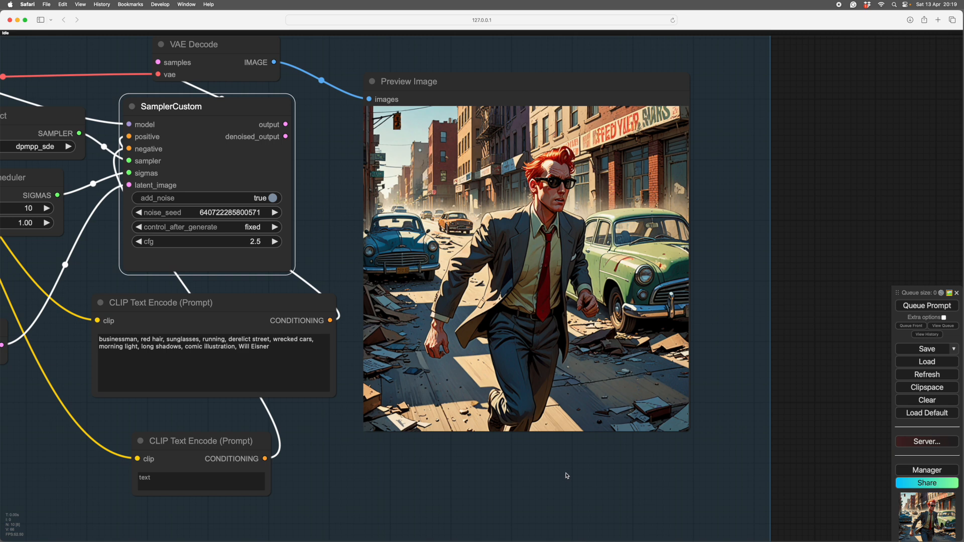
{"action": "mouse_move", "coordinate": [715, 318]}
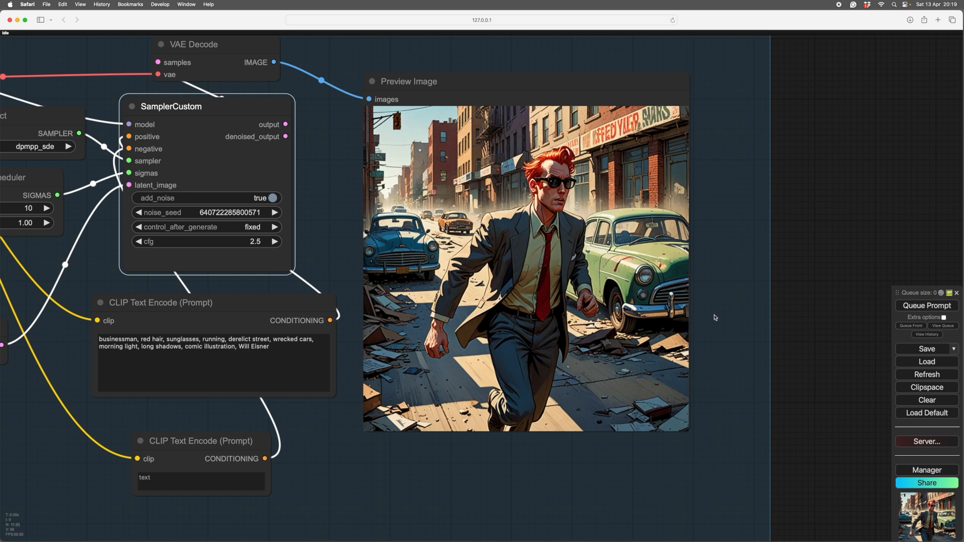
{"action": "mouse_move", "coordinate": [732, 292]}
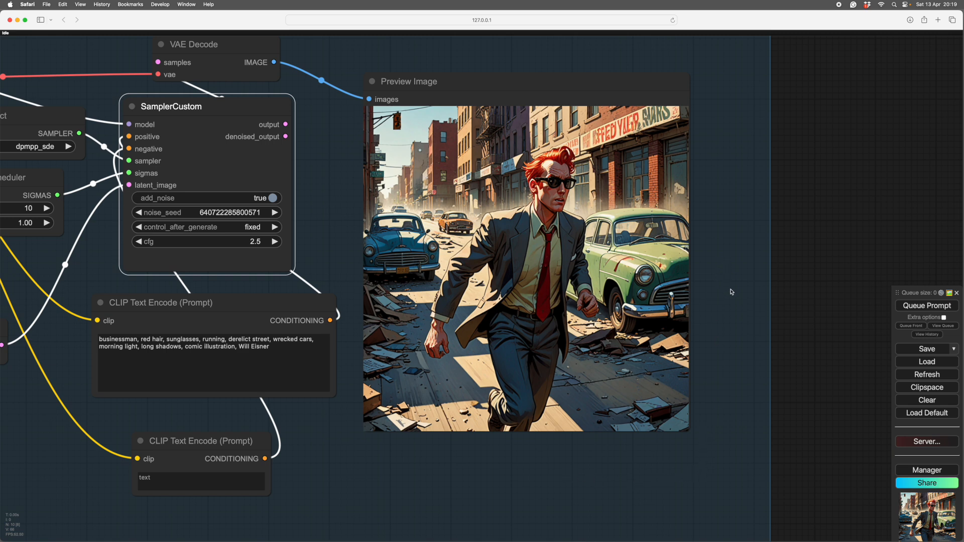
{"action": "mouse_move", "coordinate": [535, 412]}
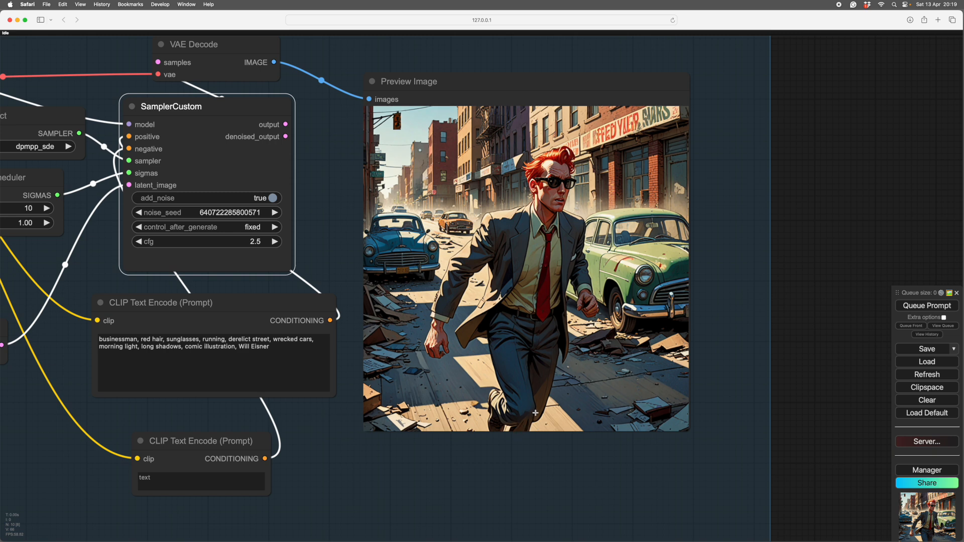
{"action": "mouse_move", "coordinate": [721, 331]}
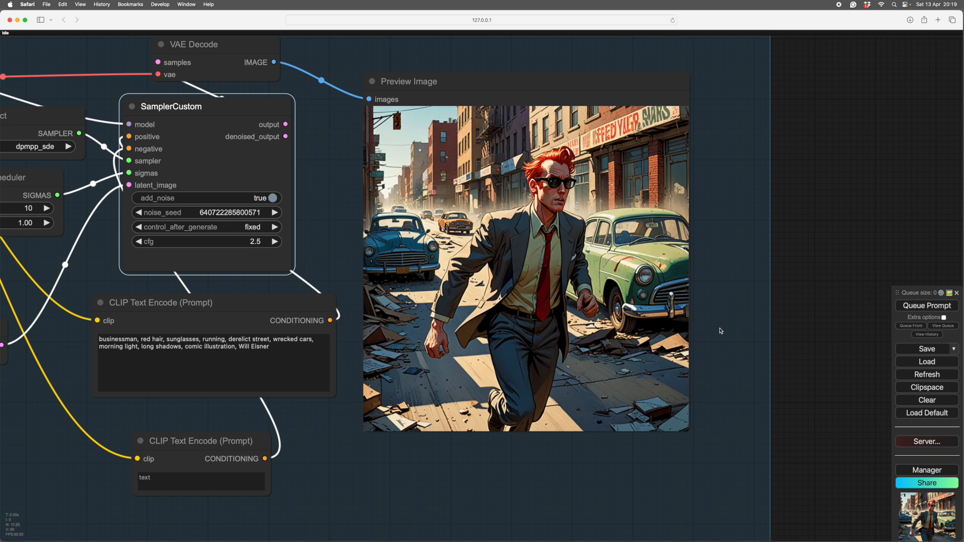
{"action": "mouse_move", "coordinate": [713, 293]}
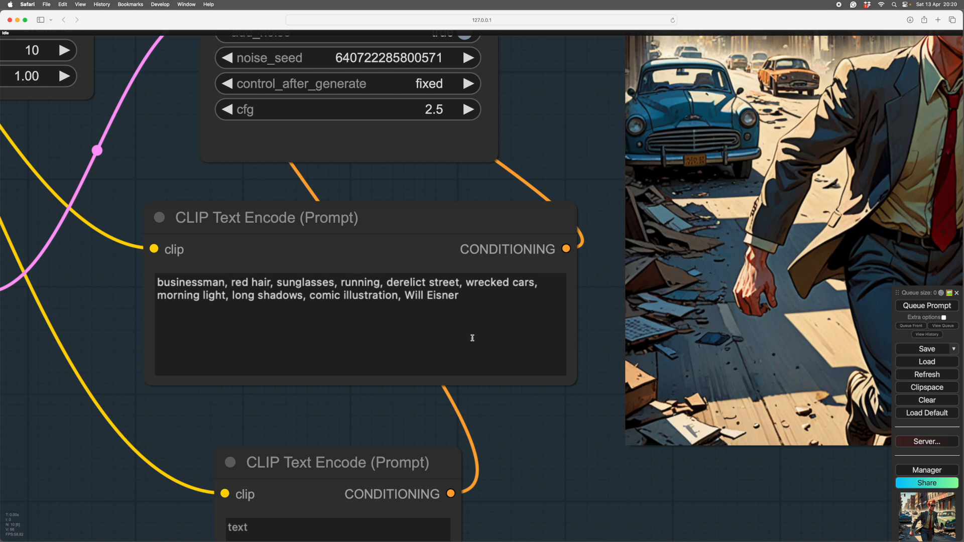
{"action": "mouse_move", "coordinate": [489, 289]}
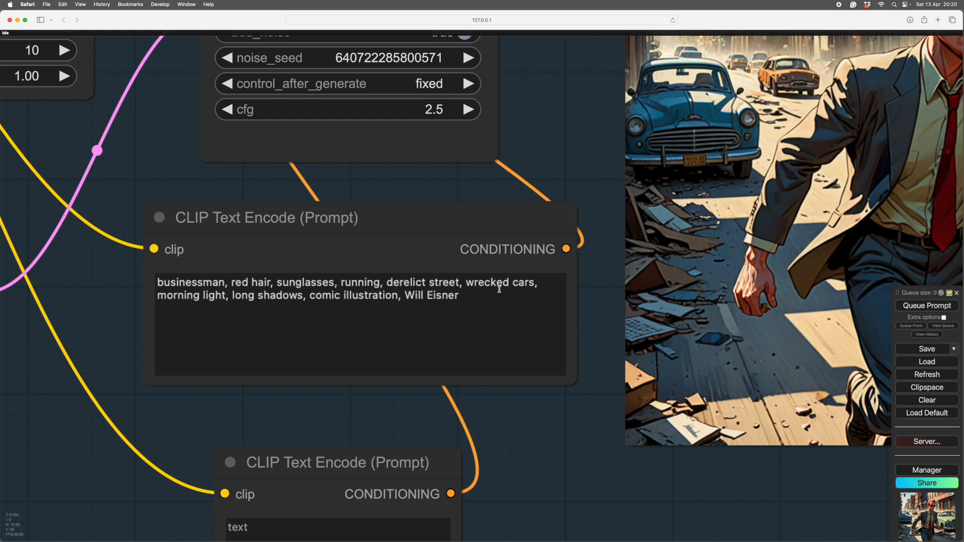
{"action": "mouse_move", "coordinate": [553, 281]}
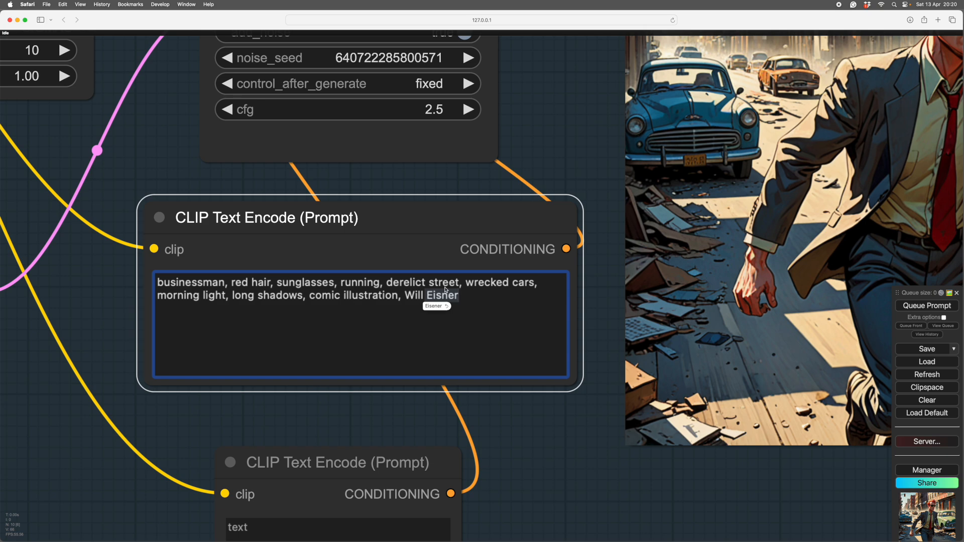
{"action": "mouse_move", "coordinate": [516, 294]}
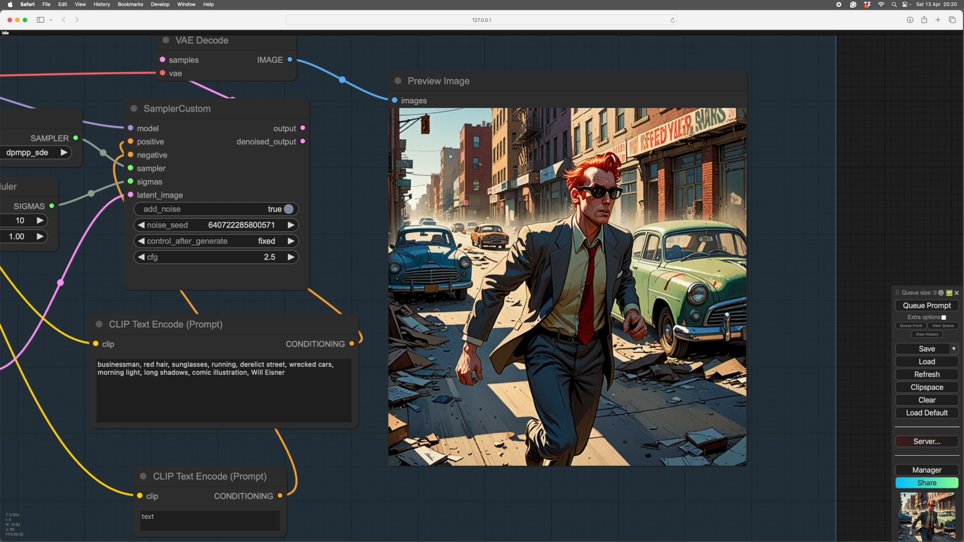
{"action": "mouse_move", "coordinate": [421, 346]}
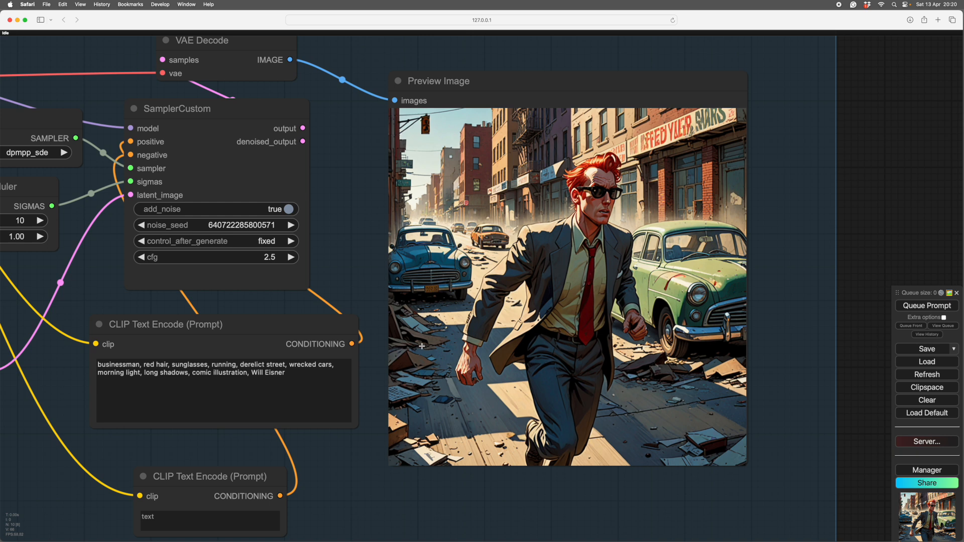
{"action": "mouse_move", "coordinate": [543, 375]}
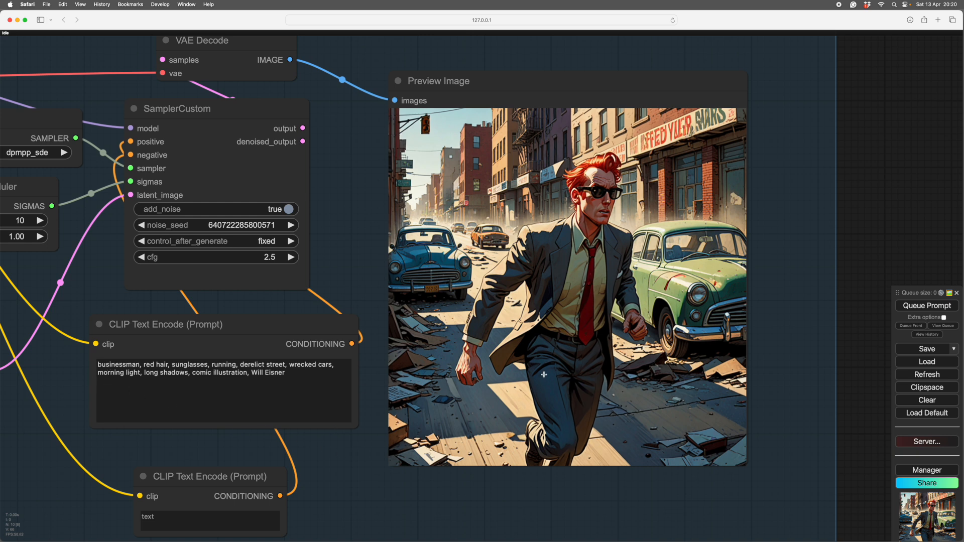
{"action": "mouse_move", "coordinate": [603, 202]}
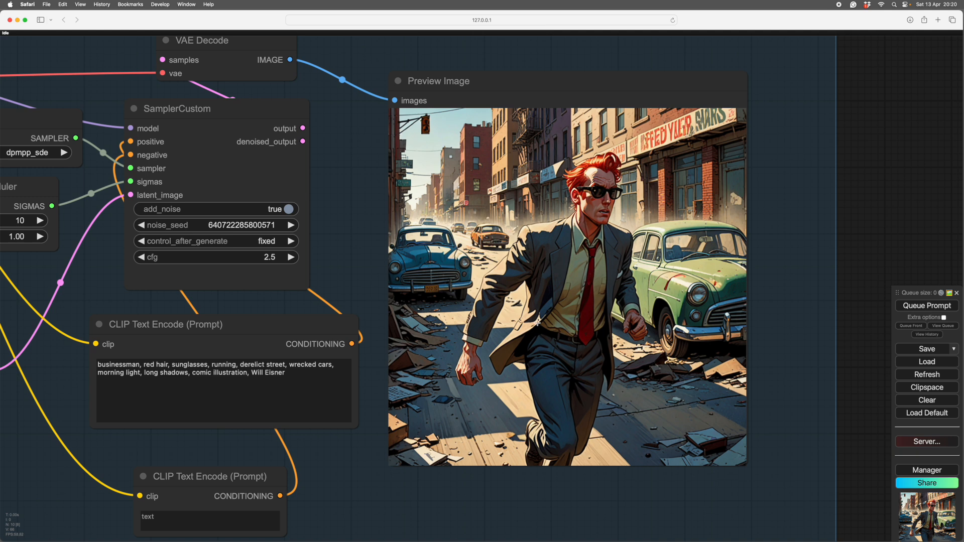
{"action": "mouse_move", "coordinate": [710, 300]}
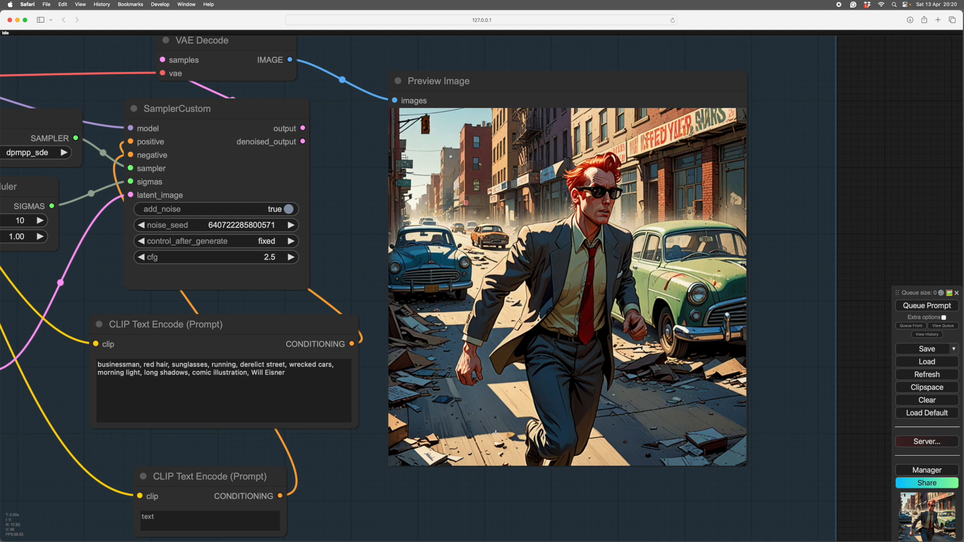
View the whole img2img graph with the Load Image portrait wired into VAE Encode.
{"action": "left_click", "coordinate": [246, 394]}
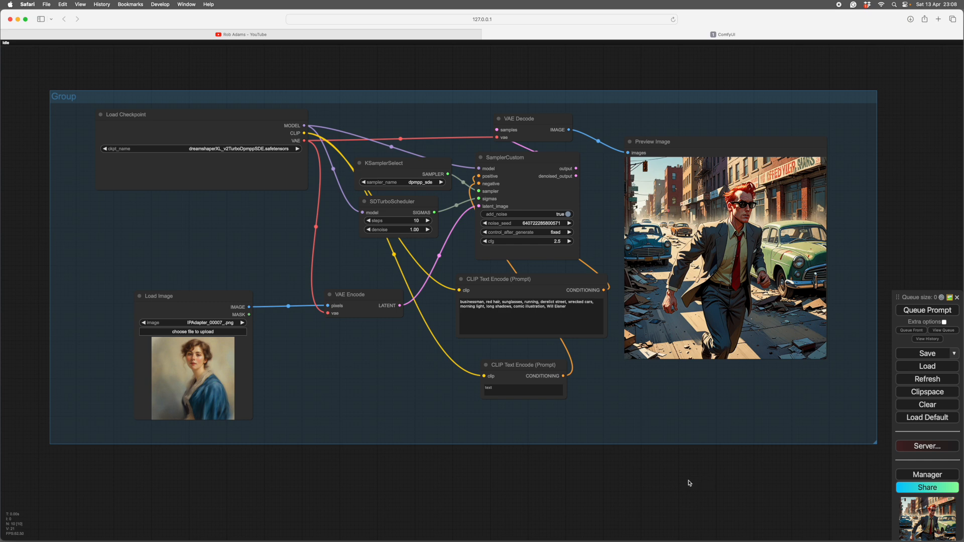
{"action": "mouse_move", "coordinate": [672, 476]}
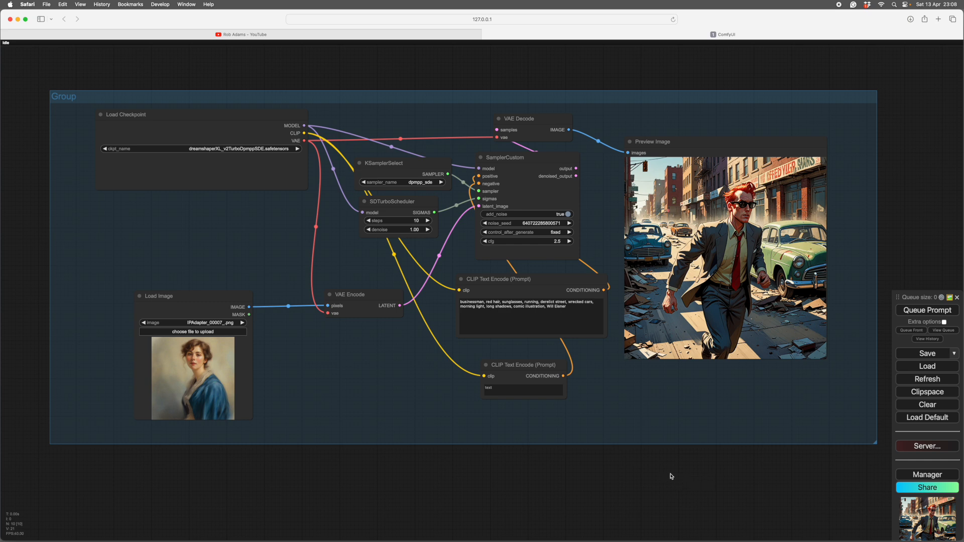
{"action": "mouse_move", "coordinate": [564, 316]}
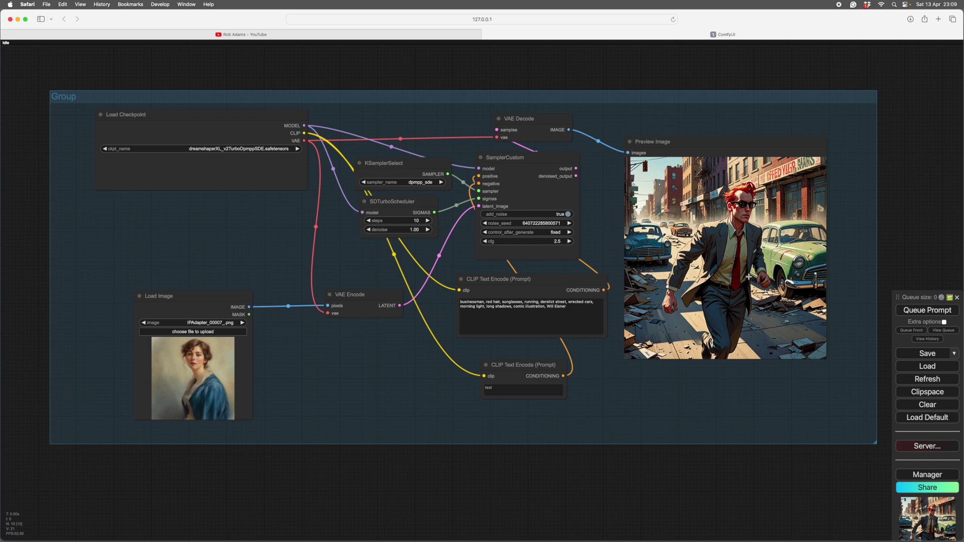
{"action": "mouse_move", "coordinate": [607, 365]}
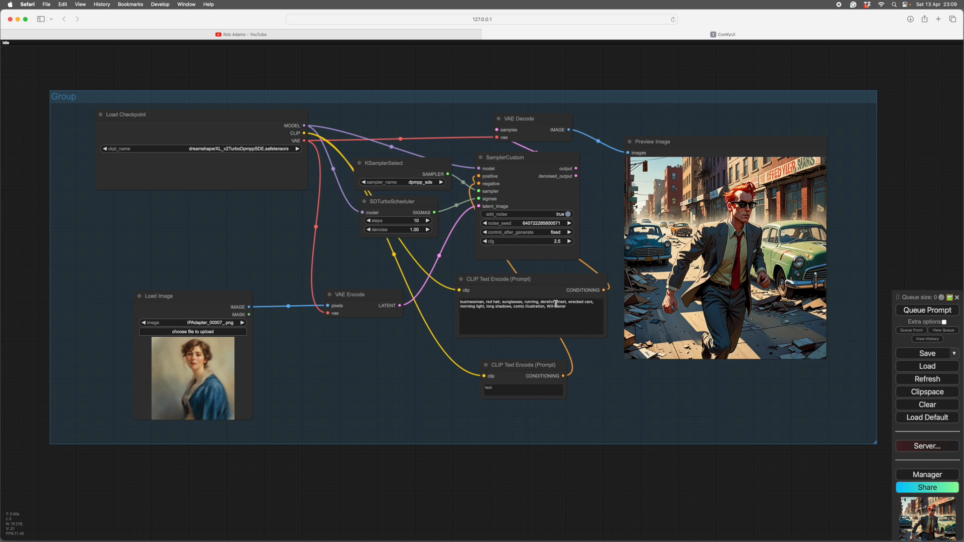
{"action": "mouse_move", "coordinate": [612, 387]}
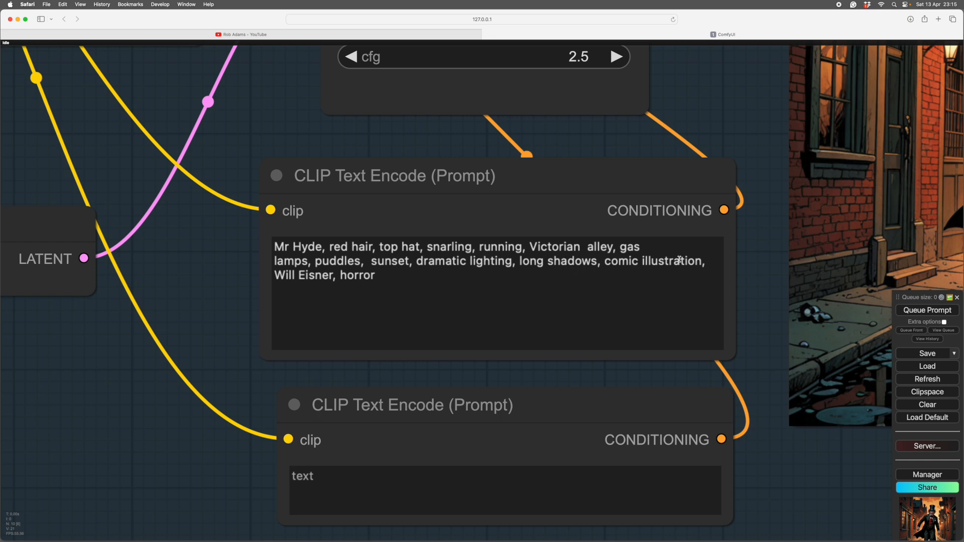
{"action": "mouse_move", "coordinate": [352, 275]}
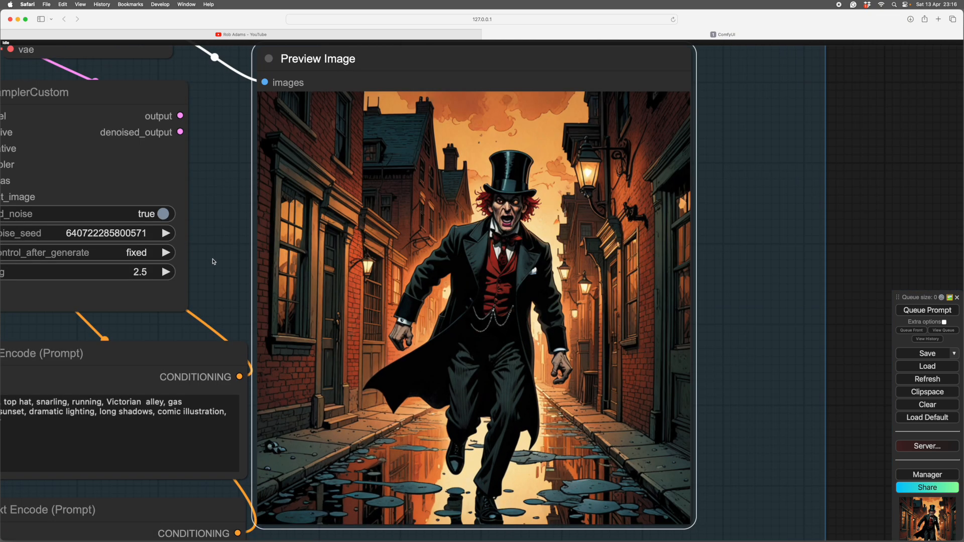
{"action": "mouse_move", "coordinate": [236, 254]}
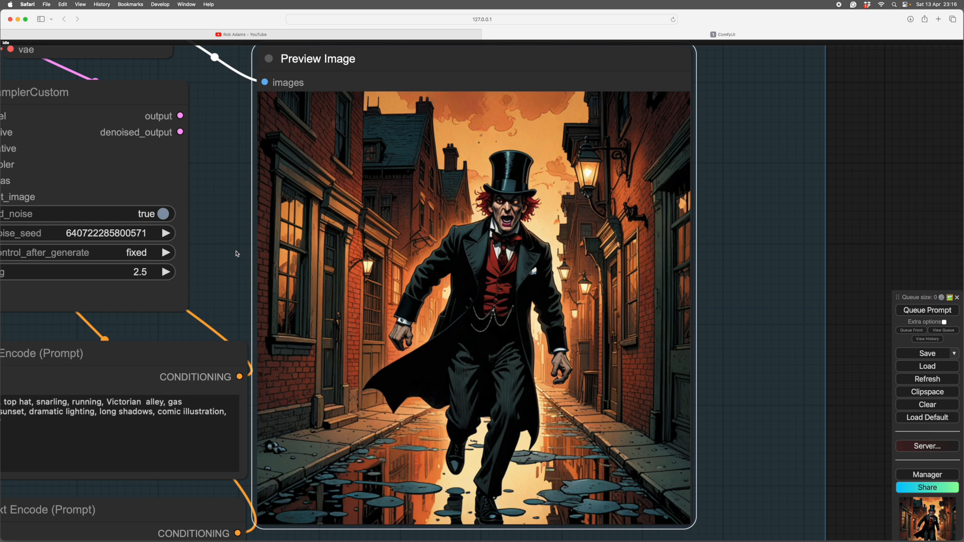
{"action": "mouse_move", "coordinate": [281, 297]}
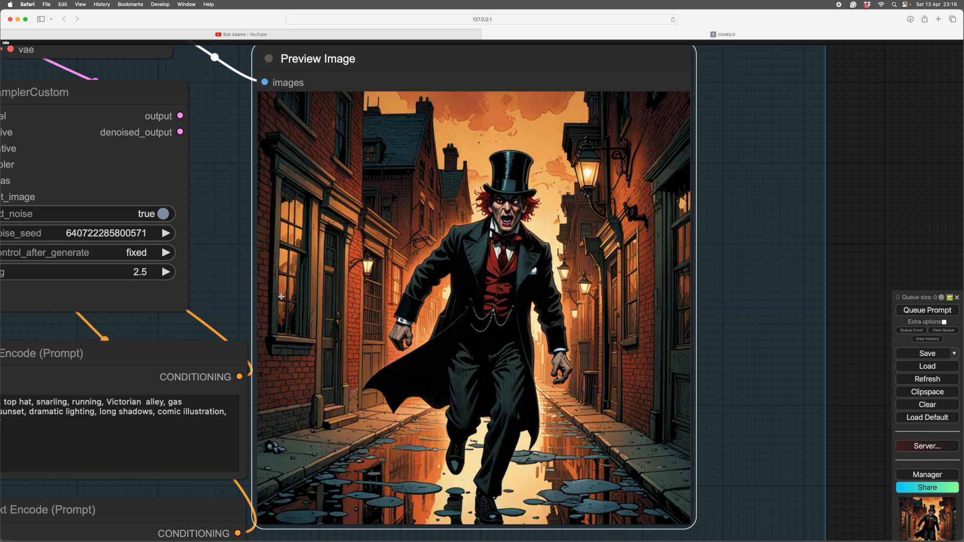
{"action": "mouse_move", "coordinate": [131, 242]}
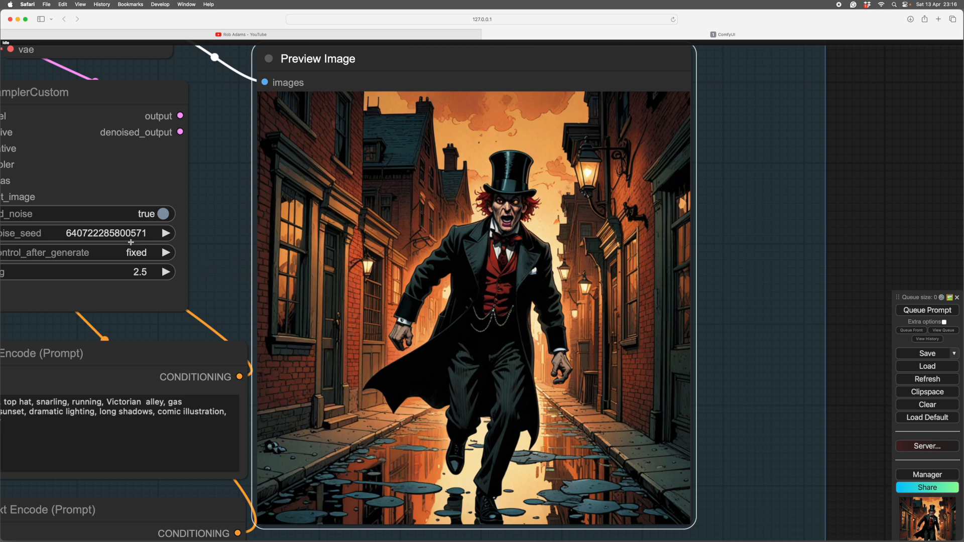
{"action": "mouse_move", "coordinate": [214, 258]}
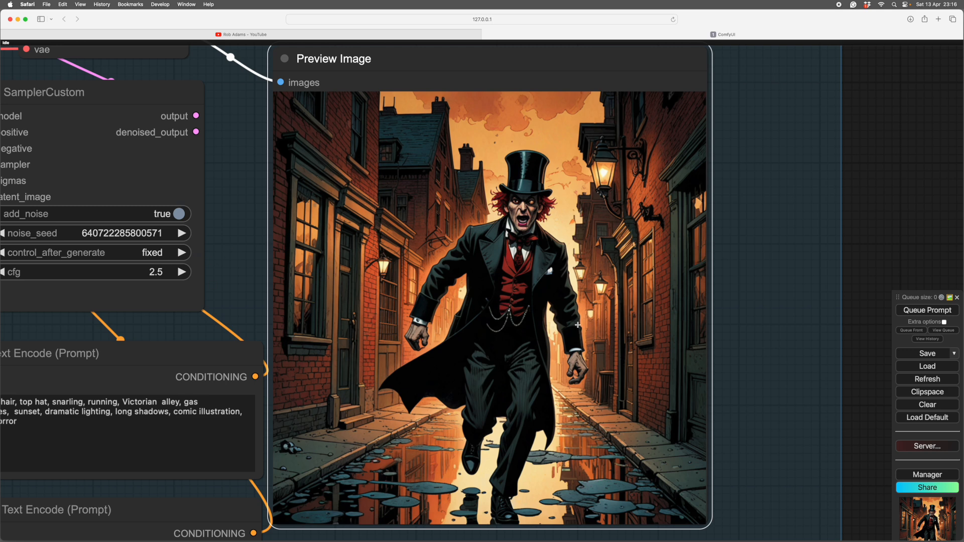
{"action": "mouse_move", "coordinate": [226, 269]}
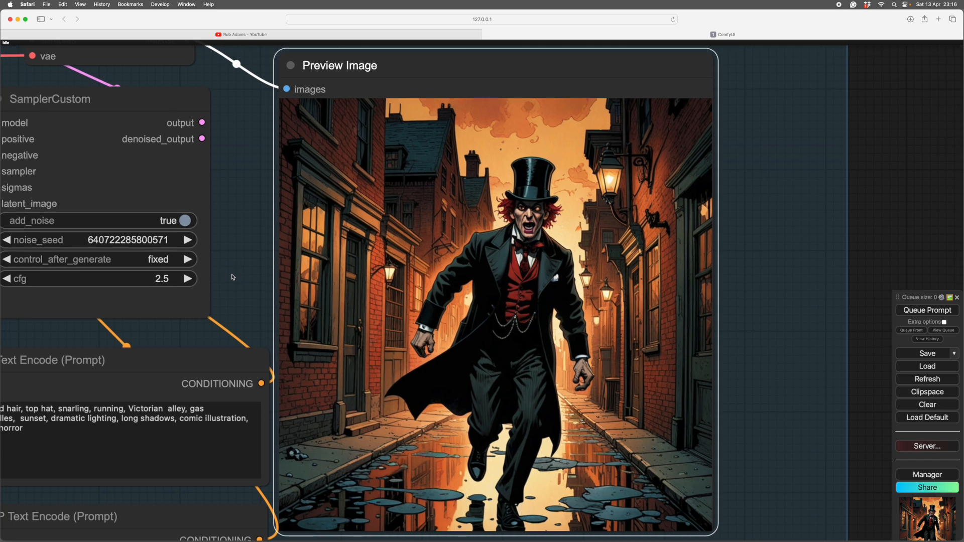
{"action": "mouse_move", "coordinate": [233, 269]}
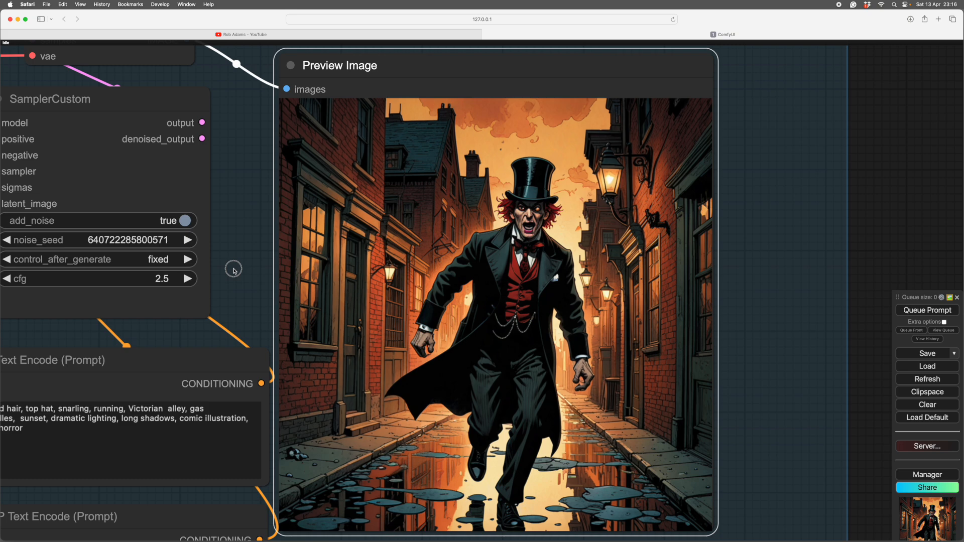